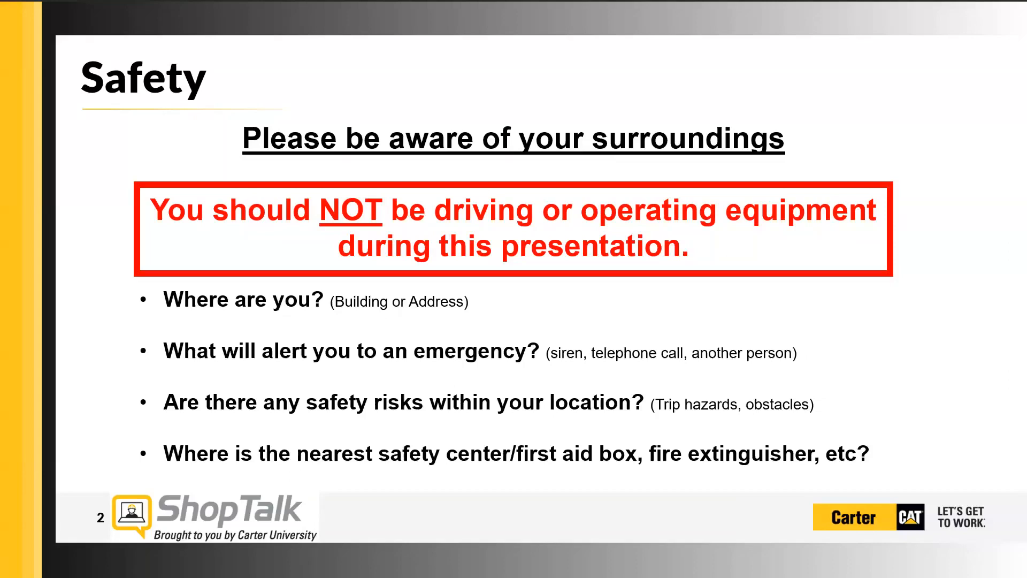
# Advance the Fluid Lab deck to the 'Lab through the years' then-and-now slide.
pyautogui.press('right')
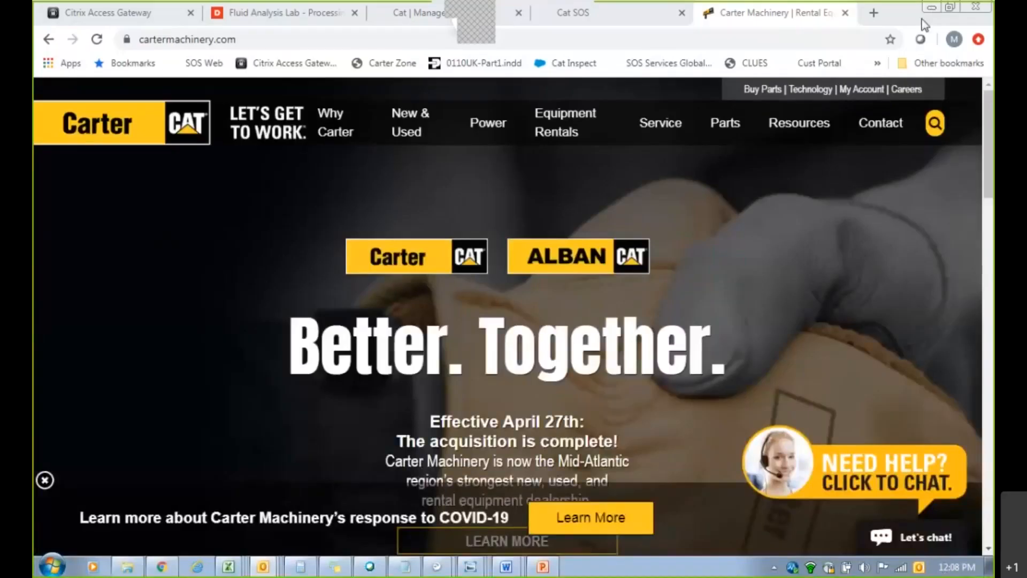
pyautogui.moveTo(507, 183)
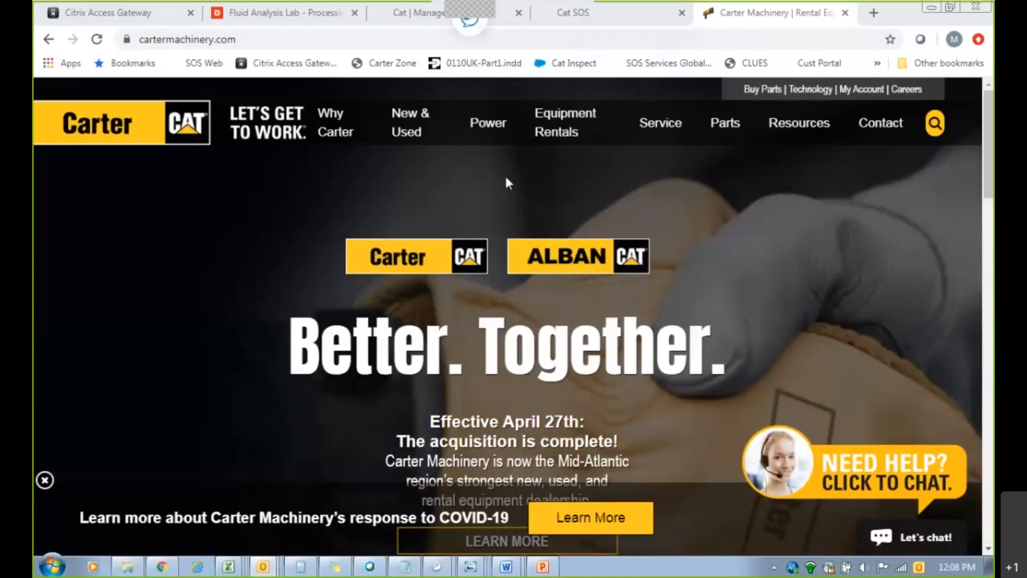
pyautogui.moveTo(713, 182)
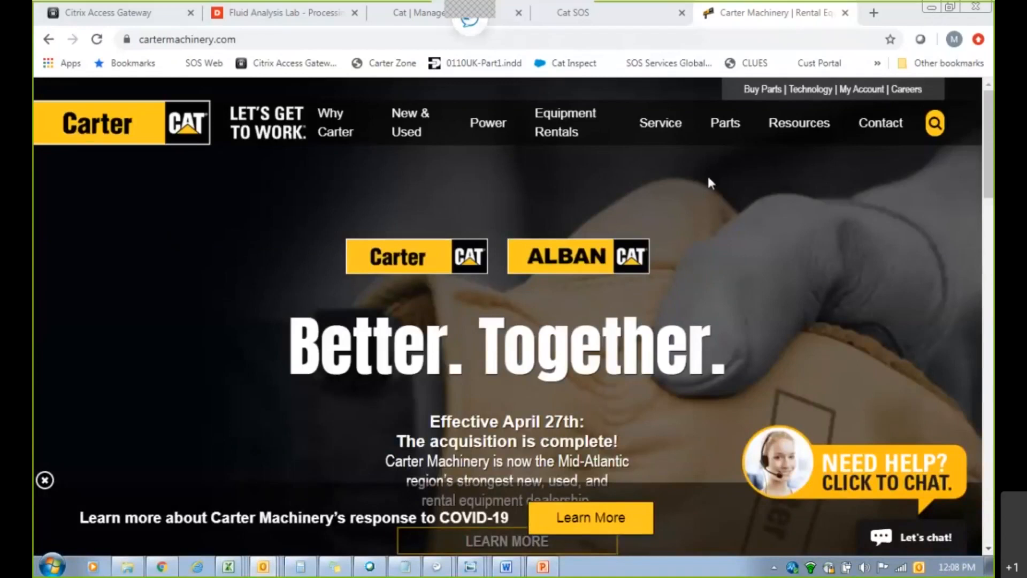
pyautogui.moveTo(823, 111)
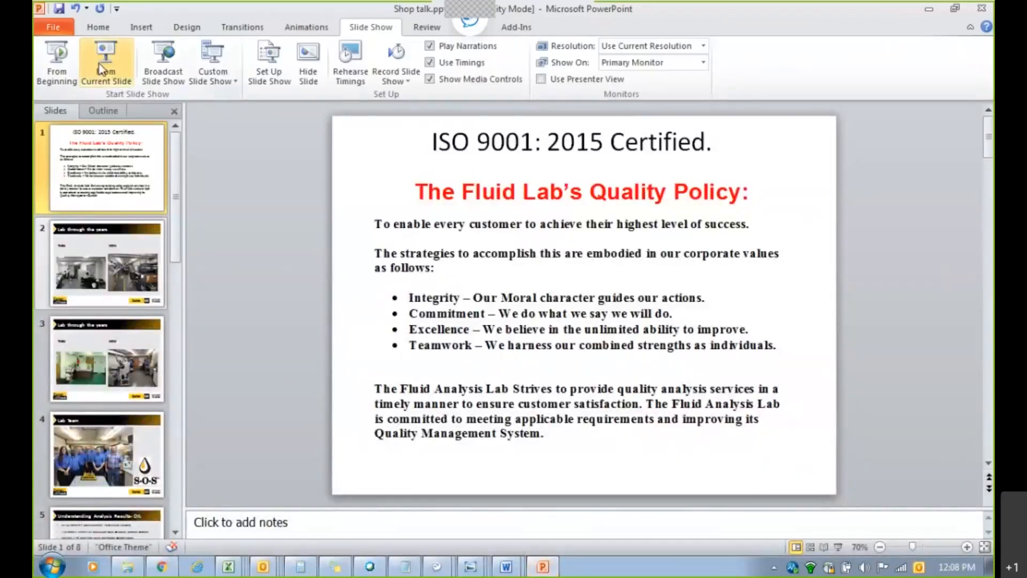
pyautogui.click(106, 62)
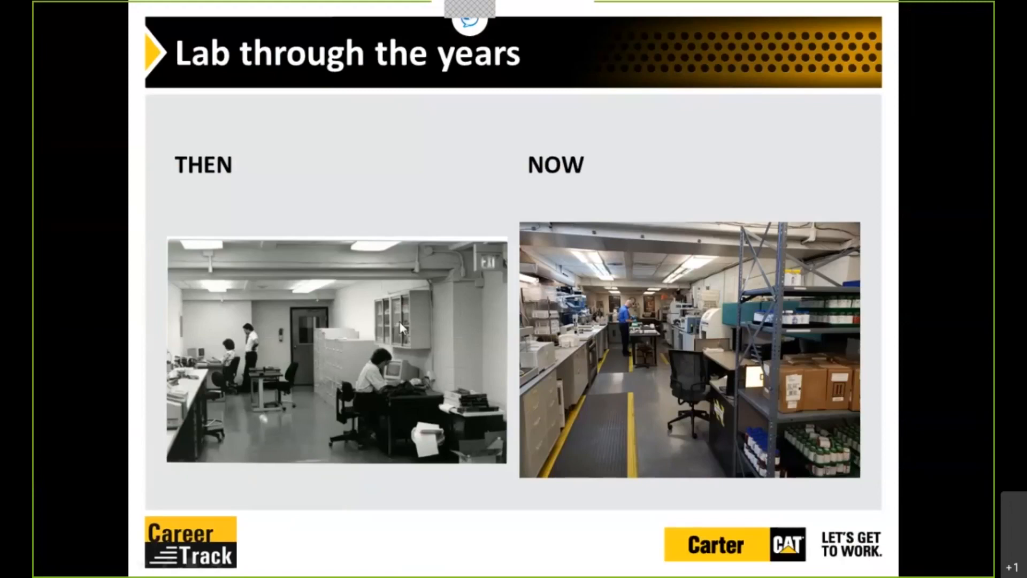
pyautogui.moveTo(282, 365)
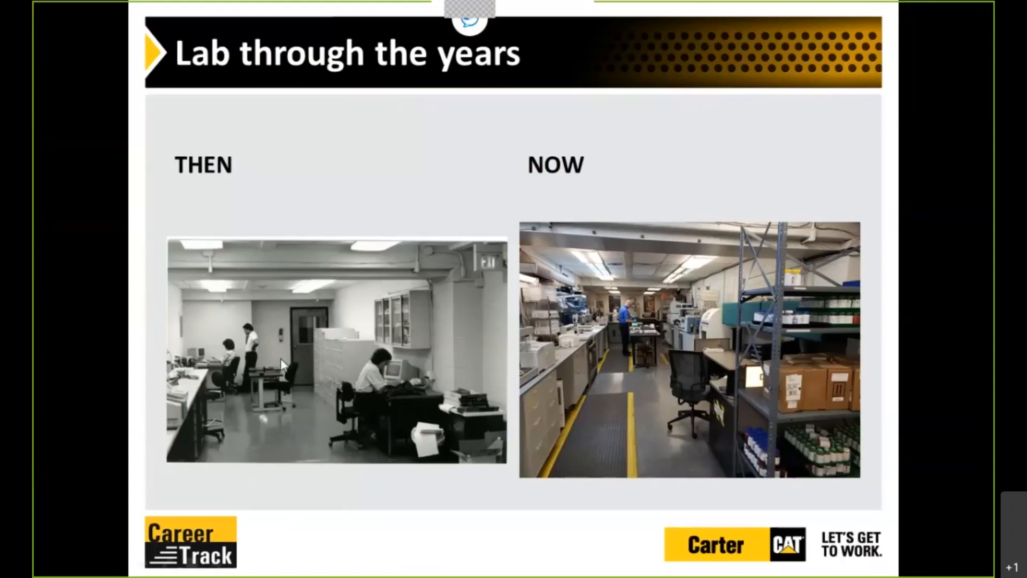
pyautogui.moveTo(340, 337)
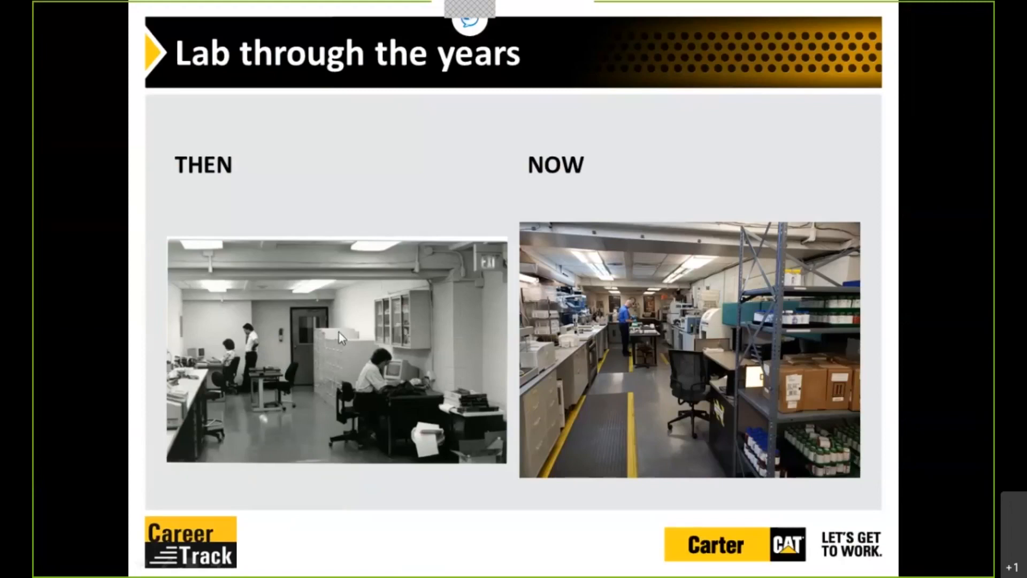
pyautogui.moveTo(561, 354)
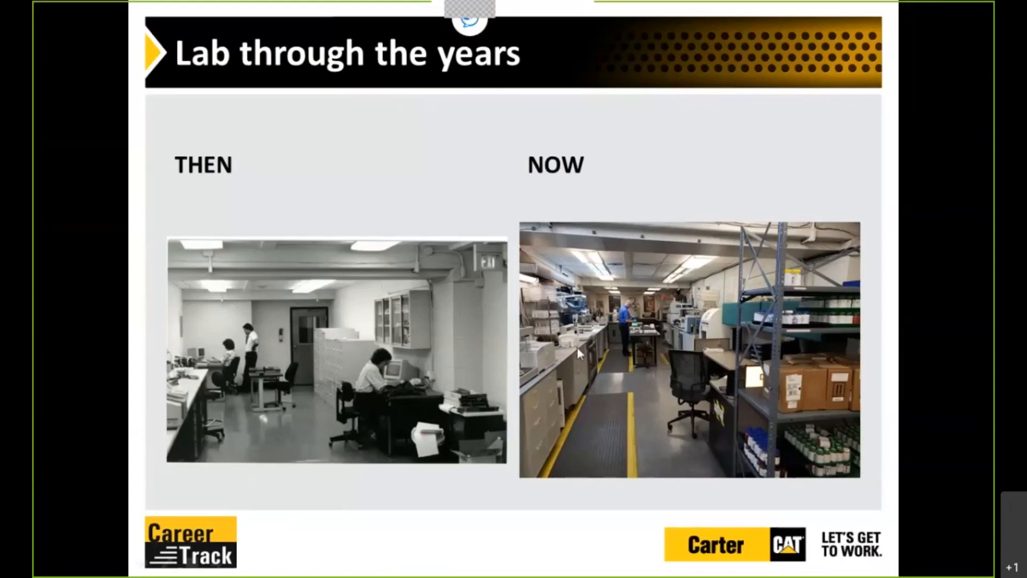
pyautogui.moveTo(582, 361)
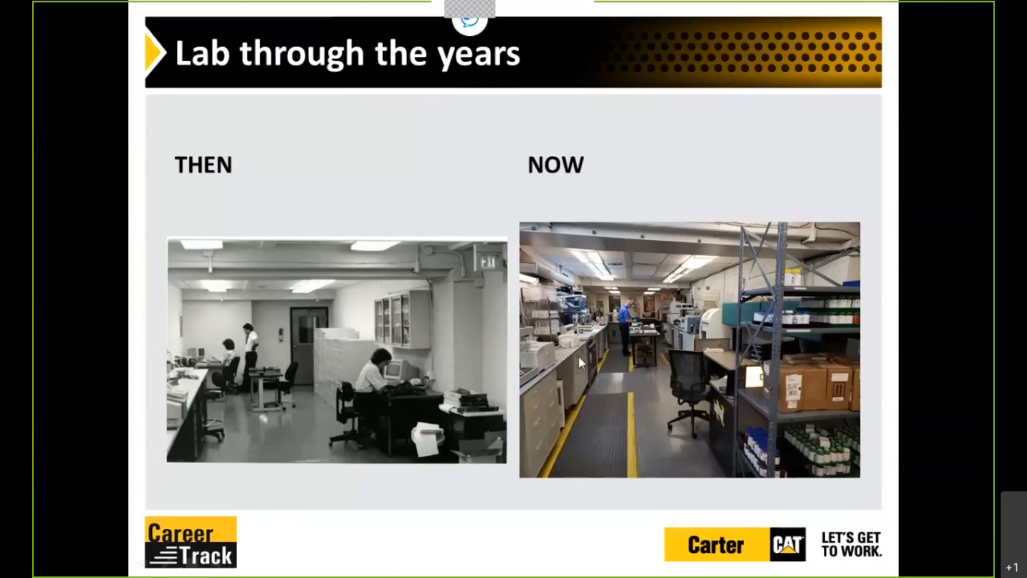
pyautogui.moveTo(598, 379)
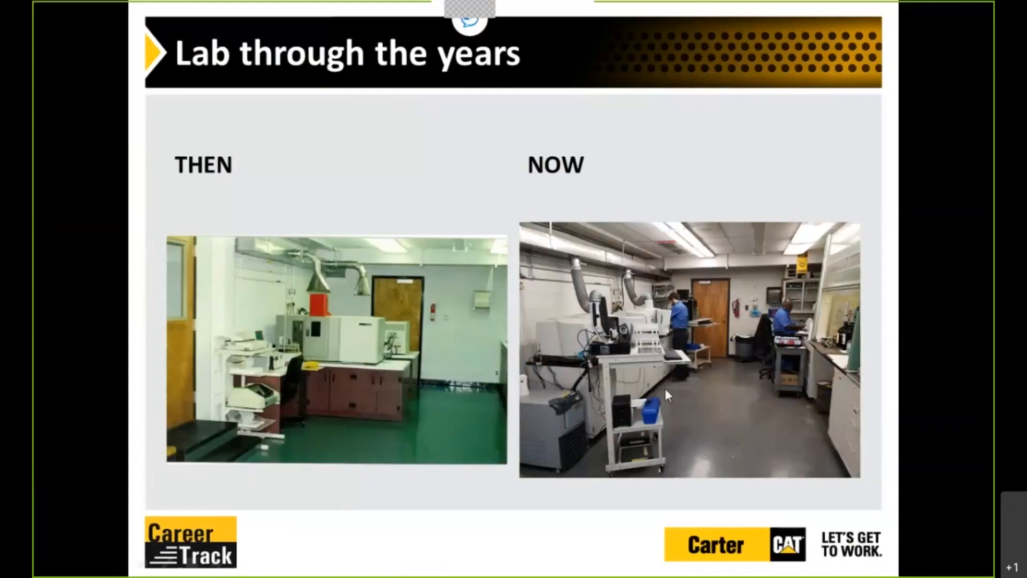
pyautogui.moveTo(667, 327)
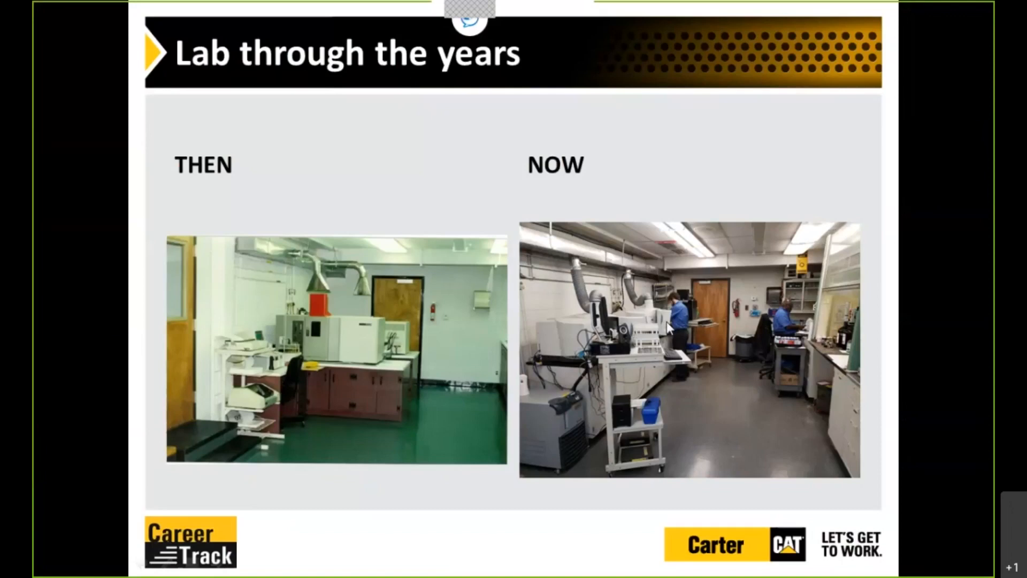
pyautogui.moveTo(660, 349)
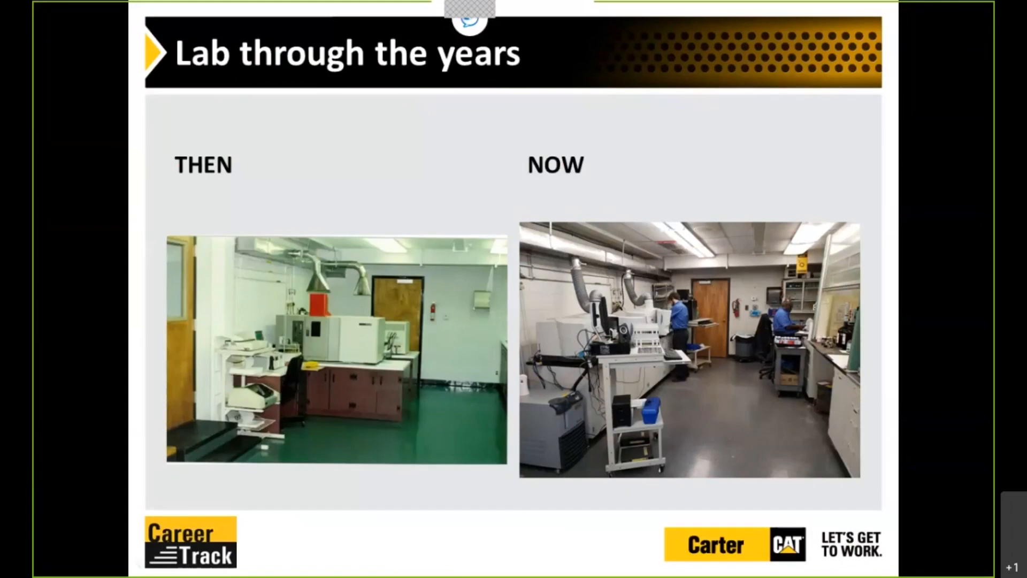
pyautogui.press('right')
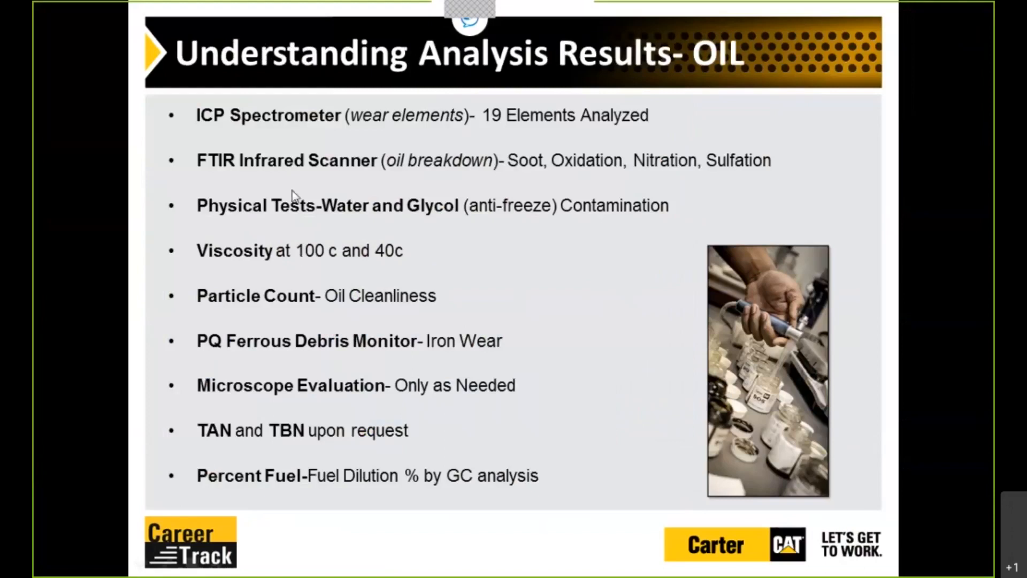
pyautogui.moveTo(234, 134)
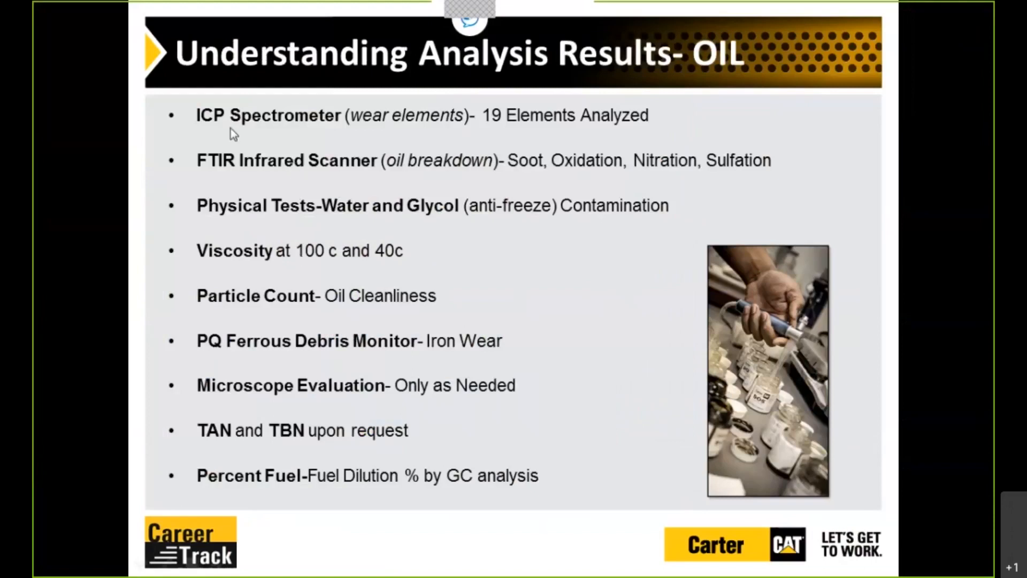
pyautogui.moveTo(473, 138)
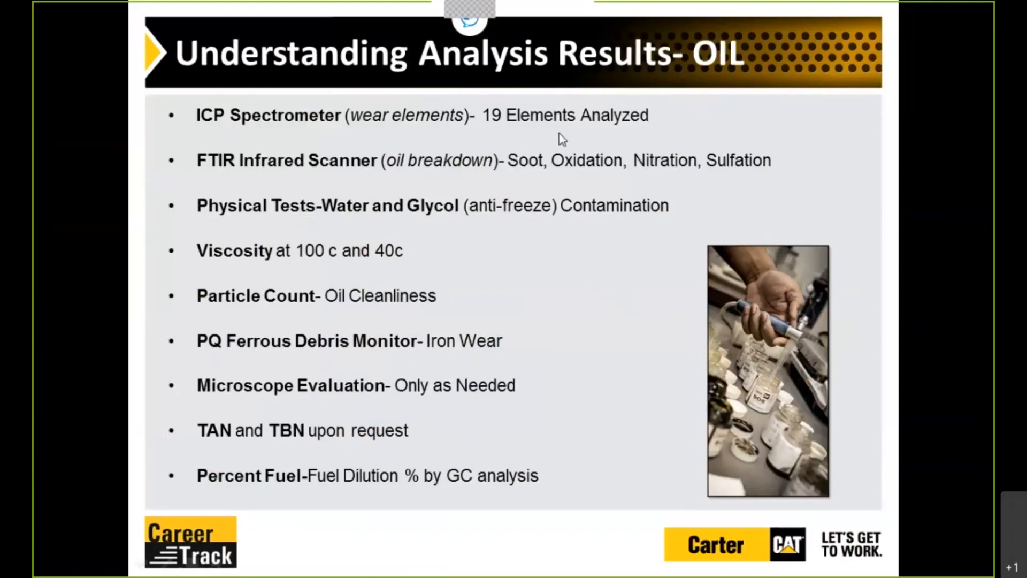
pyautogui.moveTo(582, 138)
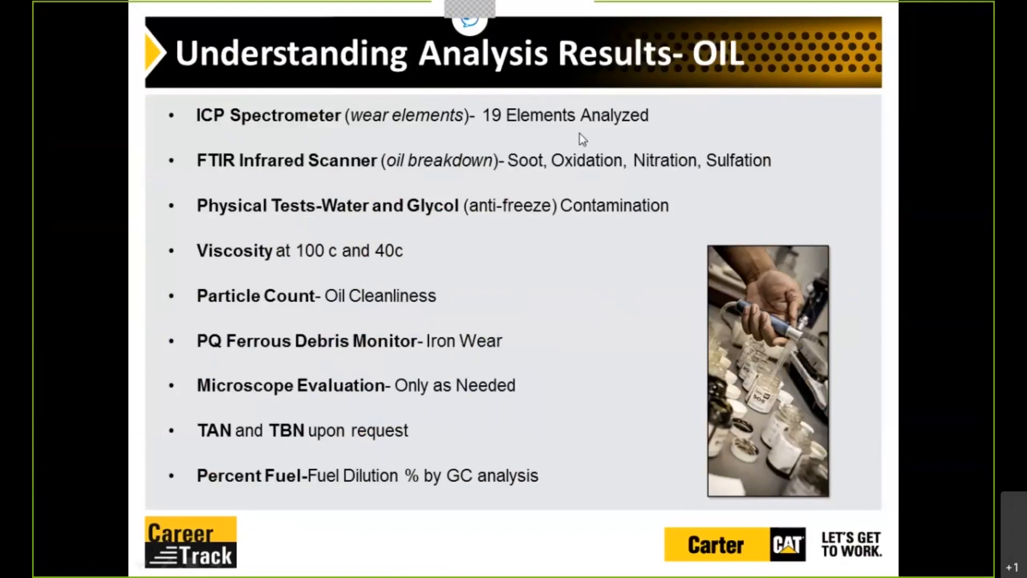
pyautogui.moveTo(500, 130)
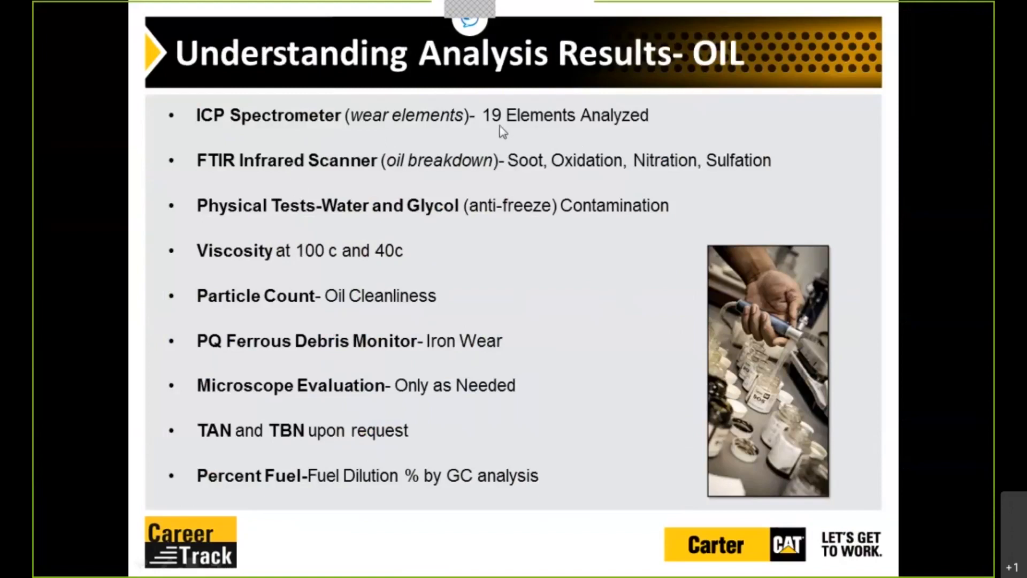
pyautogui.moveTo(407, 147)
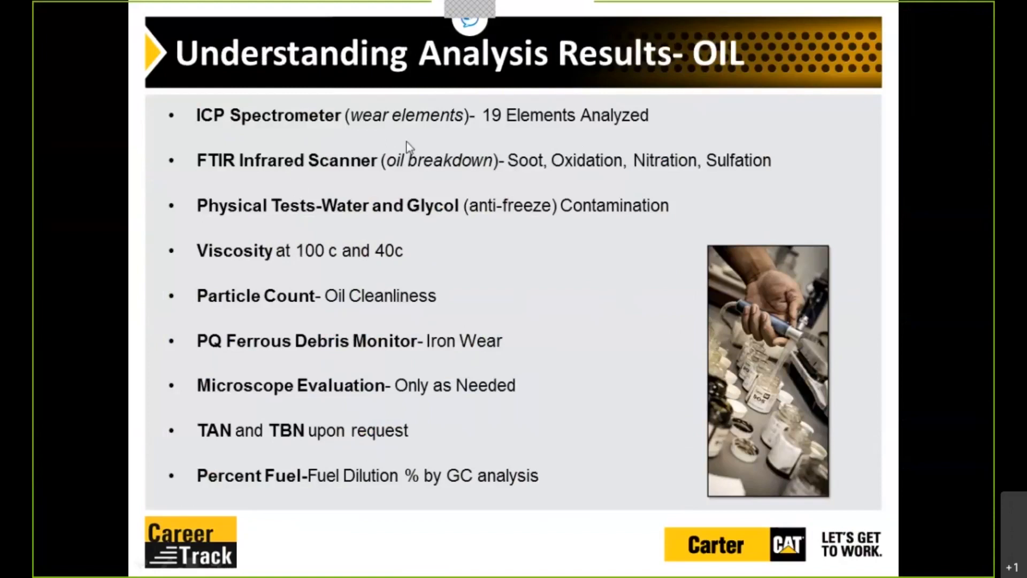
pyautogui.moveTo(299, 182)
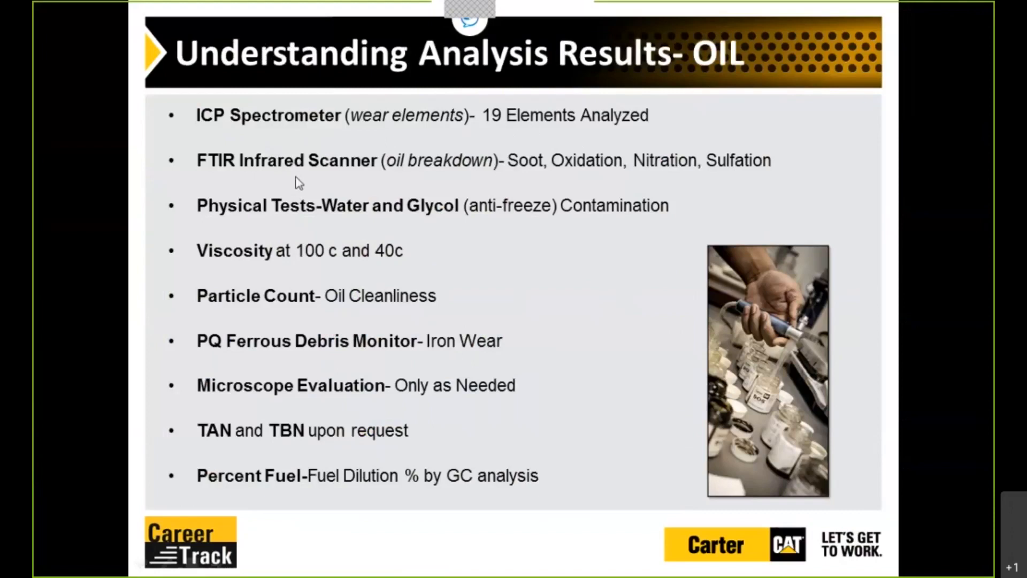
pyautogui.moveTo(394, 183)
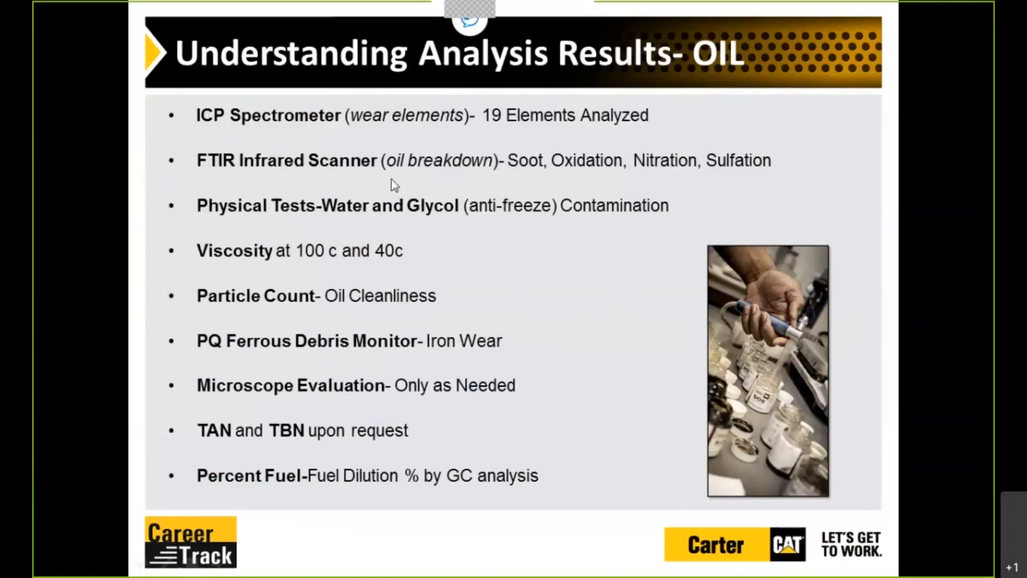
pyautogui.moveTo(524, 185)
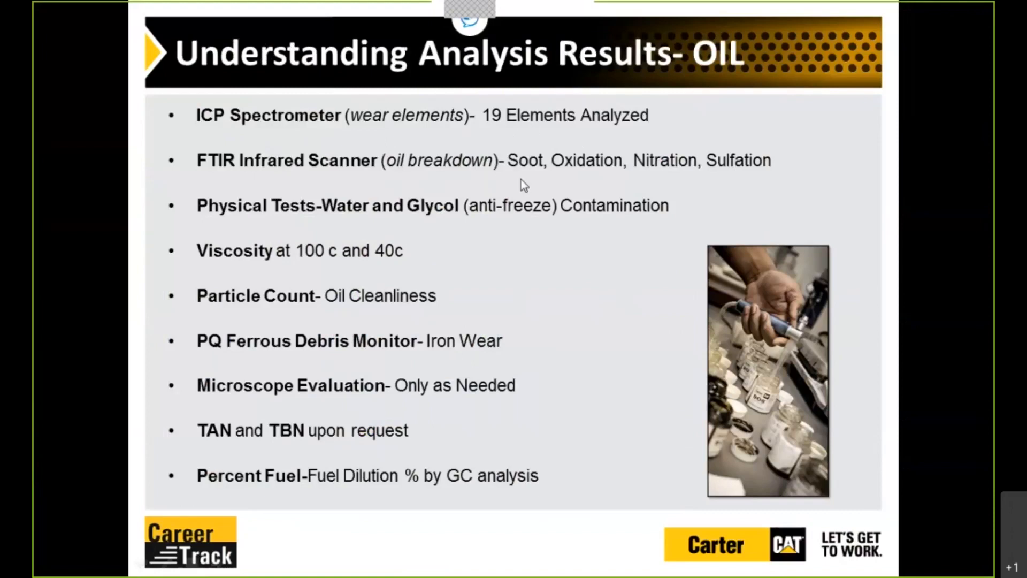
pyautogui.moveTo(690, 253)
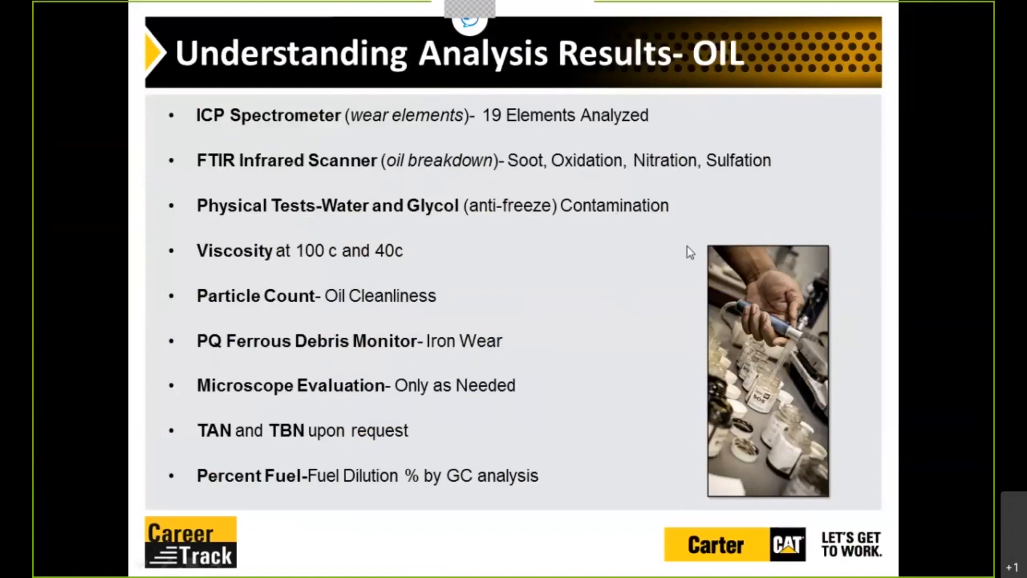
pyautogui.moveTo(253, 216)
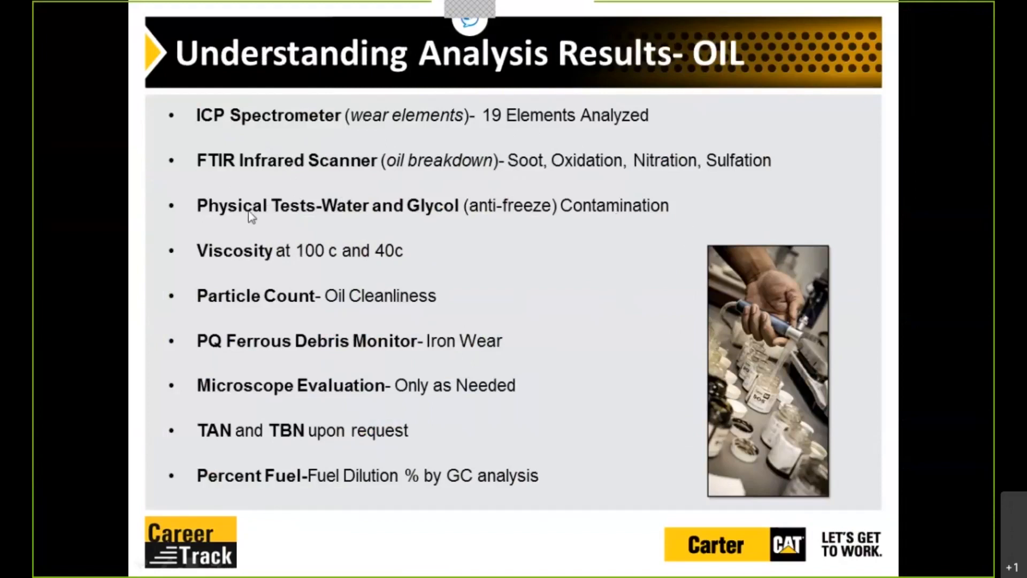
pyautogui.moveTo(321, 223)
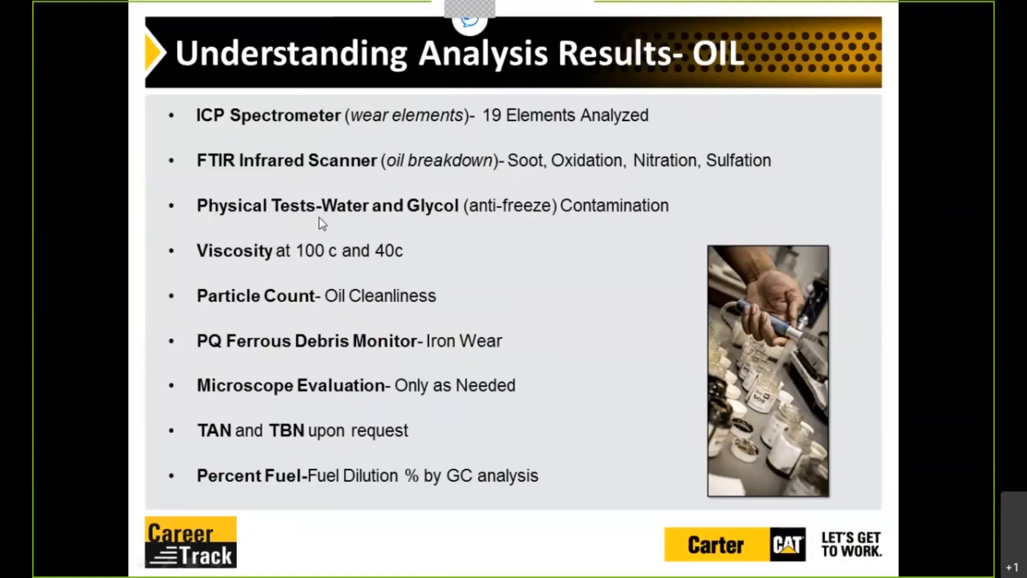
pyautogui.moveTo(318, 252)
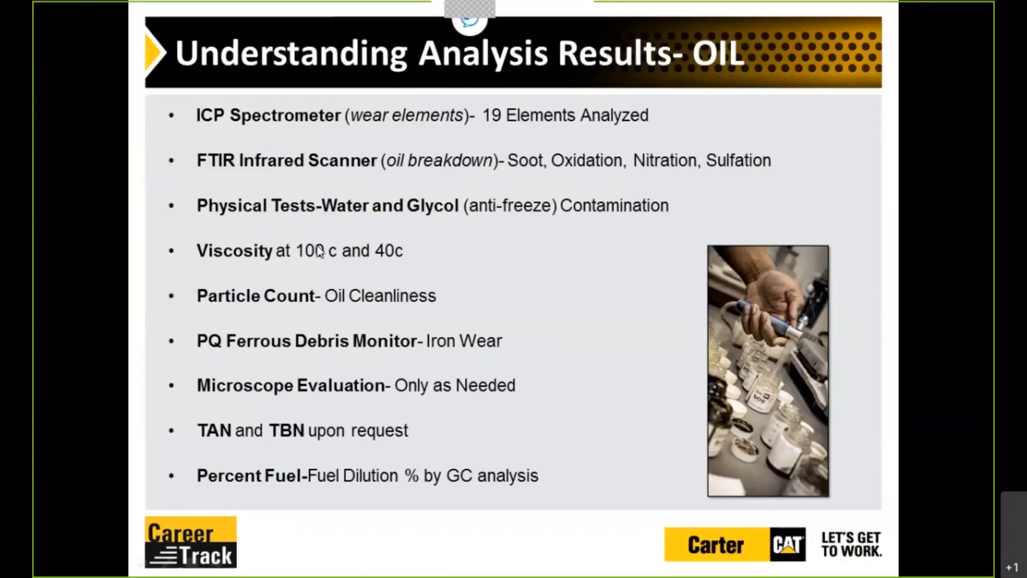
pyautogui.moveTo(383, 273)
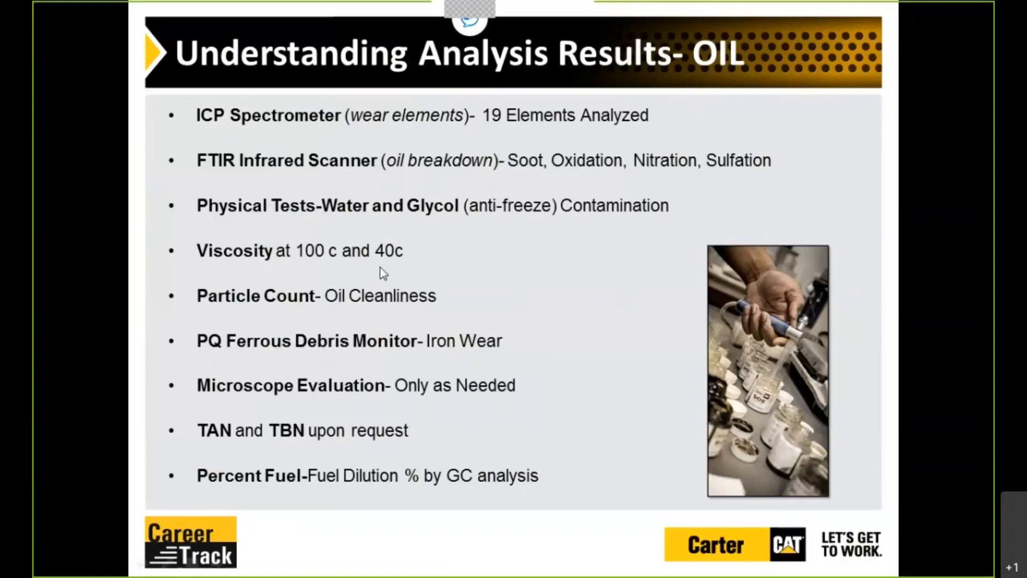
pyautogui.moveTo(488, 274)
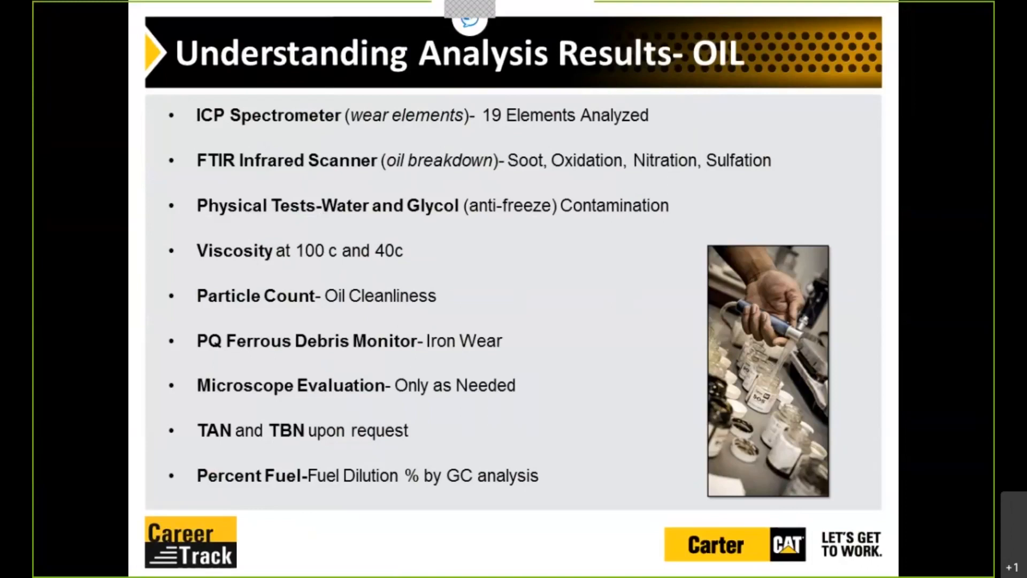
# Advance from the oil analysis results to the Level 1 coolant tests slide.
pyautogui.press('right')
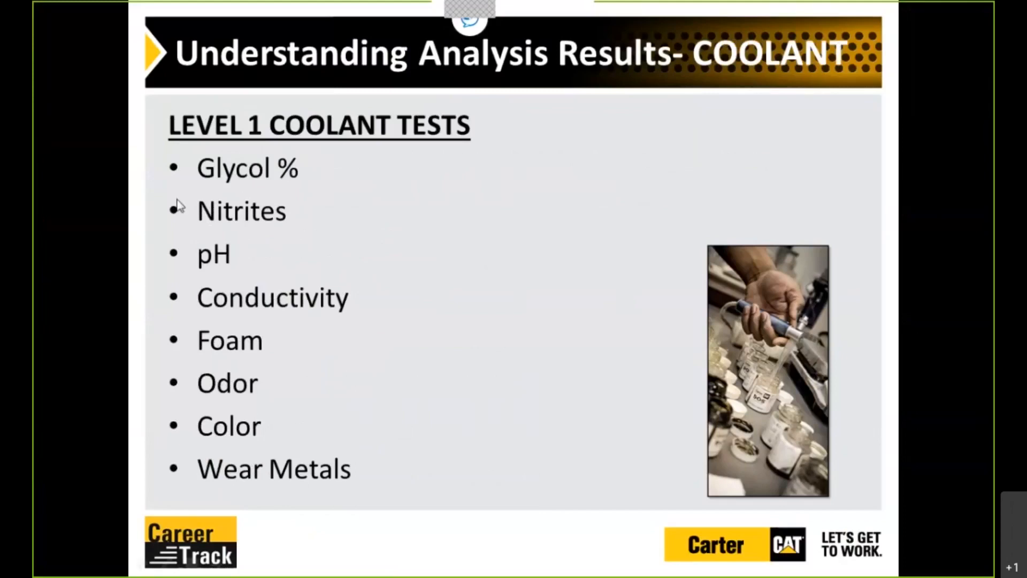
pyautogui.moveTo(279, 247)
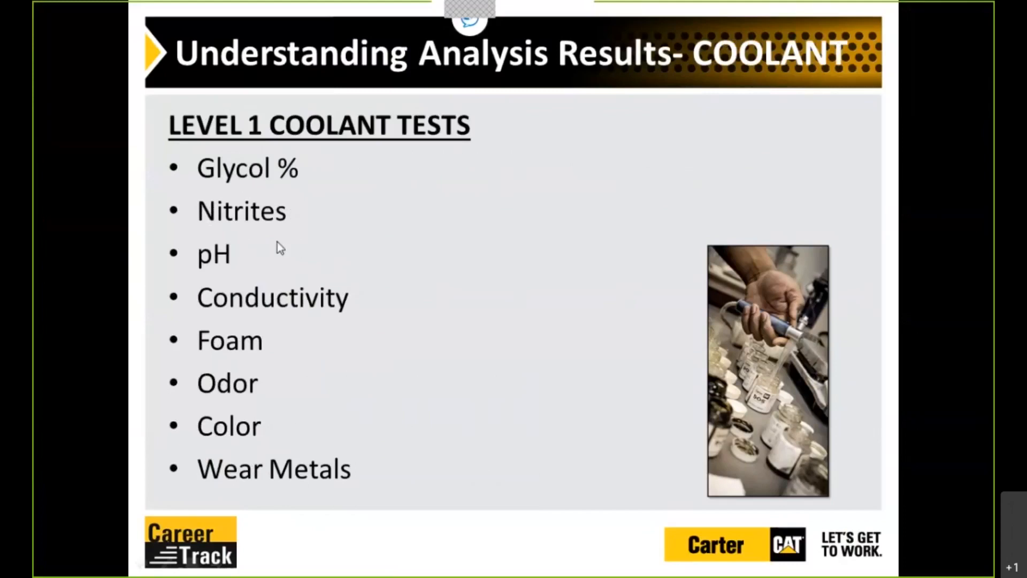
pyautogui.moveTo(310, 268)
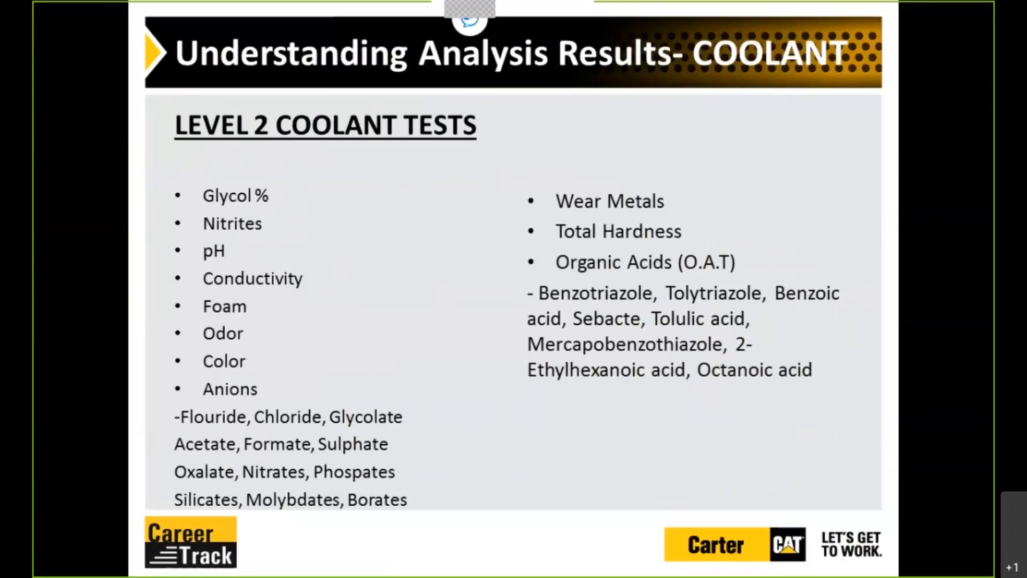
pyautogui.moveTo(204, 424)
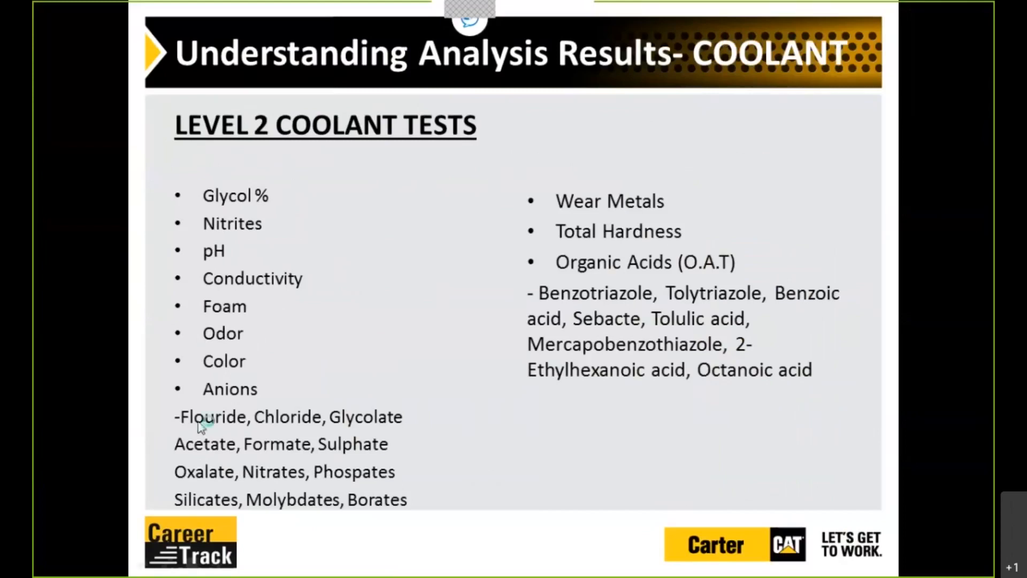
pyautogui.moveTo(343, 432)
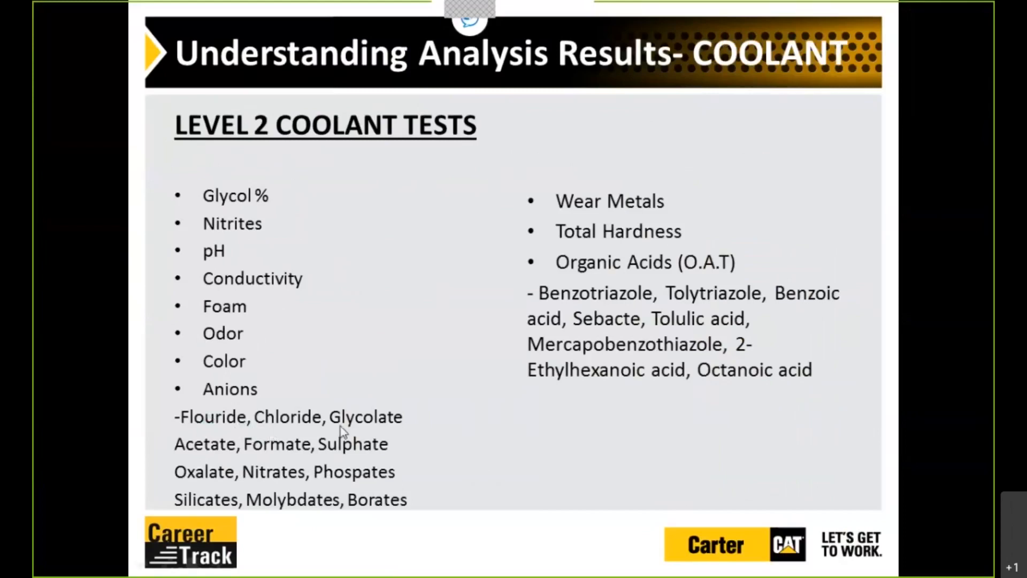
pyautogui.moveTo(287, 489)
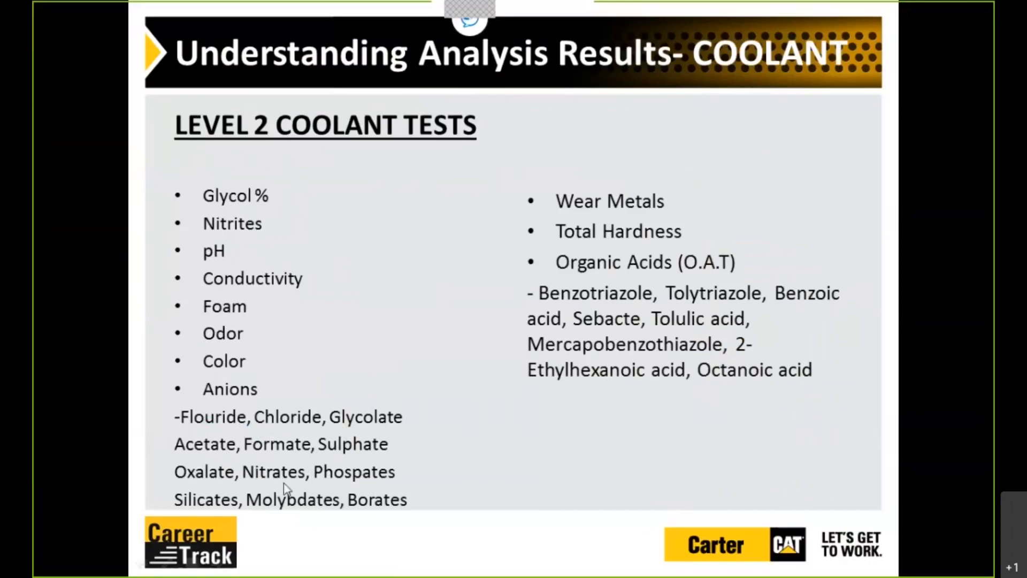
pyautogui.moveTo(287, 489)
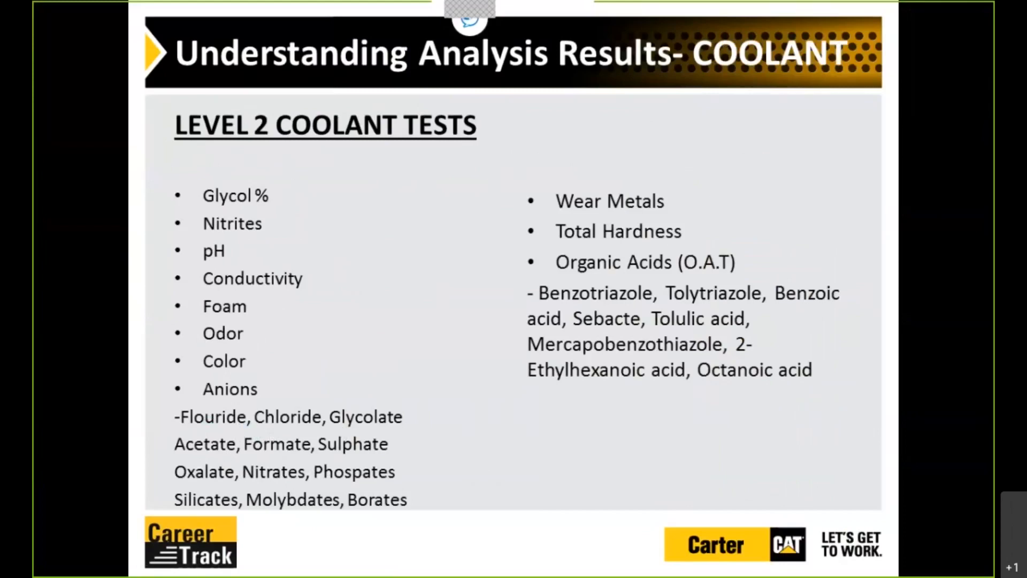
pyautogui.moveTo(357, 432)
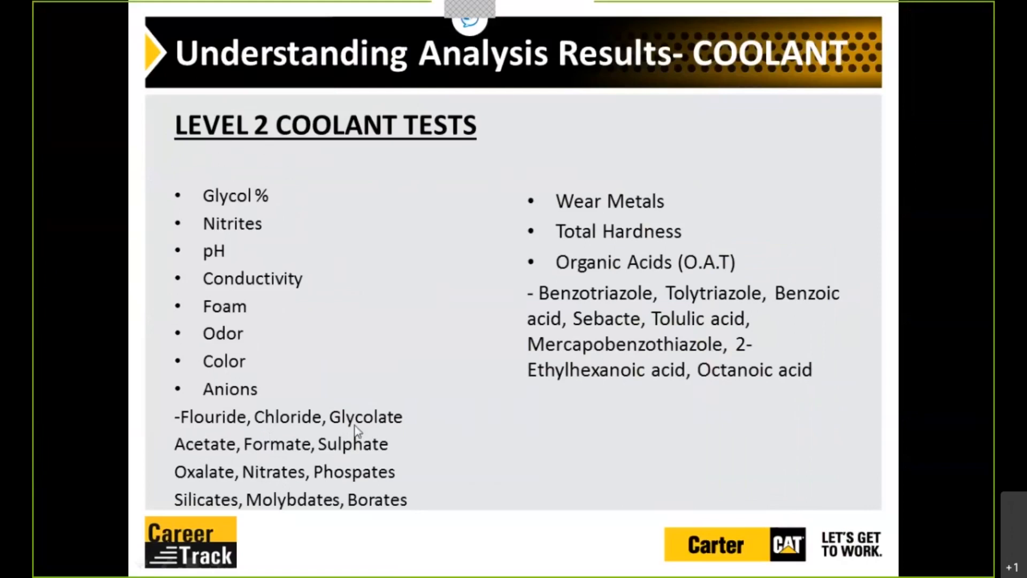
pyautogui.moveTo(540, 323)
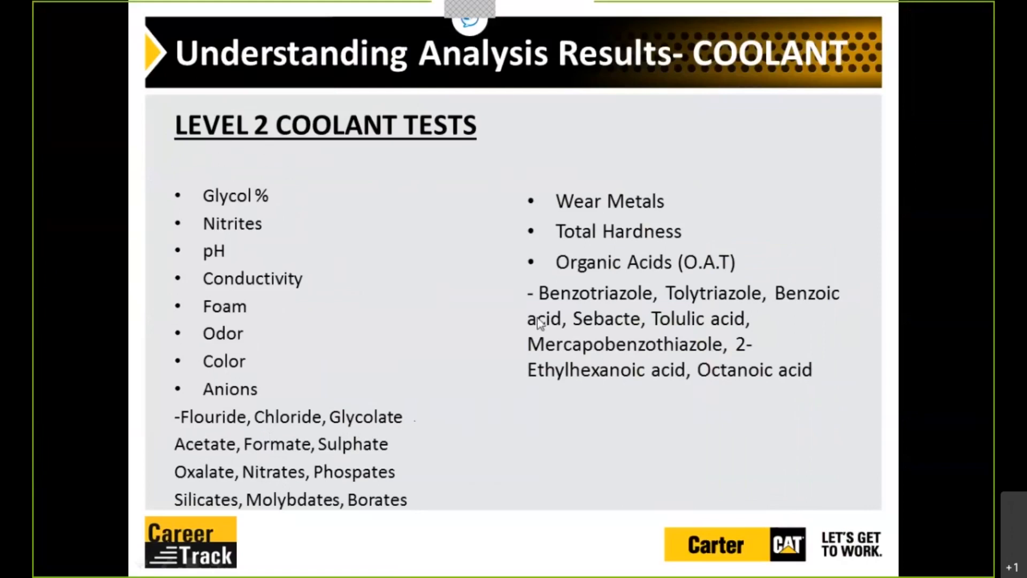
pyautogui.moveTo(582, 290)
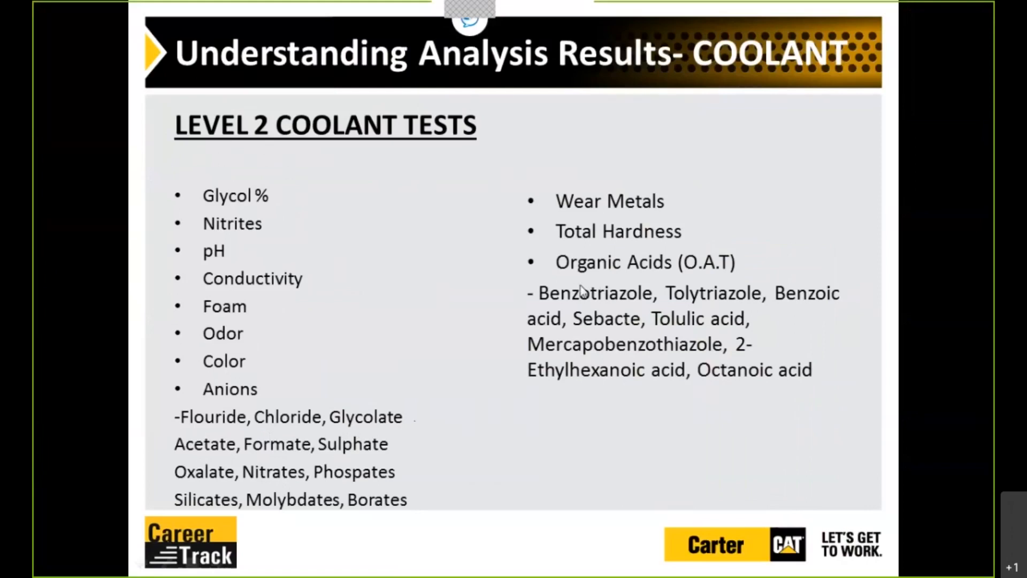
pyautogui.moveTo(661, 307)
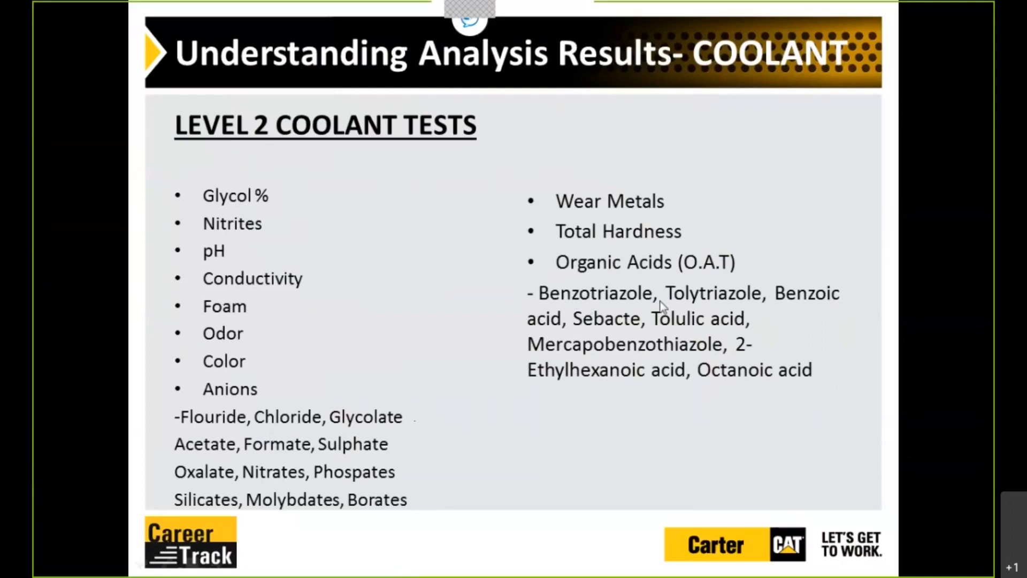
pyautogui.moveTo(632, 337)
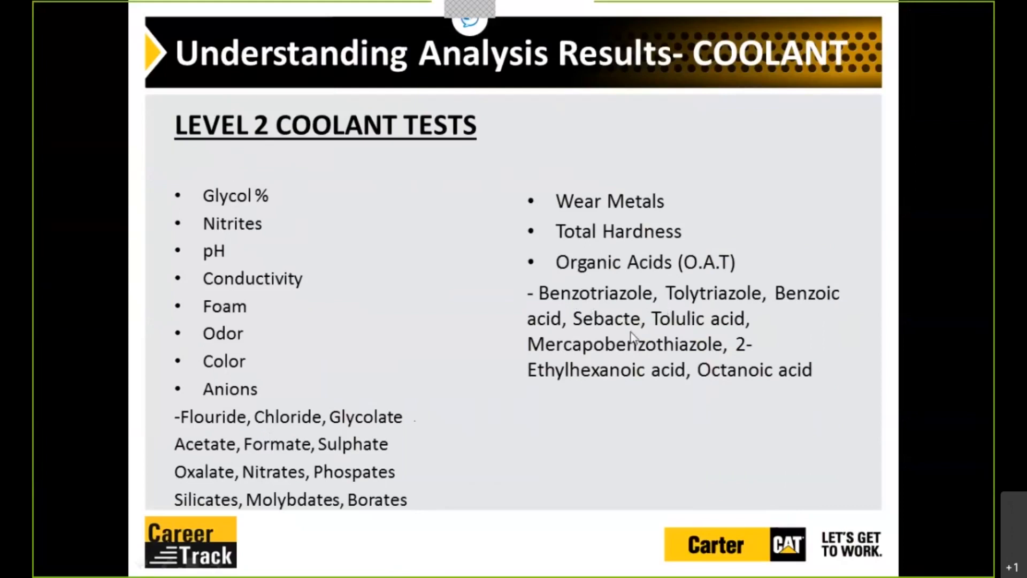
pyautogui.moveTo(675, 338)
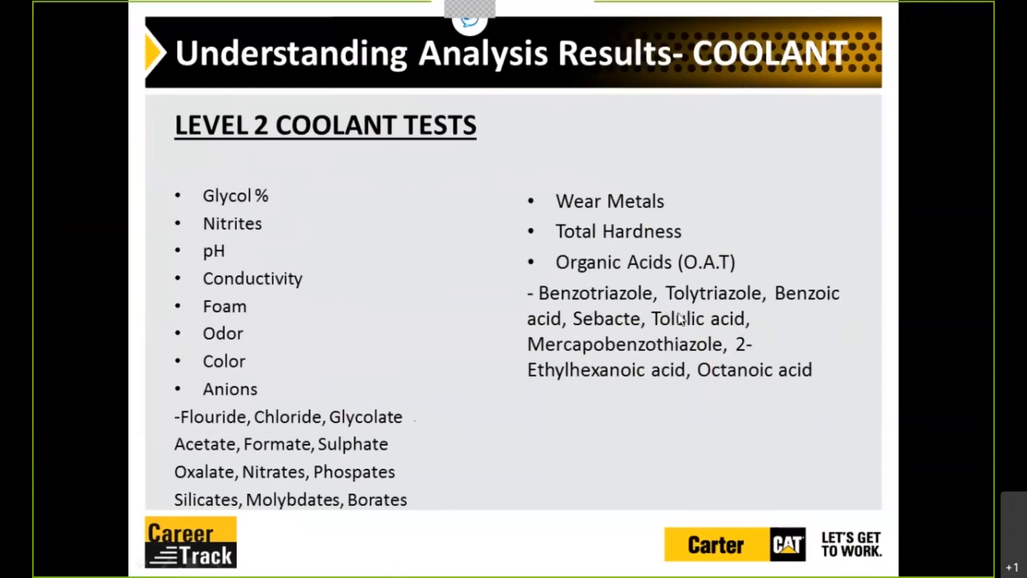
pyautogui.moveTo(695, 312)
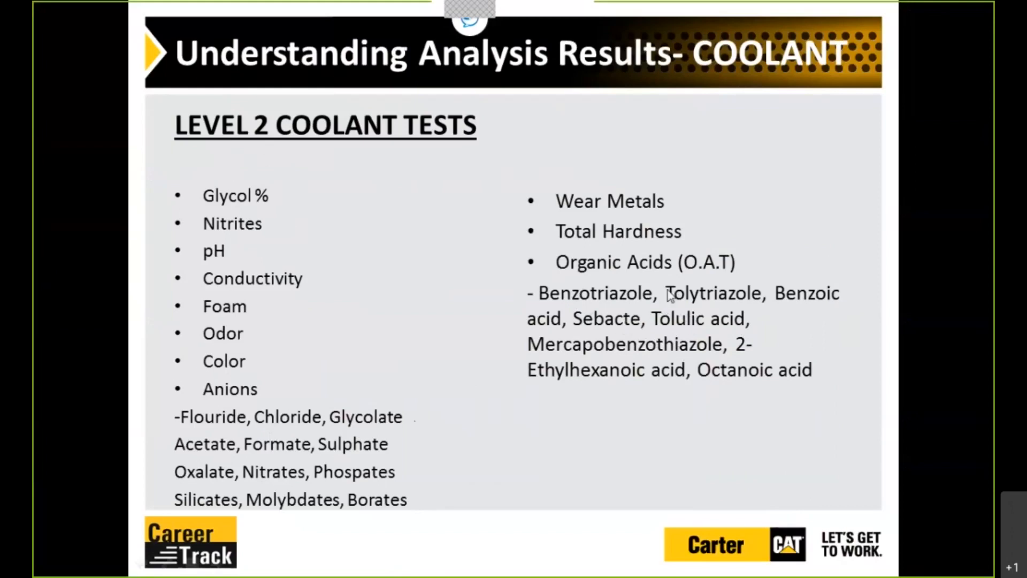
pyautogui.moveTo(480, 384)
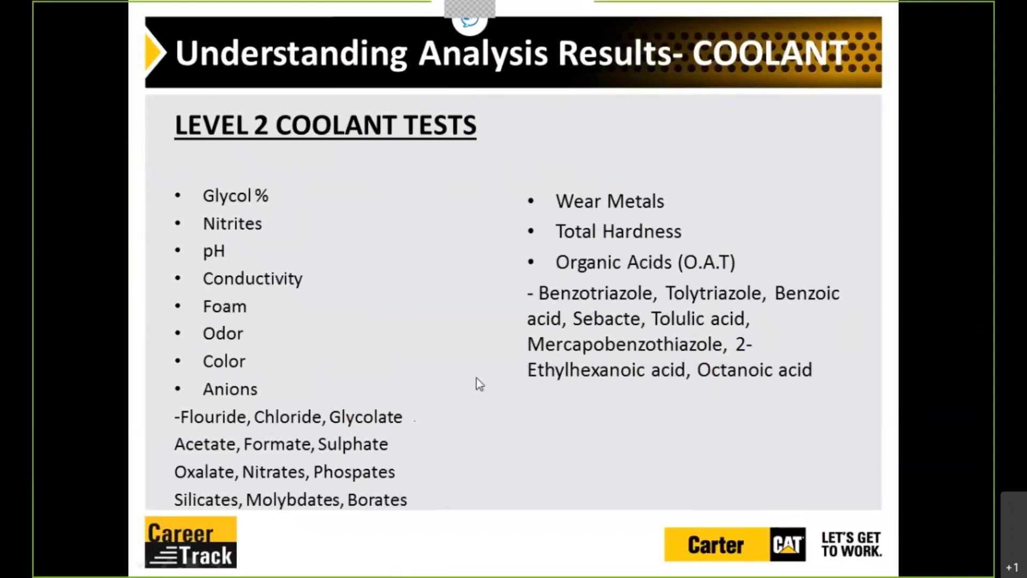
# Advance from the Level 2 coolant tests to the fuel tests slide.
pyautogui.press('right')
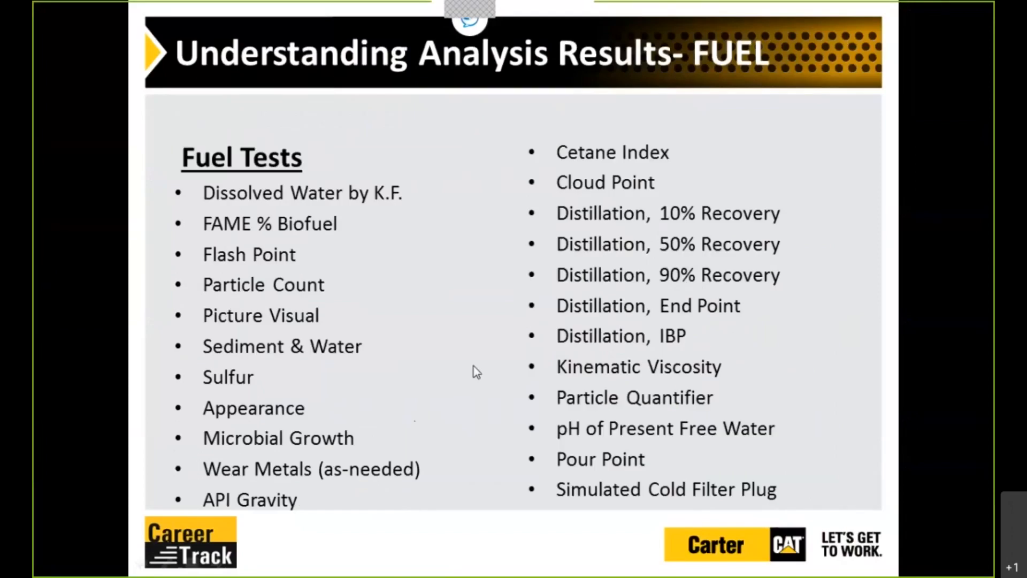
pyautogui.moveTo(426, 281)
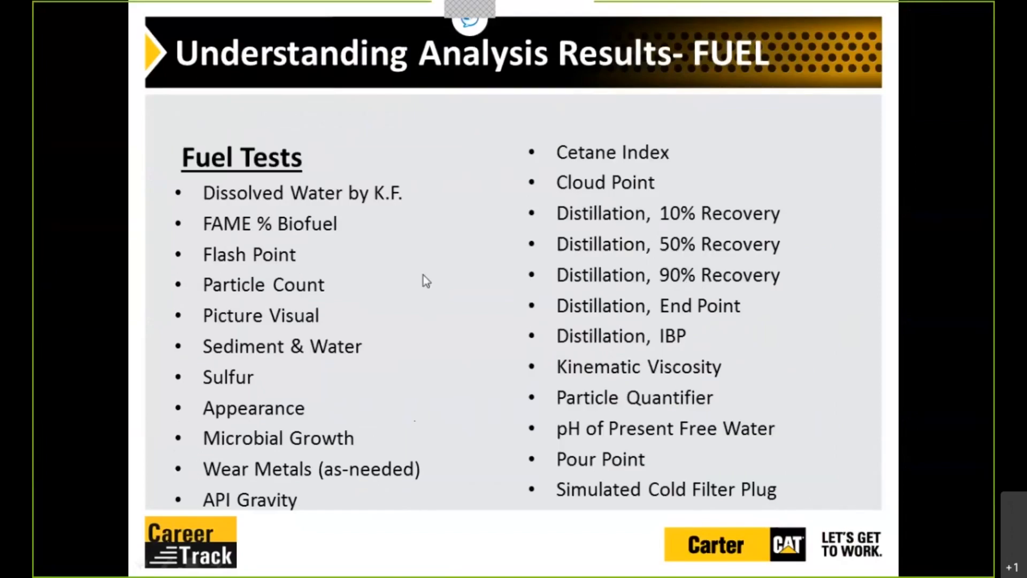
pyautogui.moveTo(426, 401)
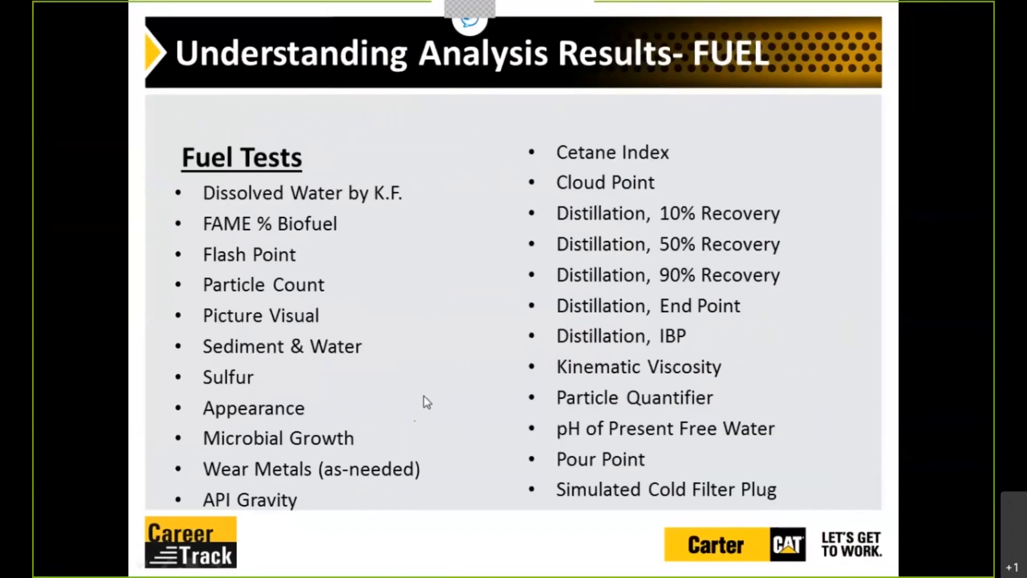
pyautogui.moveTo(426, 212)
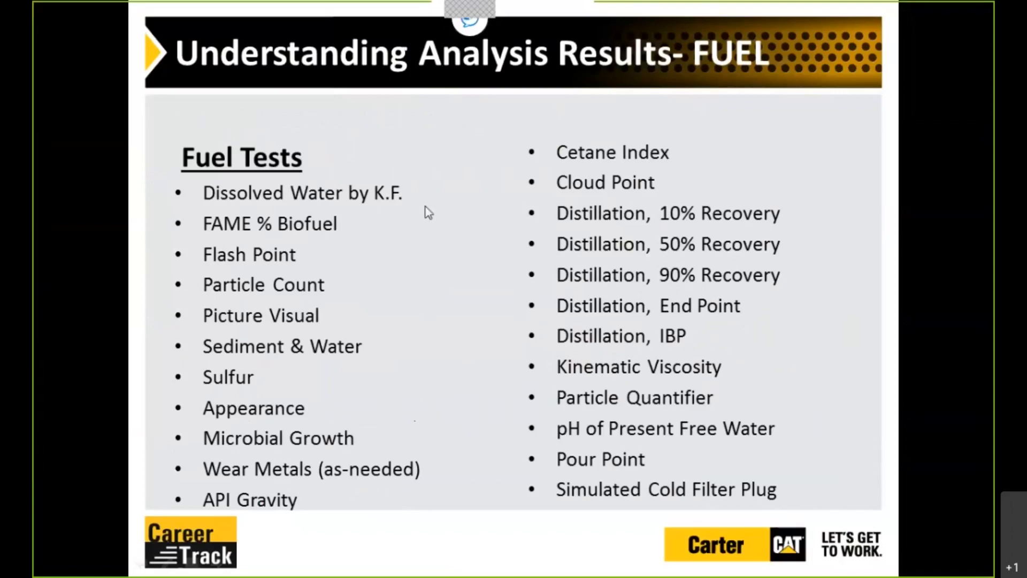
pyautogui.moveTo(284, 459)
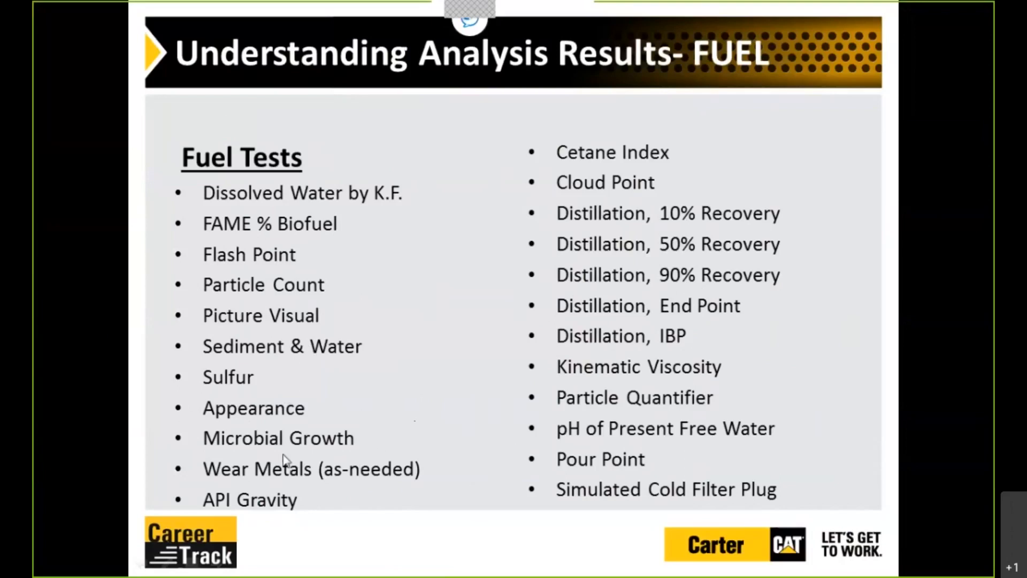
pyautogui.moveTo(391, 306)
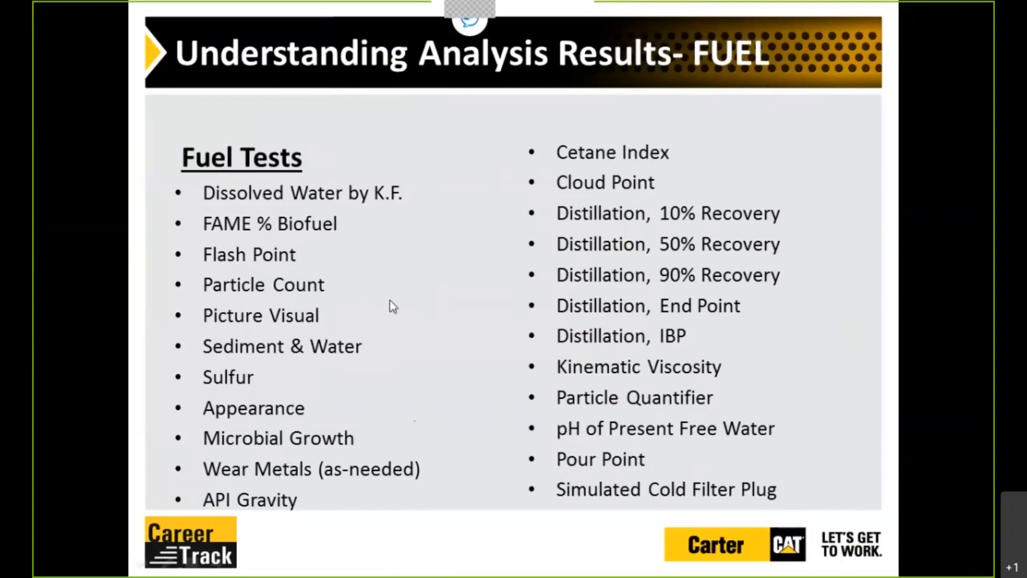
pyautogui.moveTo(429, 335)
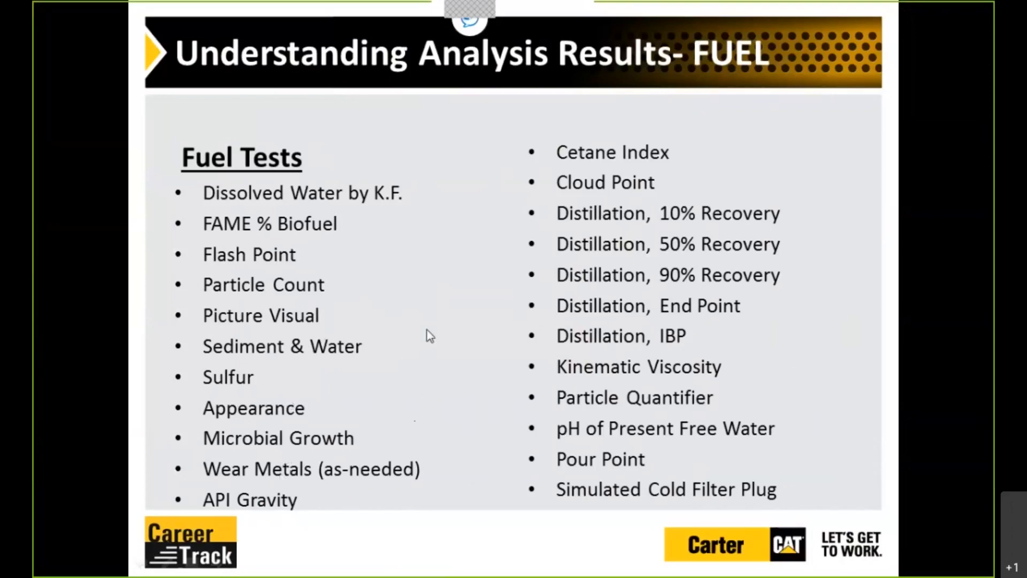
pyautogui.moveTo(435, 300)
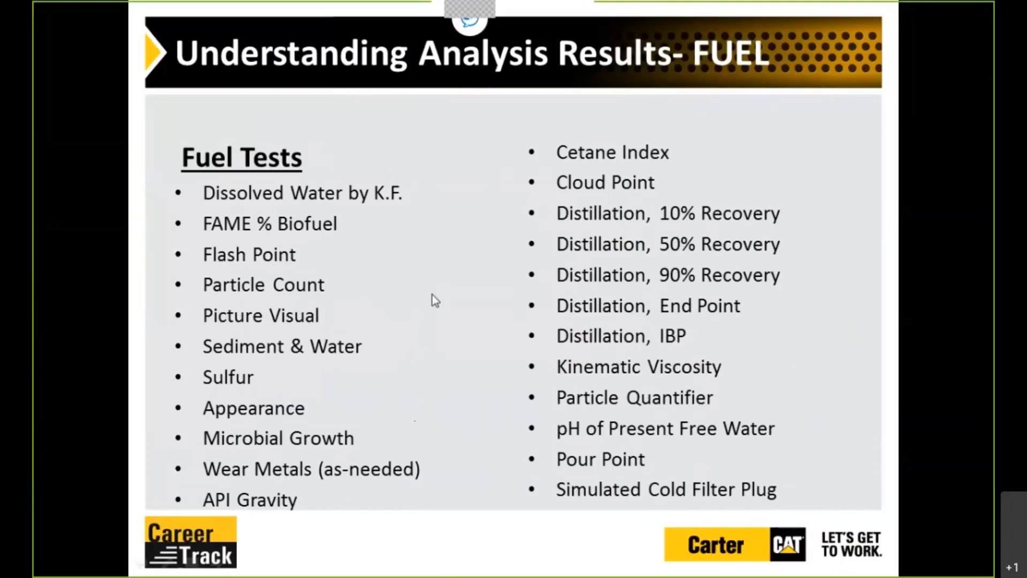
pyautogui.moveTo(435, 300)
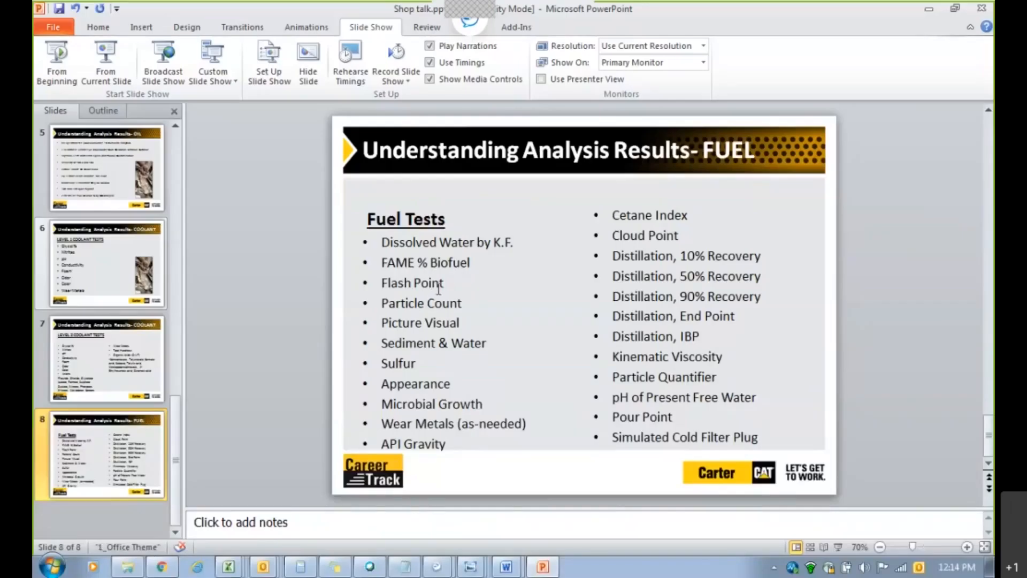
pyautogui.moveTo(907, 51)
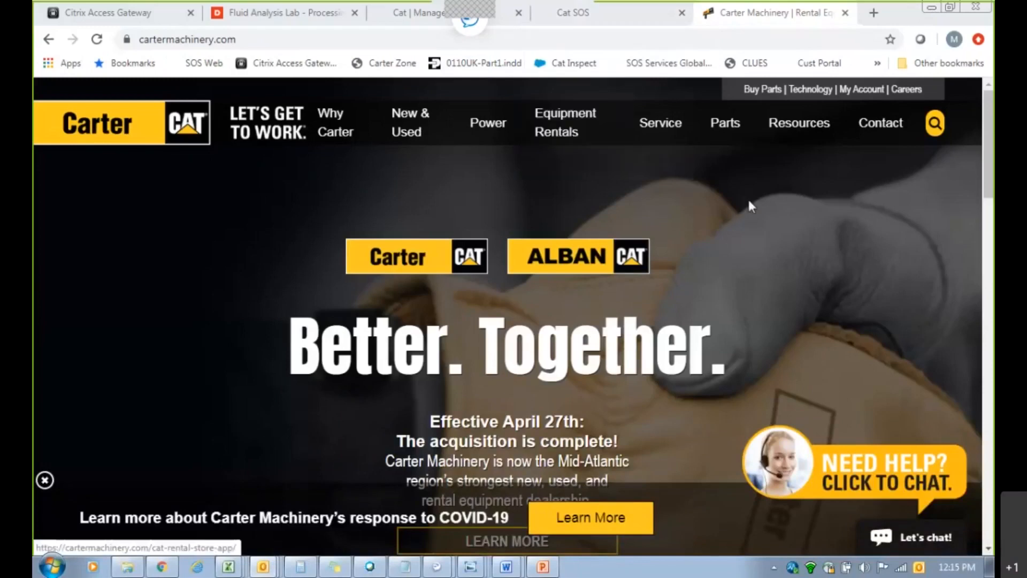
pyautogui.moveTo(749, 192)
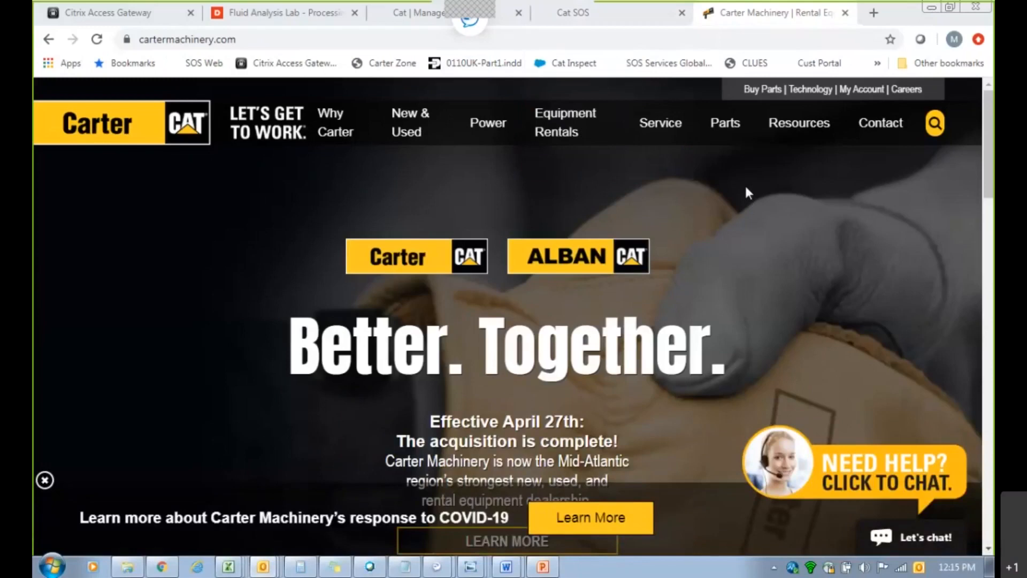
pyautogui.moveTo(701, 181)
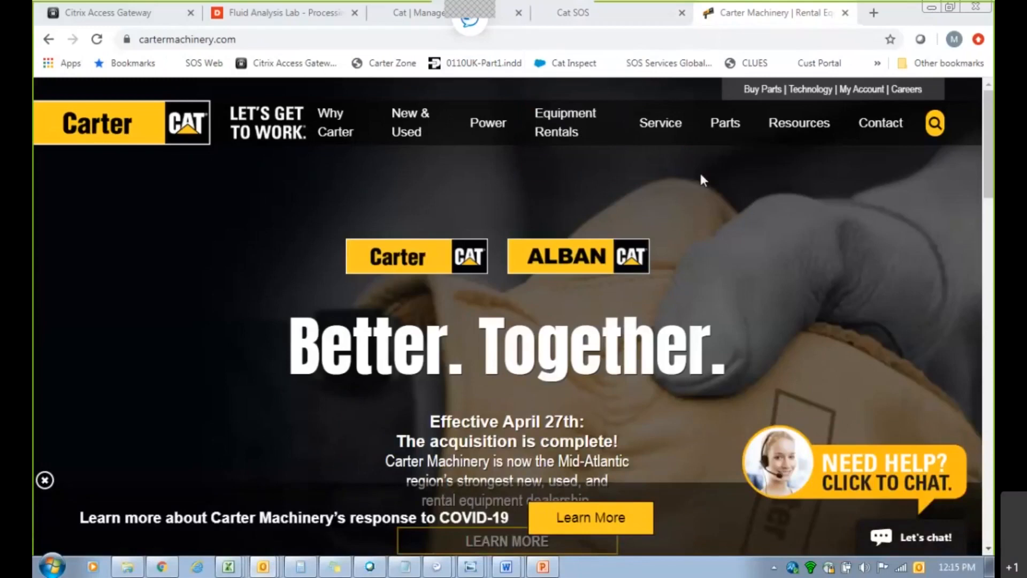
pyautogui.moveTo(642, 174)
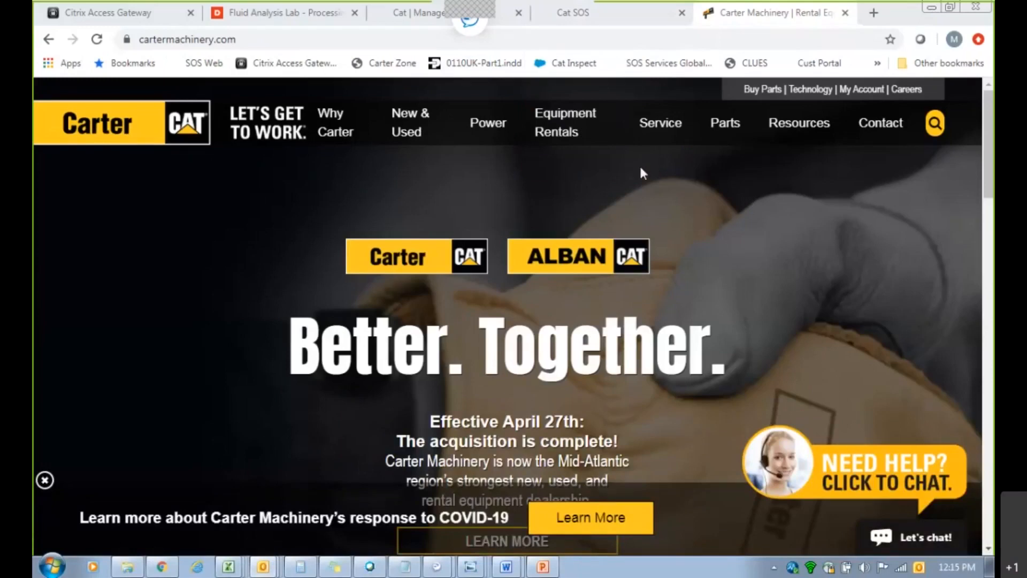
pyautogui.moveTo(634, 171)
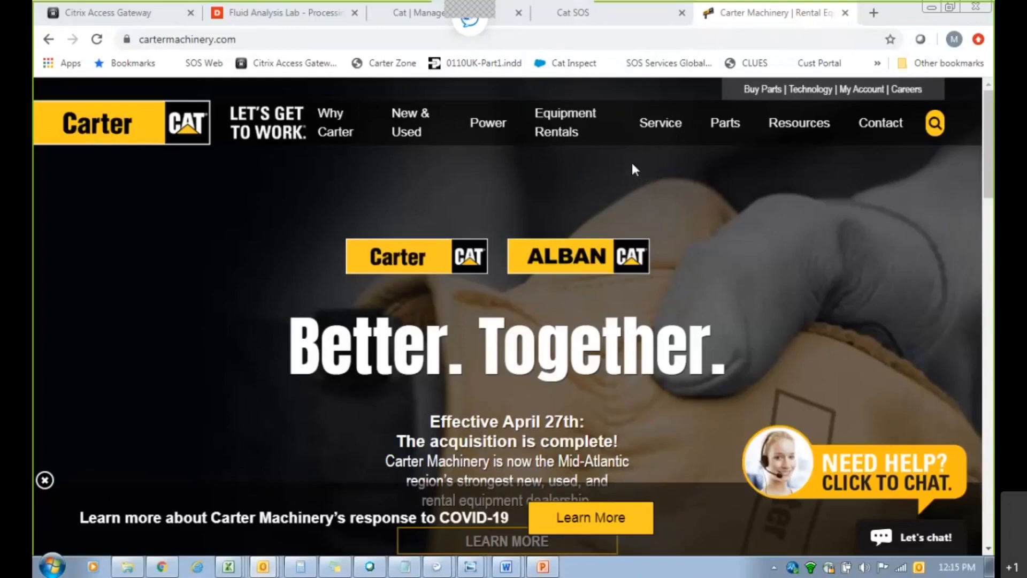
pyautogui.moveTo(412, 164)
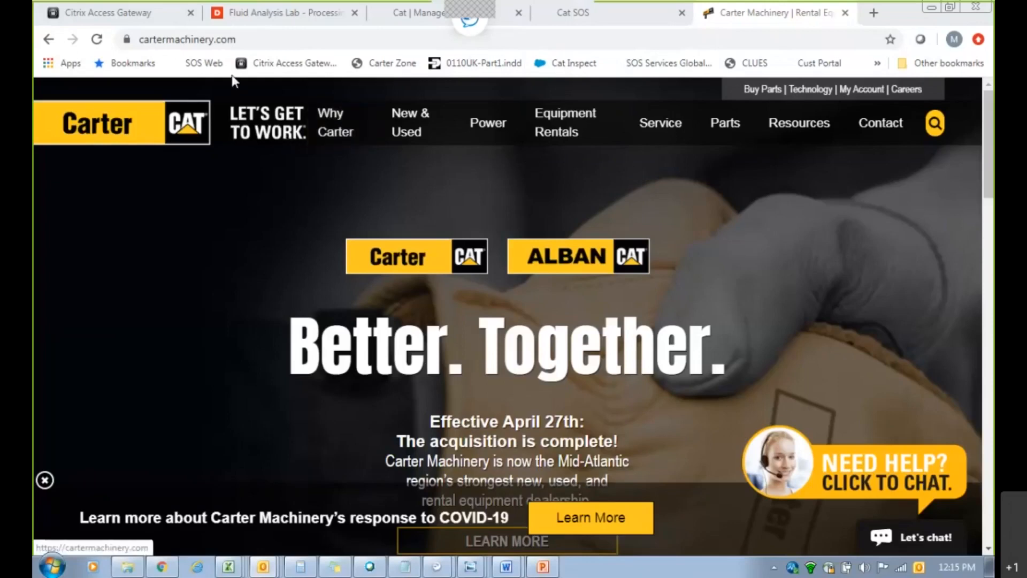
# From the Service menu, go to the SOS-Web Fluid Analysis Reporting page.
pyautogui.click(660, 122)
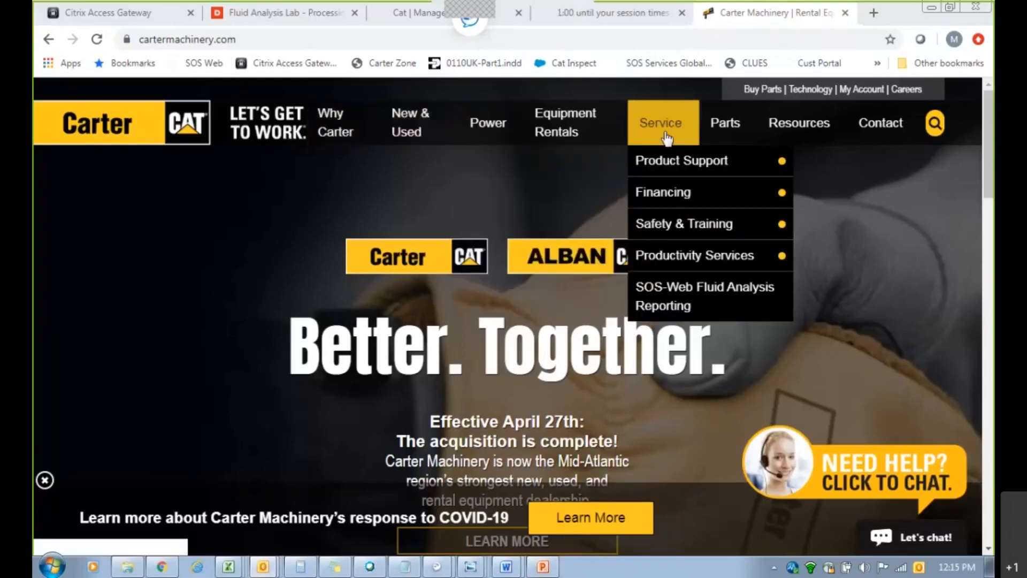
pyautogui.moveTo(687, 310)
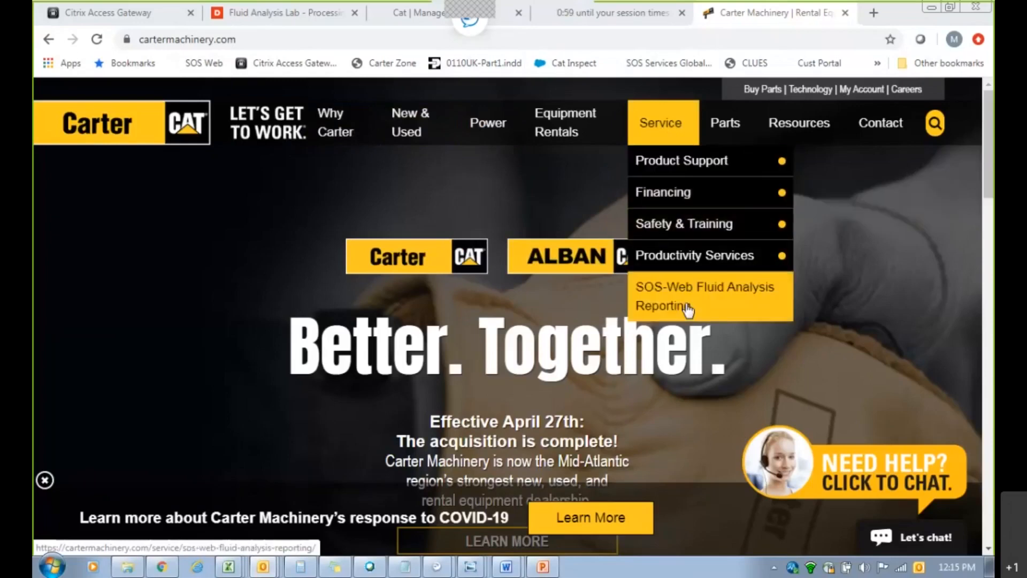
pyautogui.moveTo(710, 308)
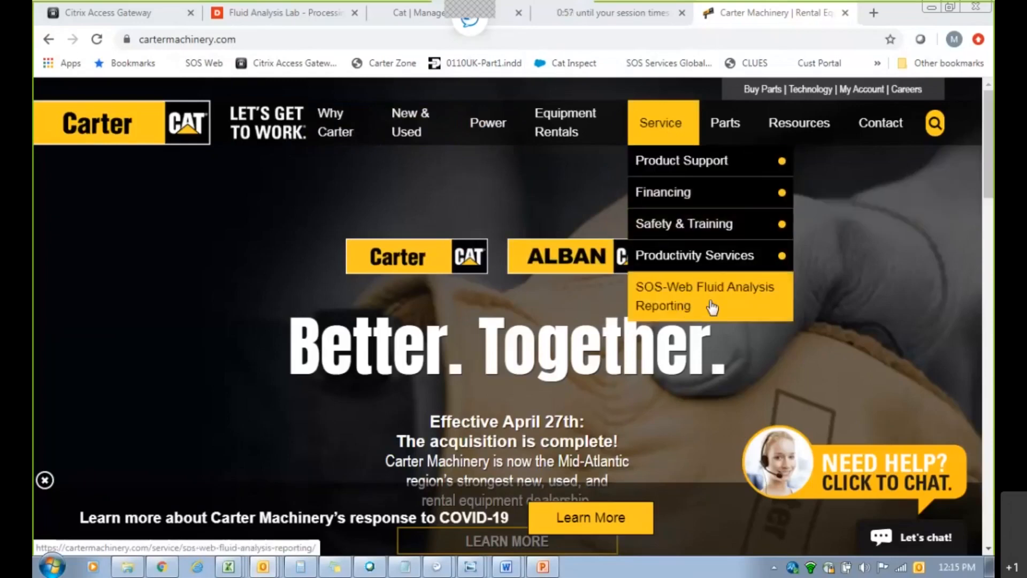
pyautogui.click(704, 296)
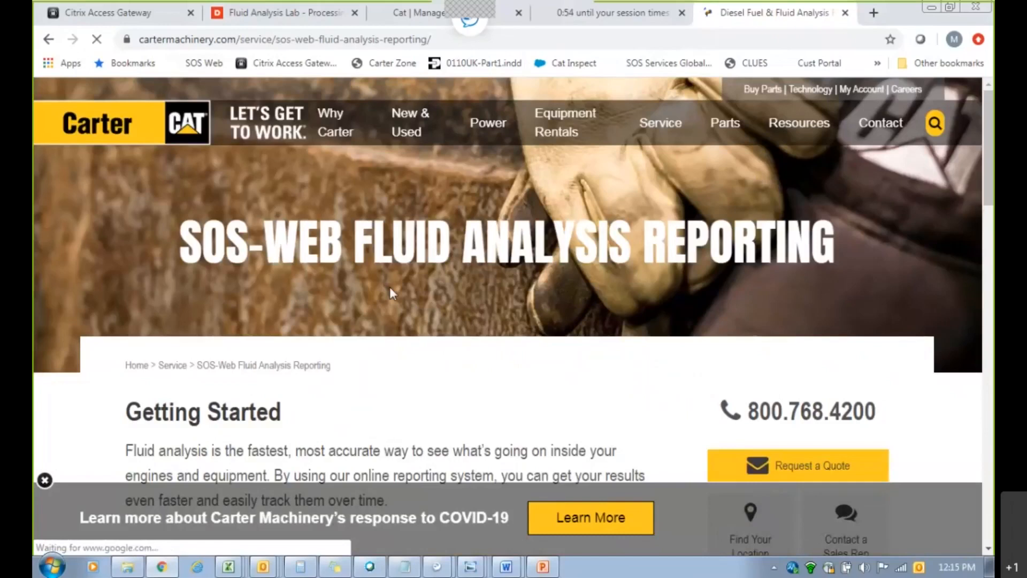
pyautogui.scroll(-3)
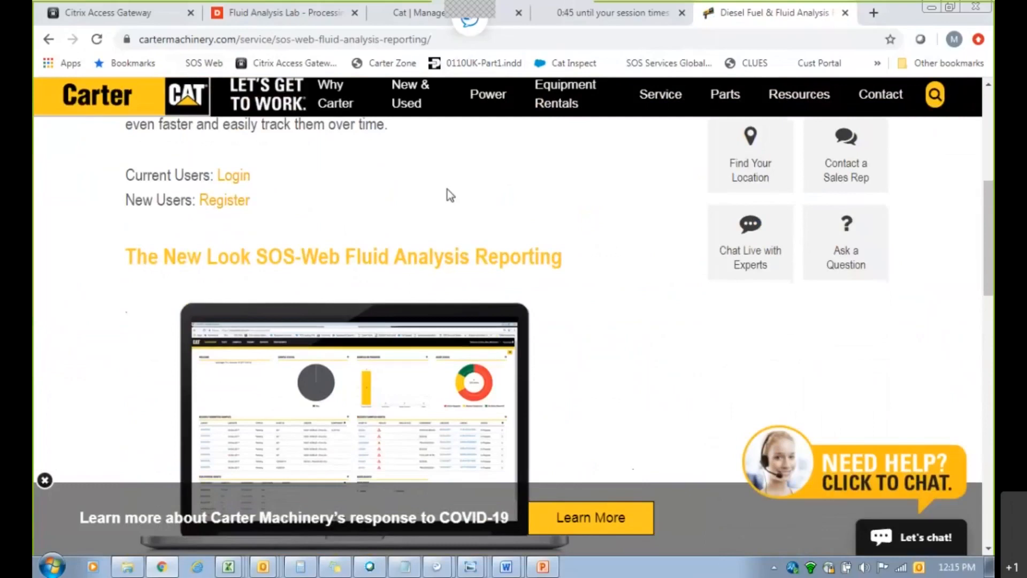
pyautogui.scroll(-3)
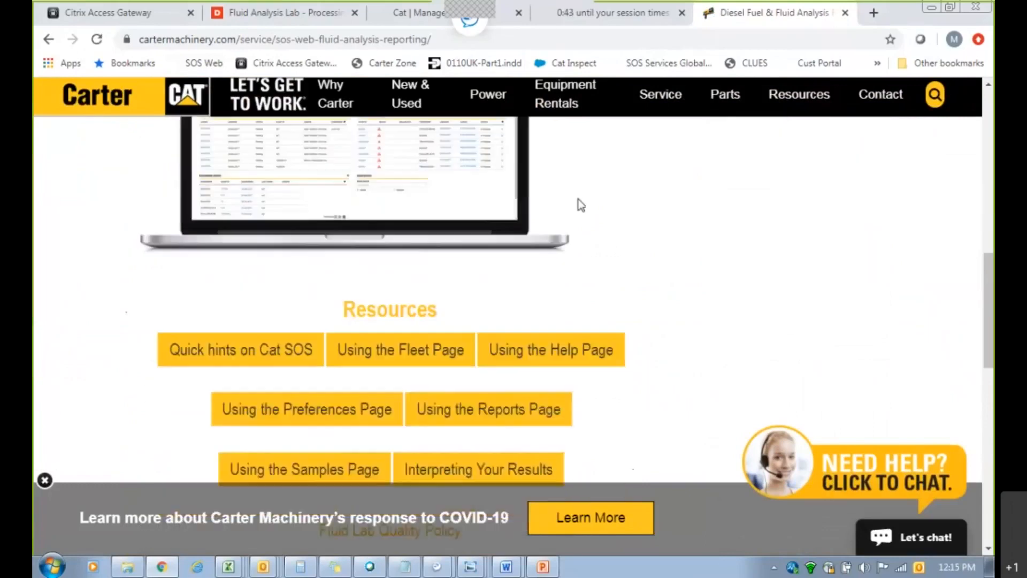
pyautogui.scroll(-3)
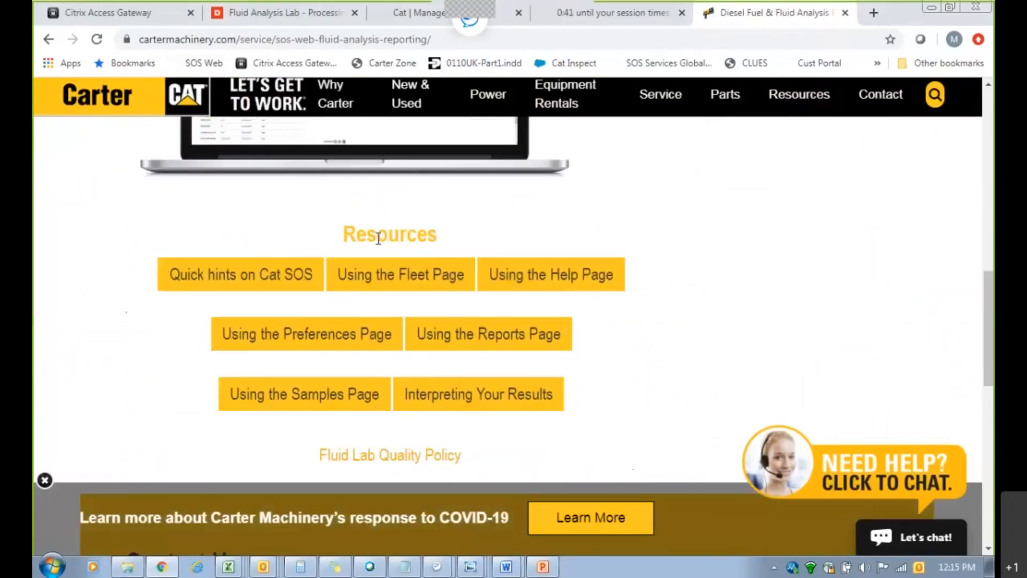
pyautogui.moveTo(314, 278)
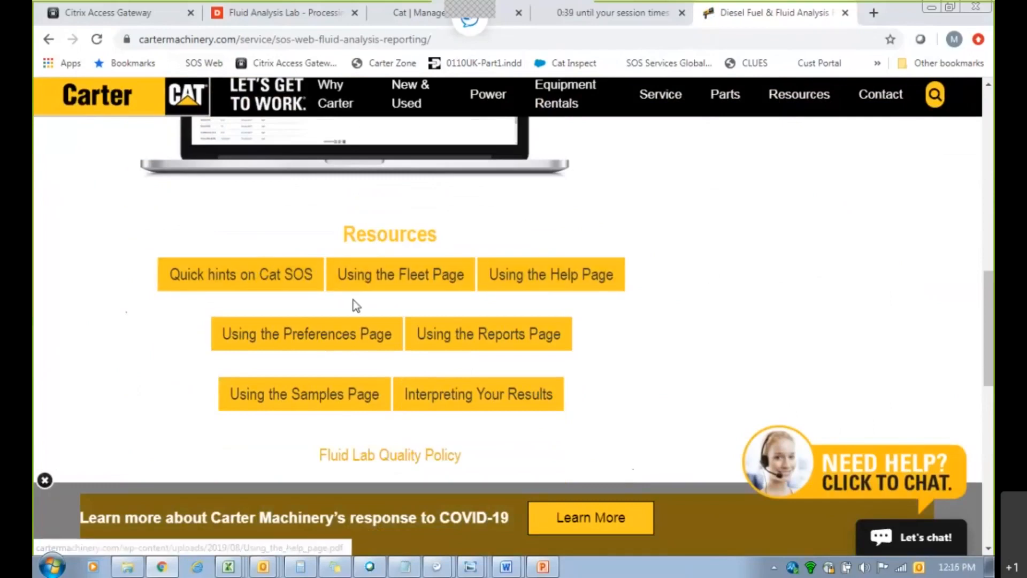
pyautogui.moveTo(400, 275)
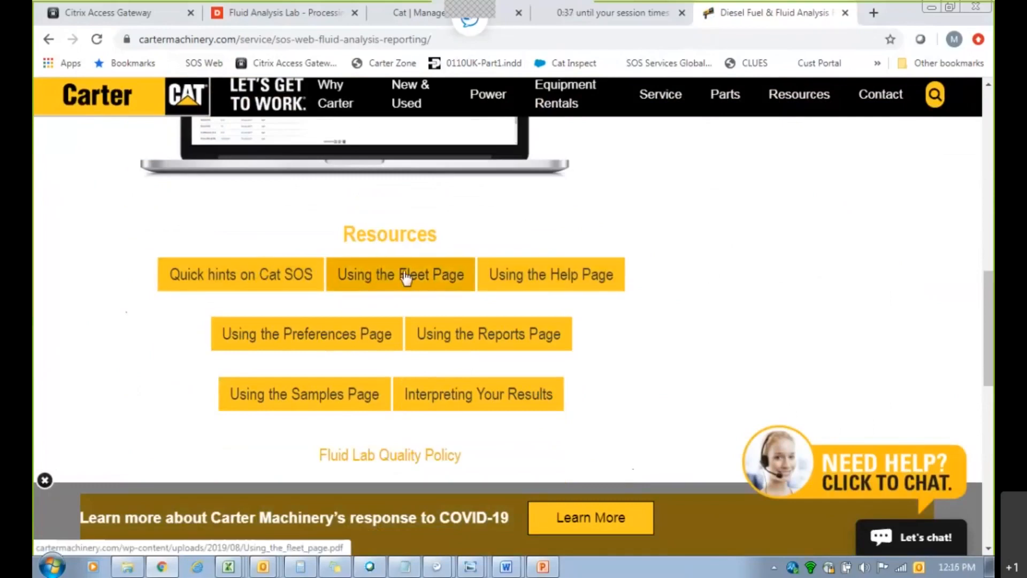
pyautogui.moveTo(354, 325)
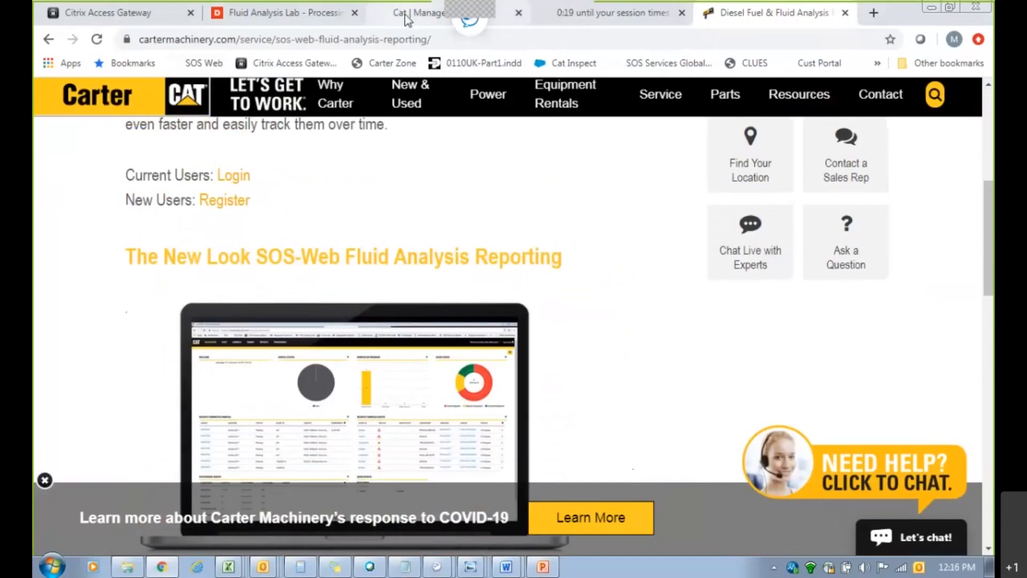
pyautogui.moveTo(417, 13)
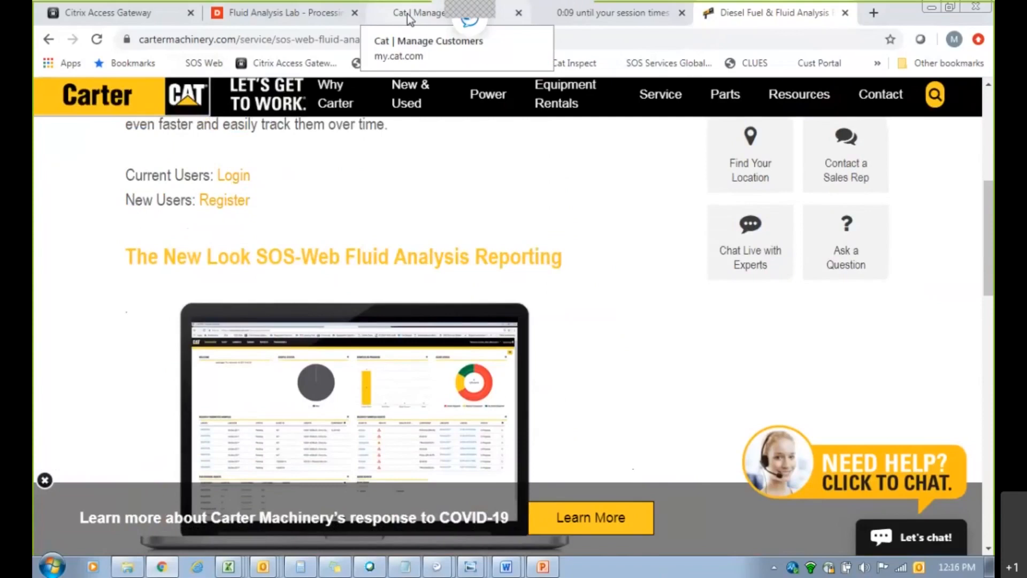
# From the my.cat.com account overview Quick Links, launch the S·O·S application.
pyautogui.click(426, 13)
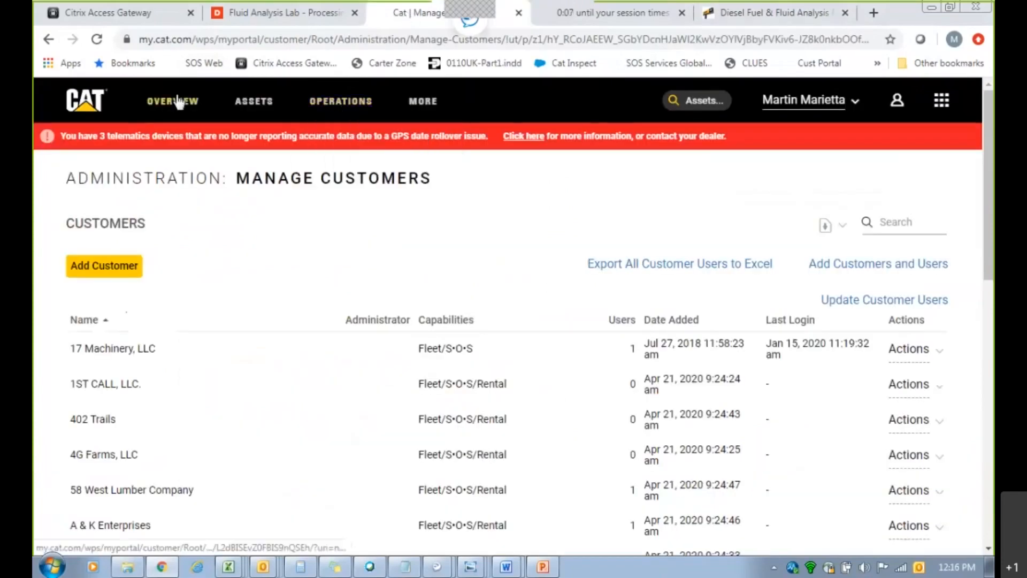
pyautogui.click(172, 100)
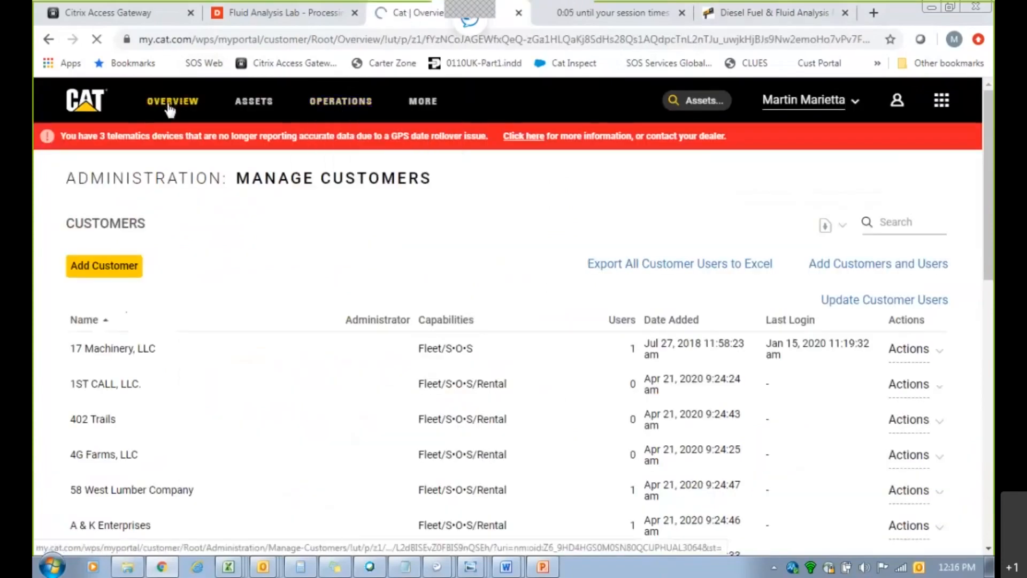
pyautogui.click(172, 101)
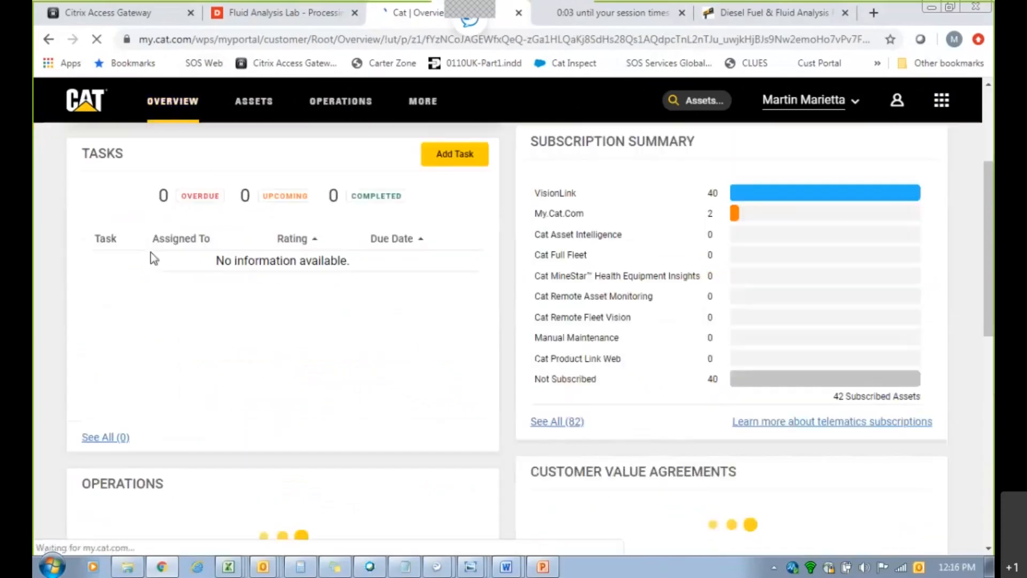
pyautogui.scroll(-3)
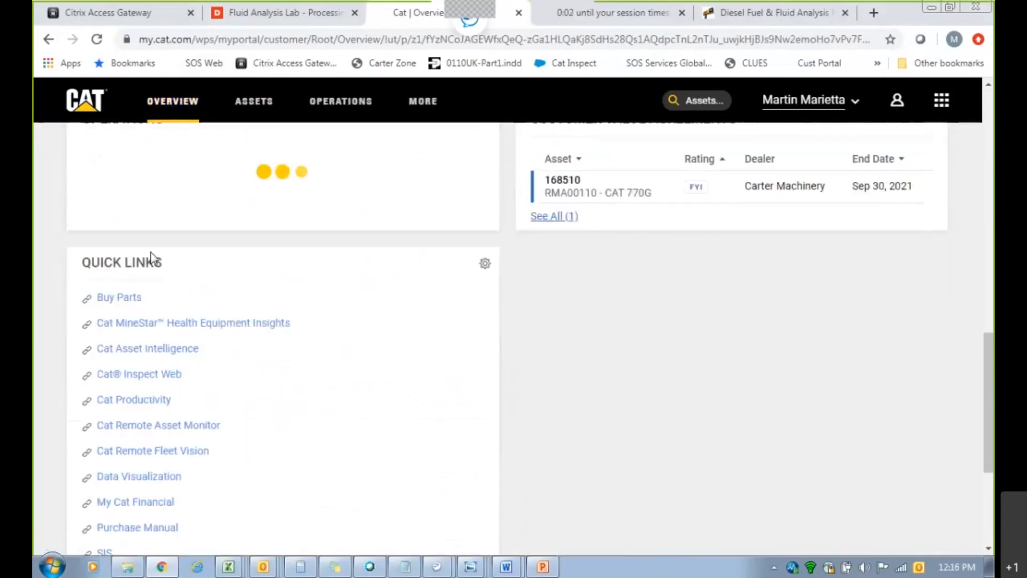
pyautogui.scroll(-3)
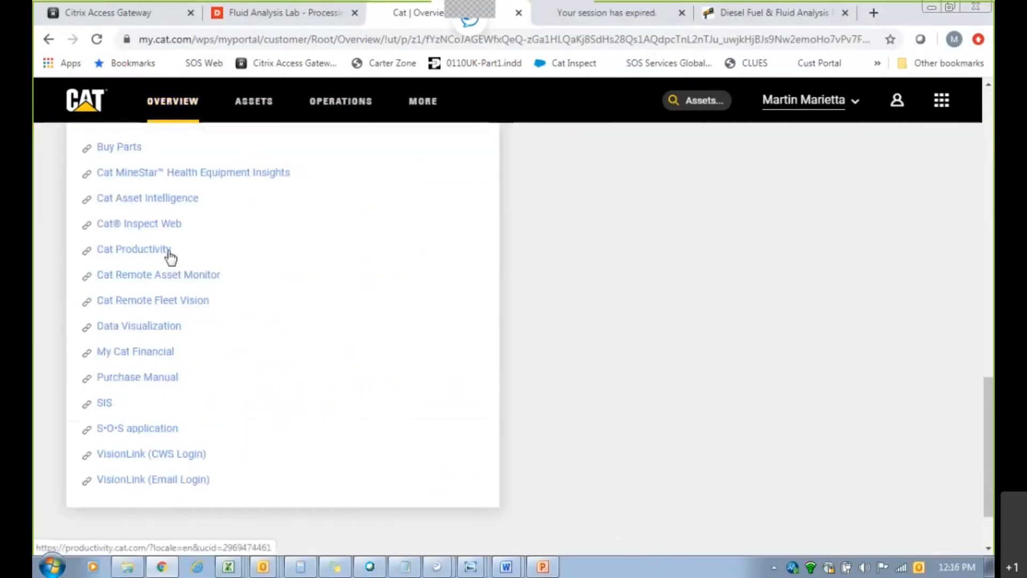
pyautogui.scroll(-3)
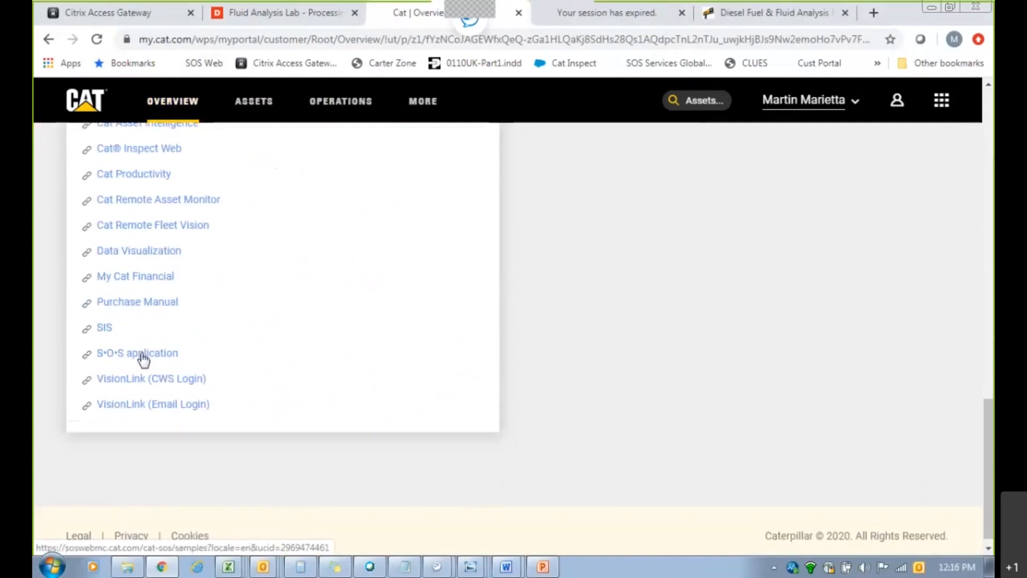
pyautogui.click(136, 351)
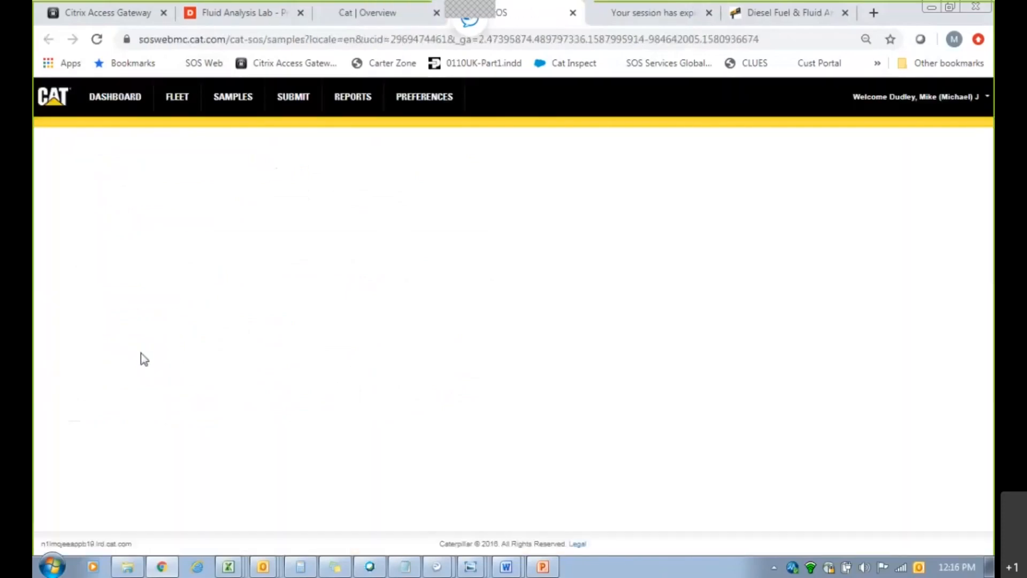
pyautogui.moveTo(418, 143)
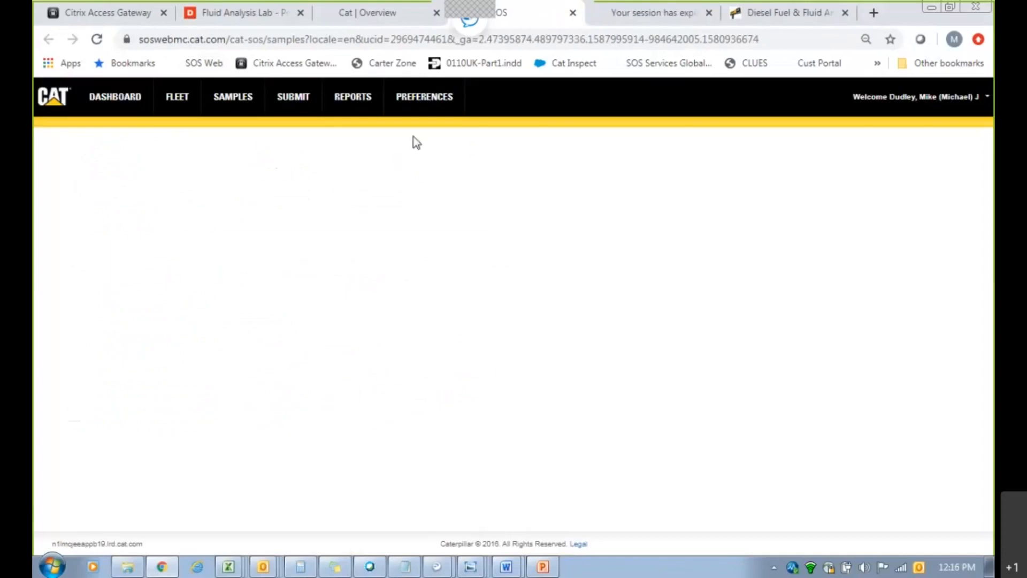
# Leave the samples list for the Fleet page with its Assets and Components tabs.
pyautogui.click(232, 97)
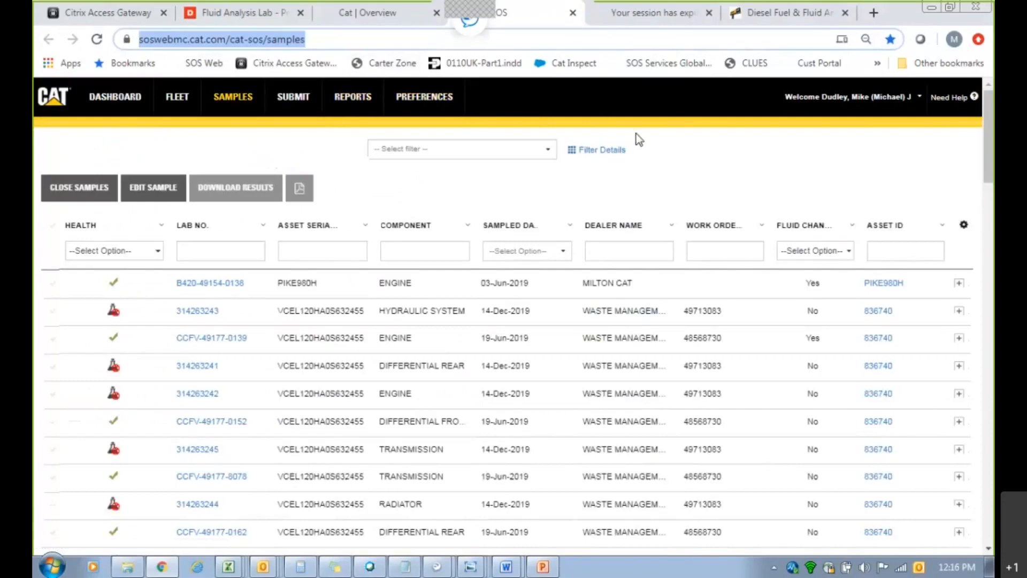
pyautogui.moveTo(211, 138)
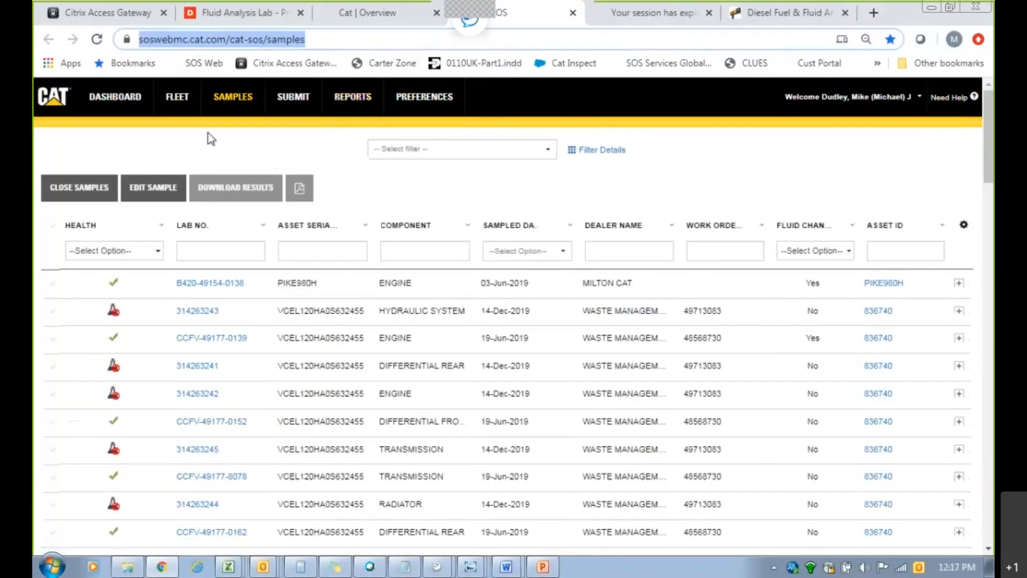
pyautogui.moveTo(692, 179)
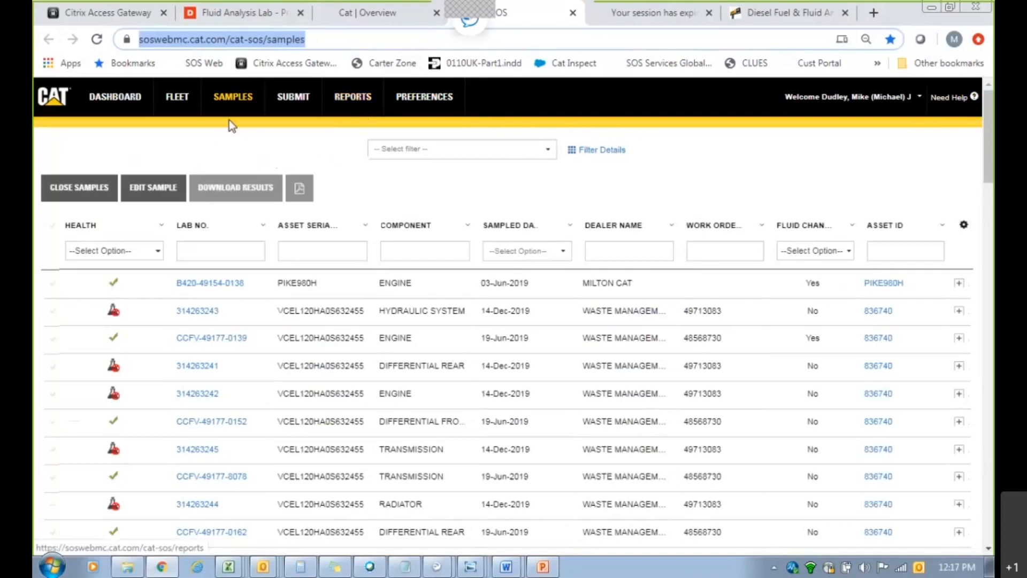
pyautogui.click(177, 96)
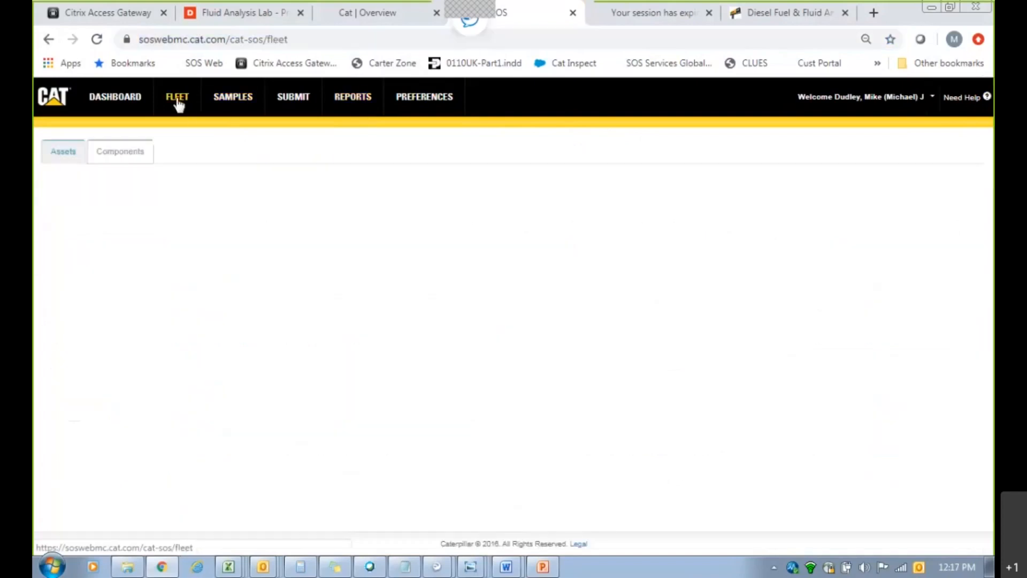
# Clear all filters on the asset grid so the full fleet list replaces the single 312E.
pyautogui.click(176, 96)
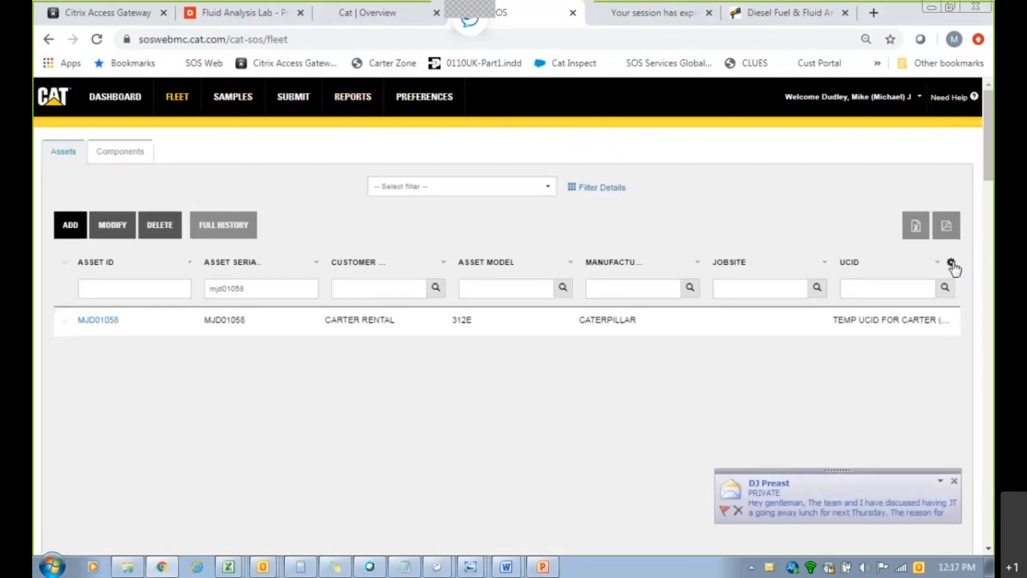
pyautogui.click(951, 262)
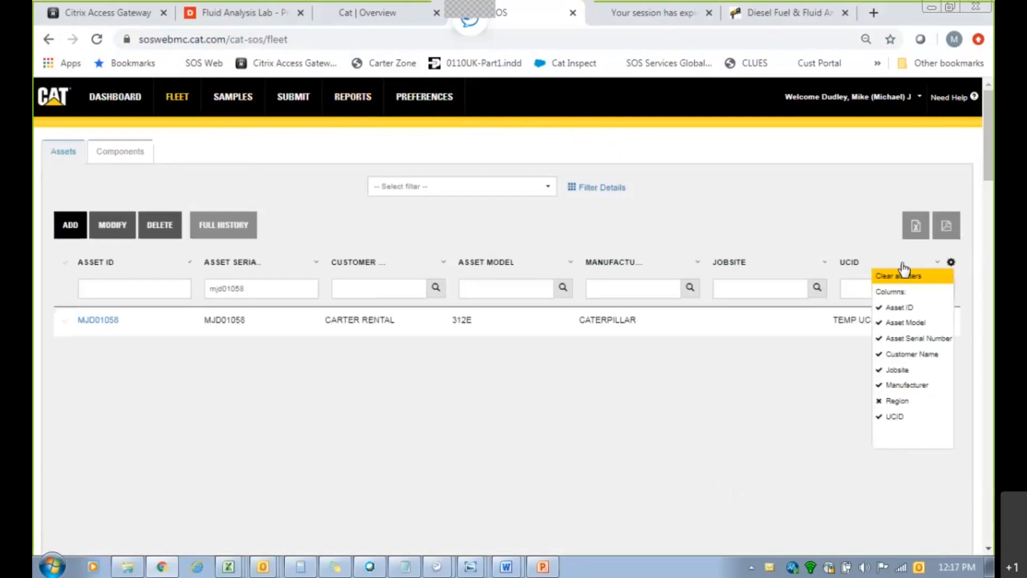
pyautogui.click(455, 252)
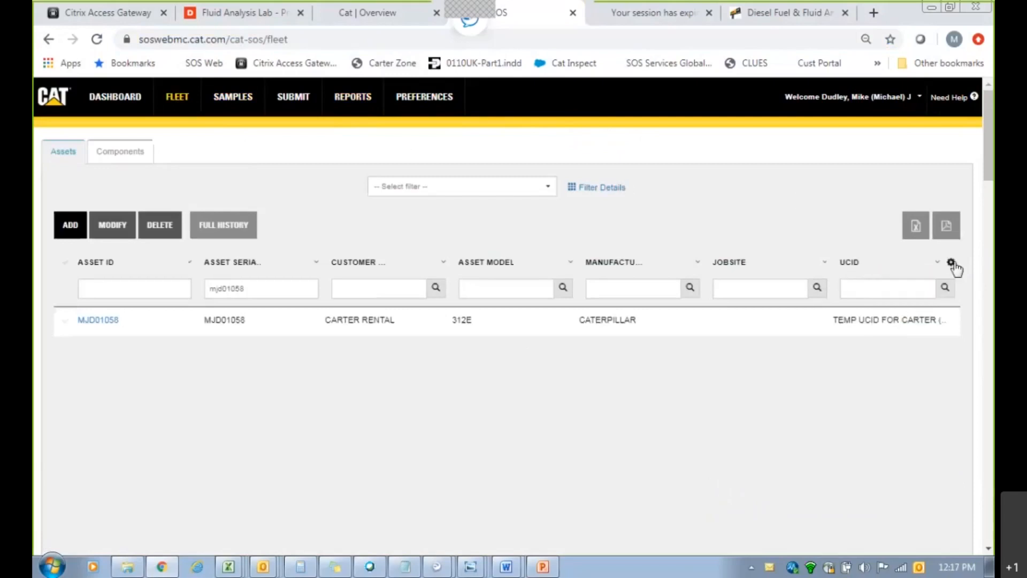
pyautogui.click(951, 262)
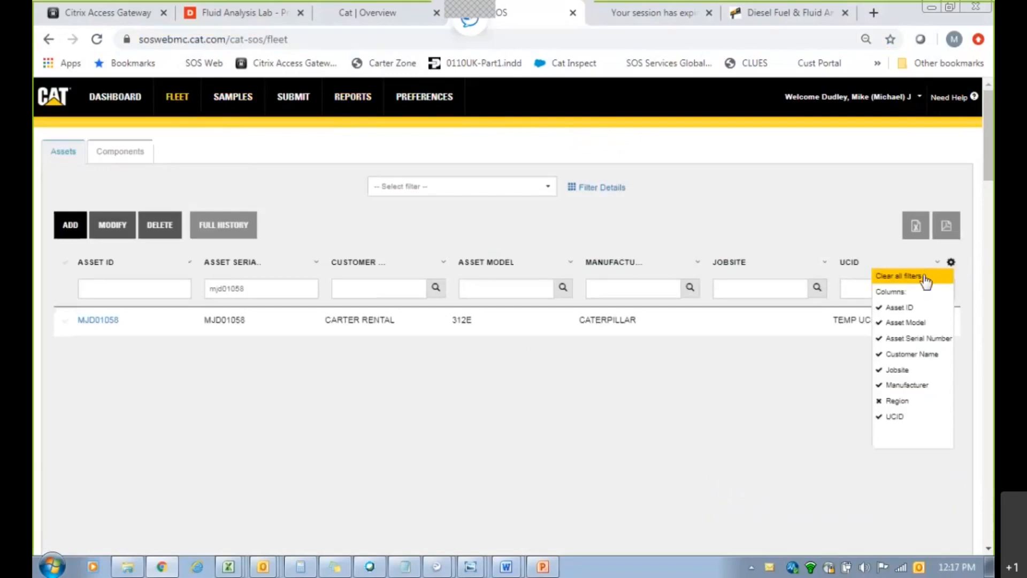
pyautogui.click(899, 275)
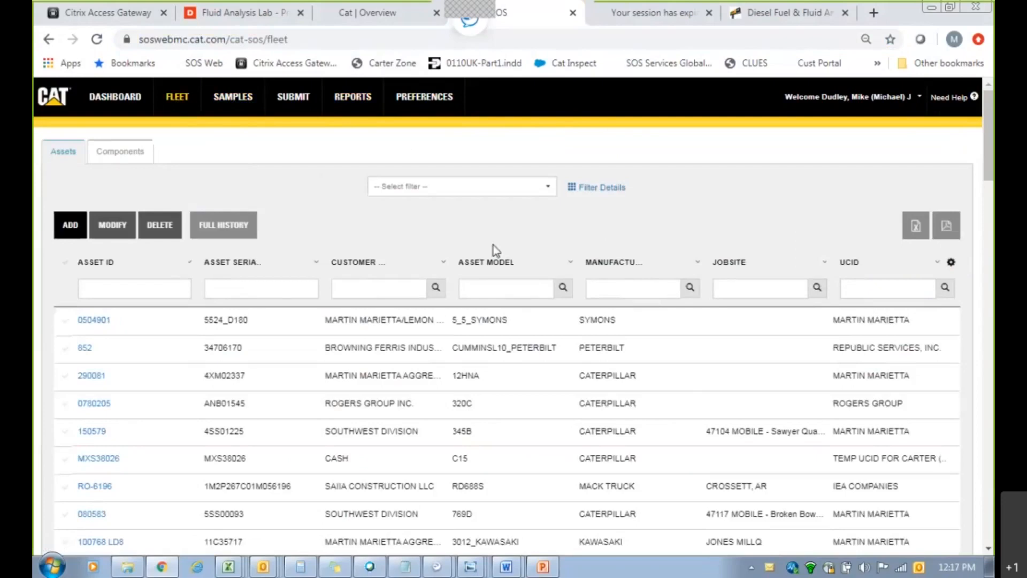
pyautogui.moveTo(129, 259)
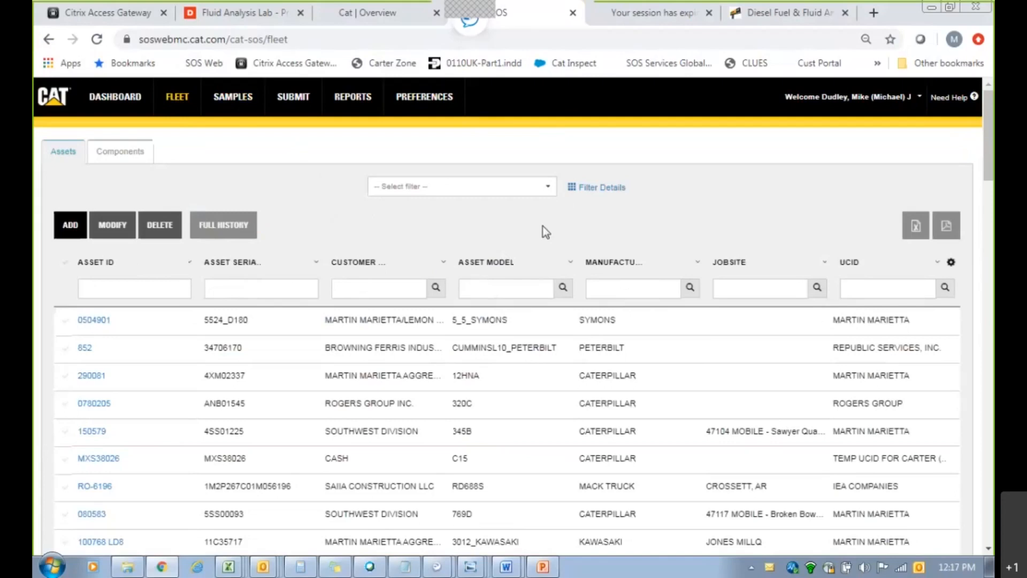
pyautogui.moveTo(545, 229)
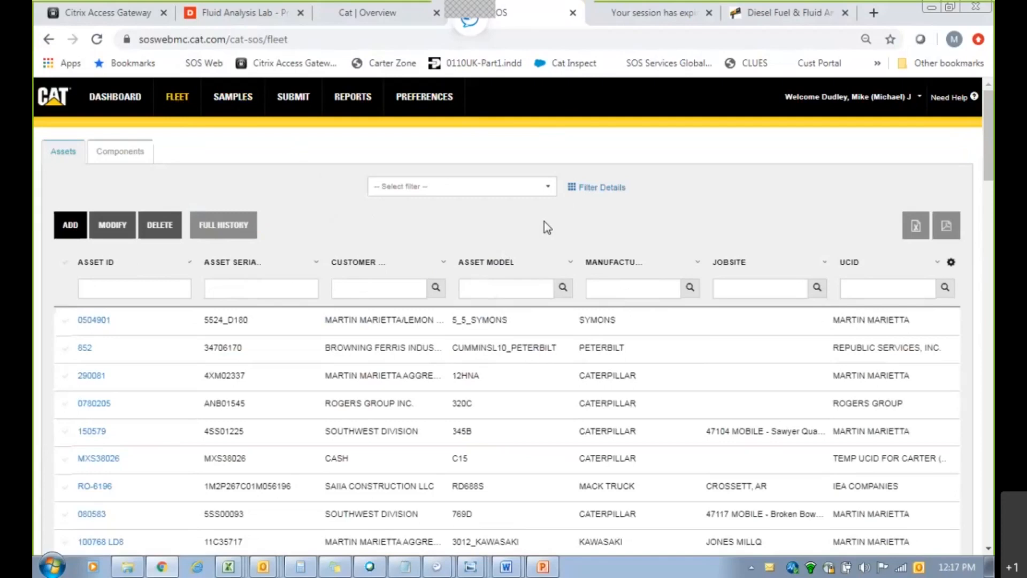
pyautogui.moveTo(607, 144)
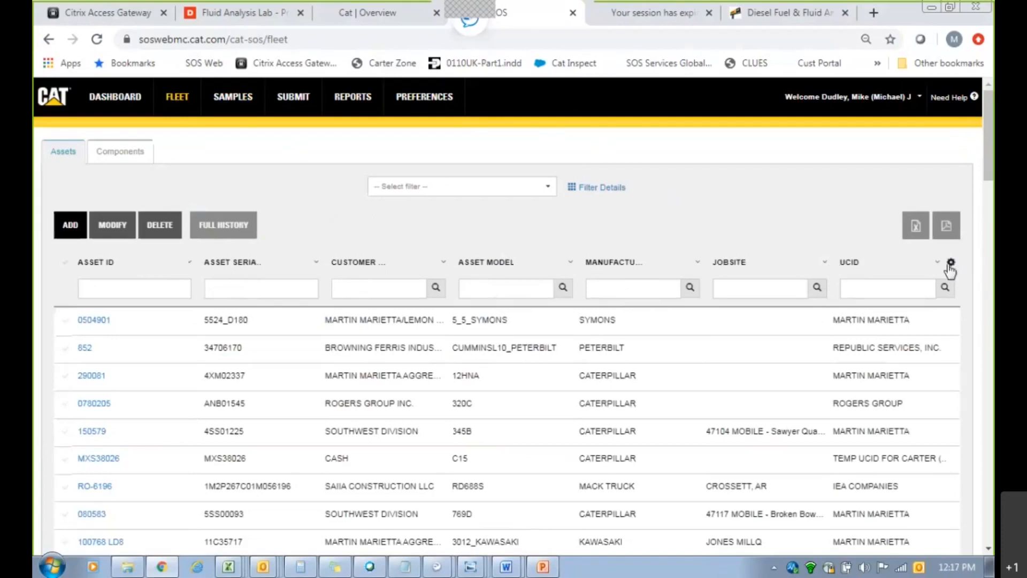
pyautogui.click(950, 262)
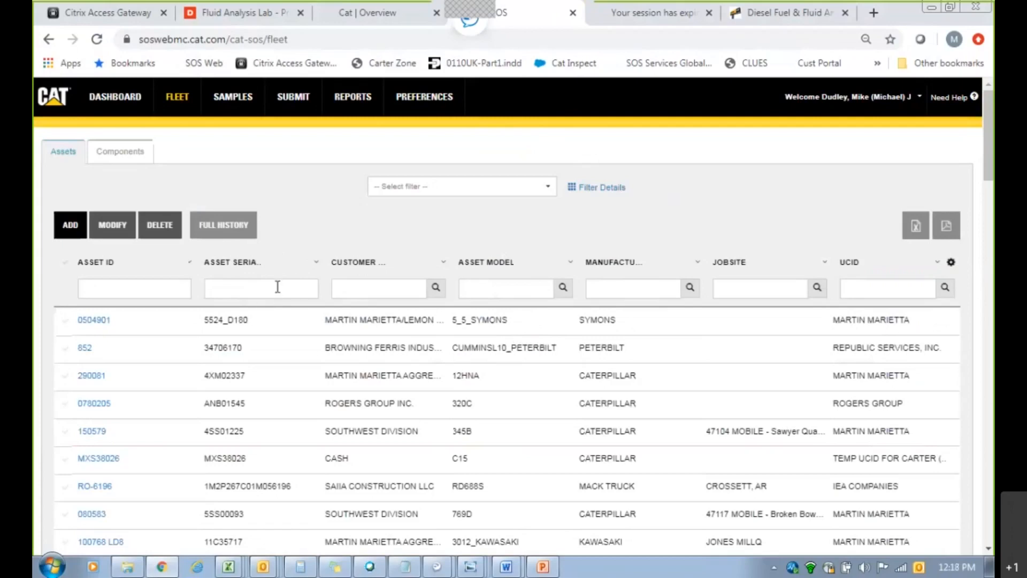
pyautogui.moveTo(312, 251)
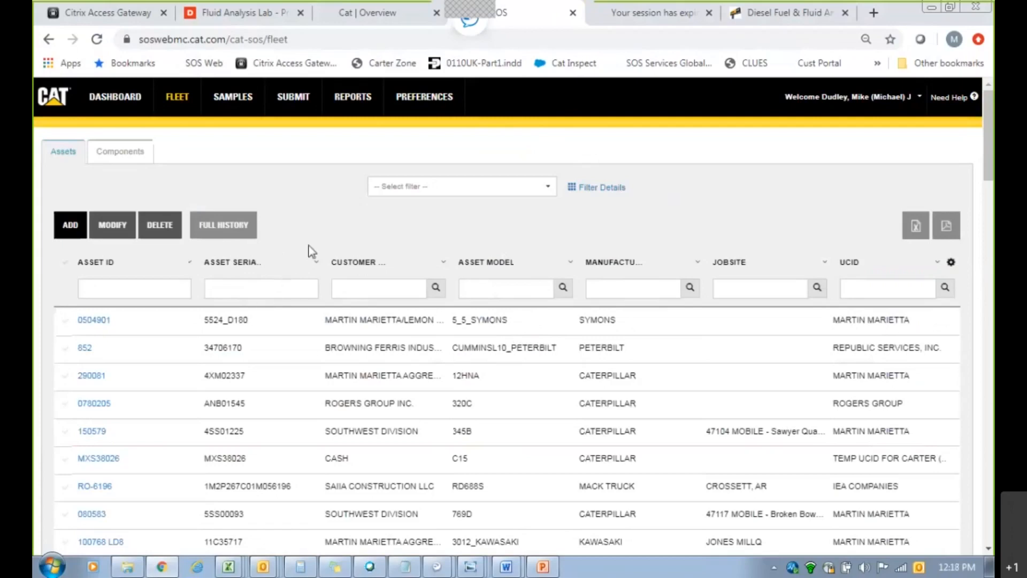
pyautogui.moveTo(300, 256)
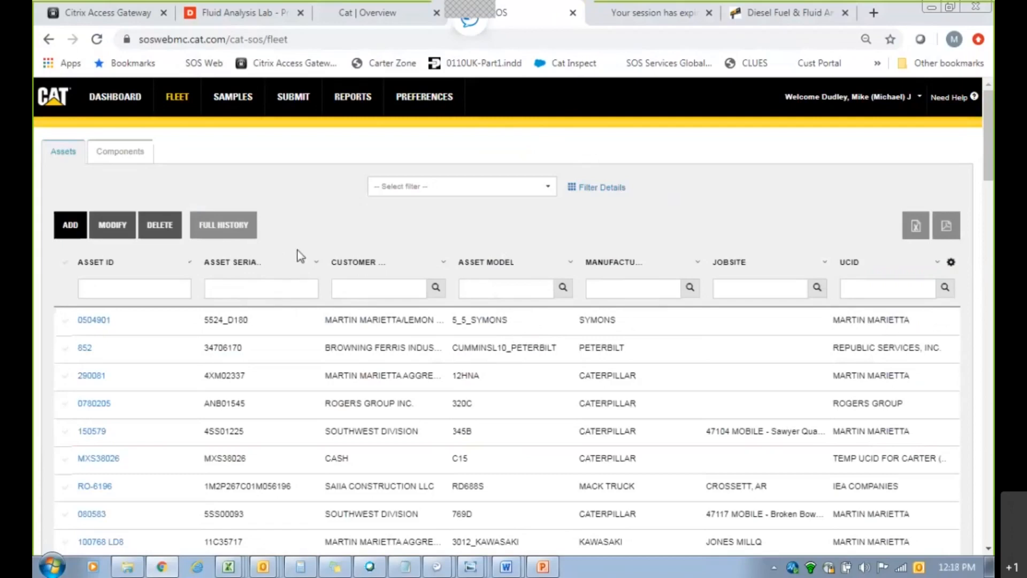
pyautogui.moveTo(297, 247)
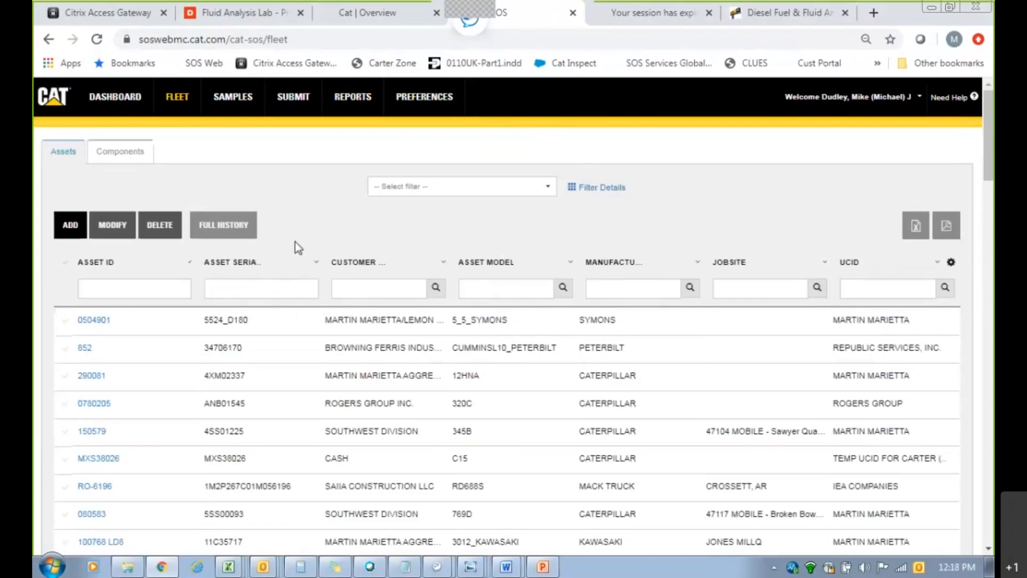
pyautogui.moveTo(422, 228)
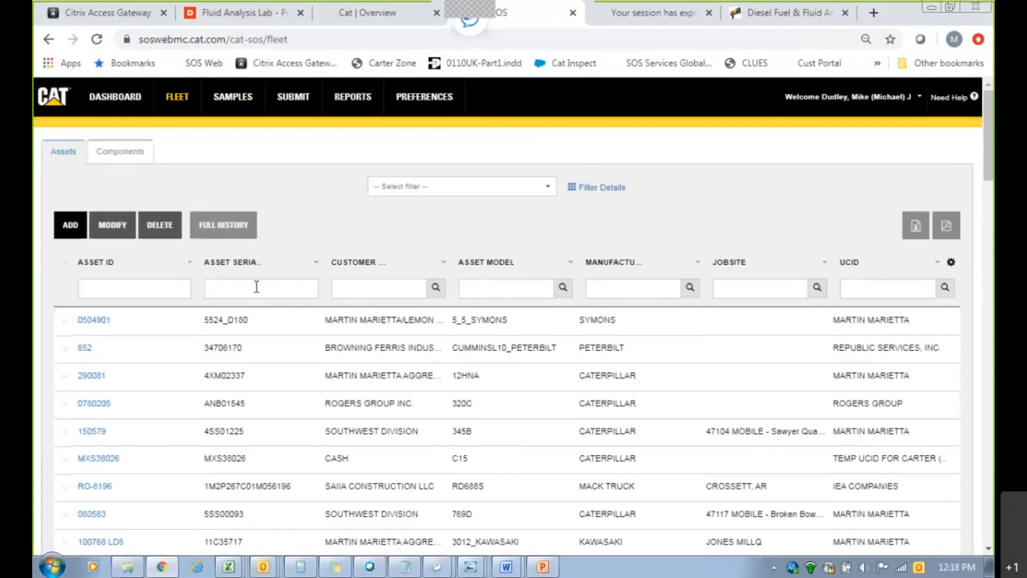
# Filter assets by serial mjd01058 and open the MJD01058 Caterpillar 312E details.
pyautogui.click(261, 288)
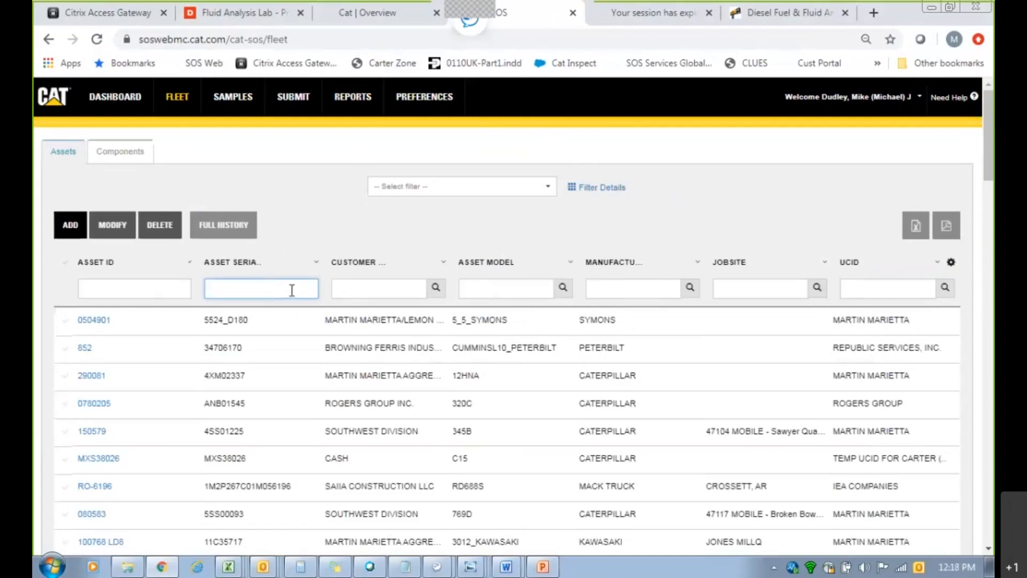
pyautogui.write('mjd')
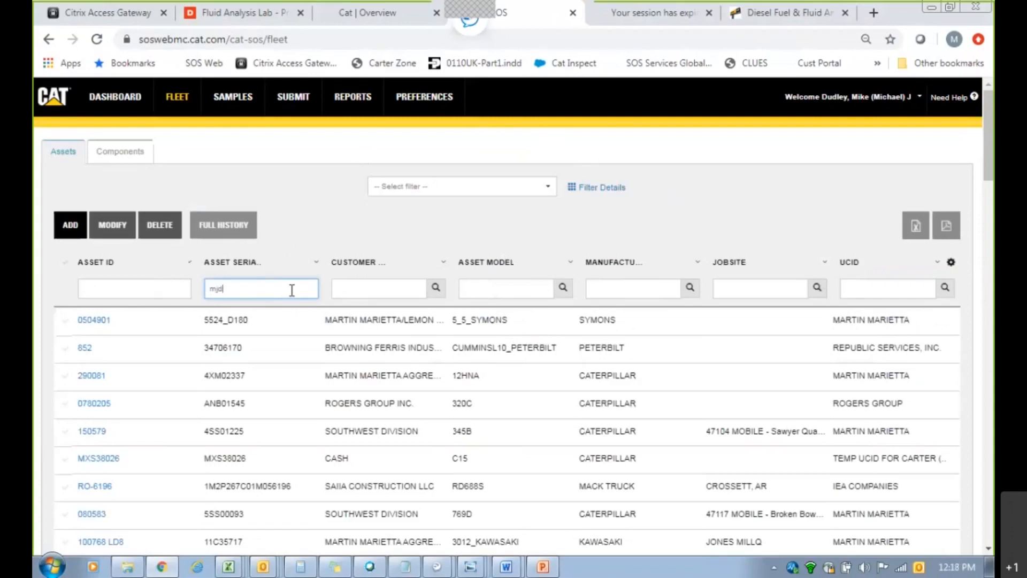
pyautogui.write('01058')
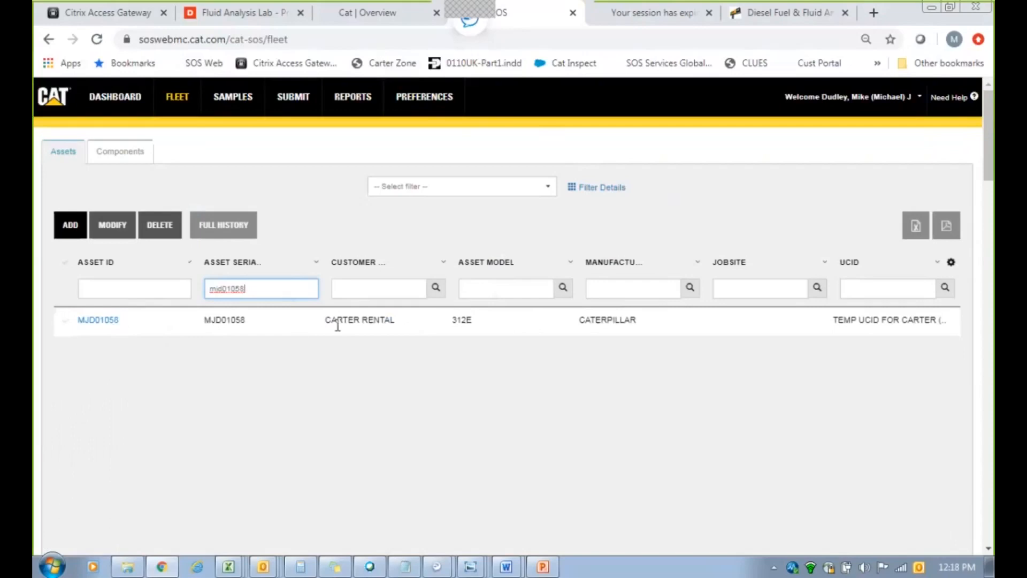
pyautogui.moveTo(472, 334)
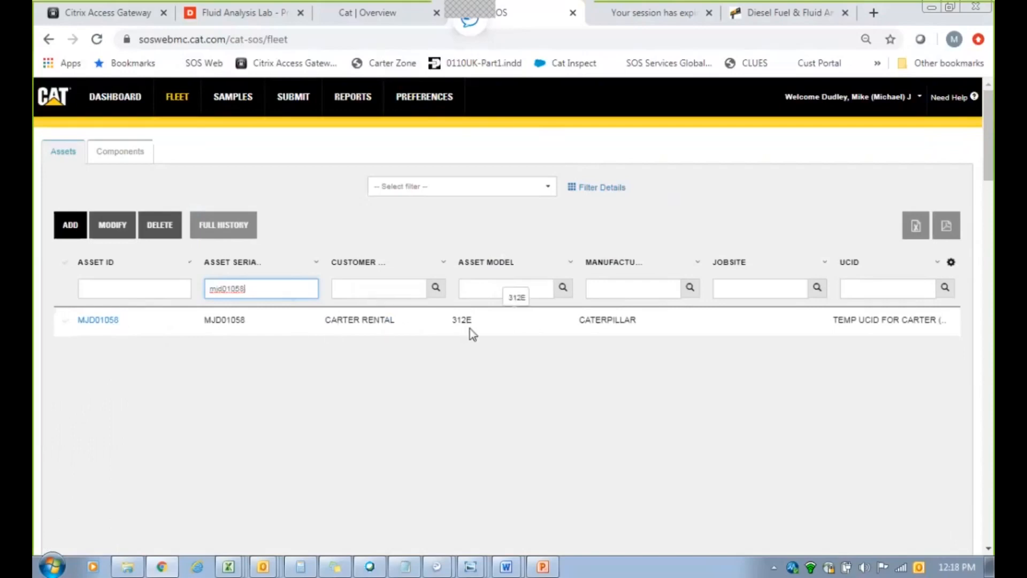
pyautogui.moveTo(394, 335)
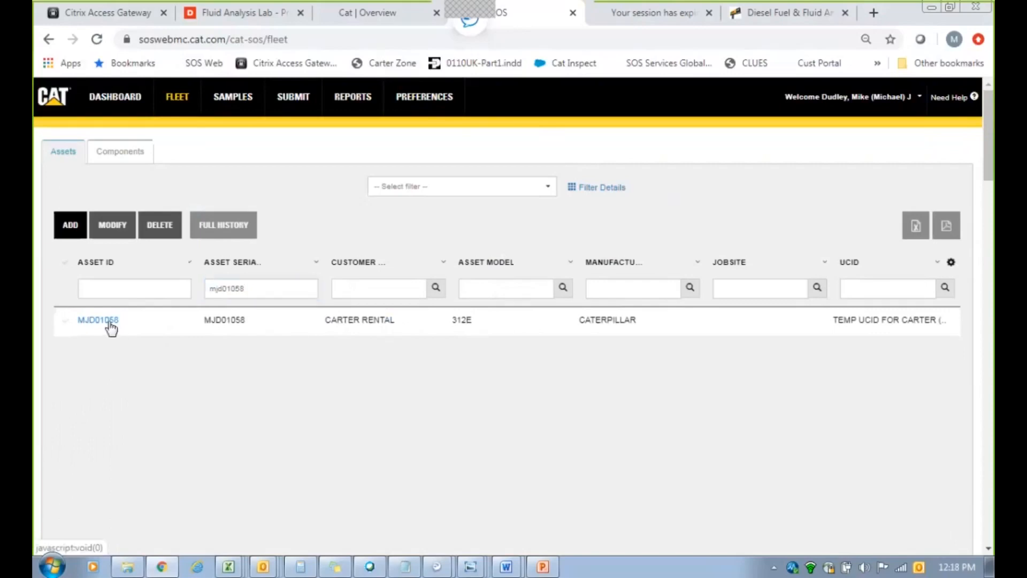
pyautogui.click(99, 320)
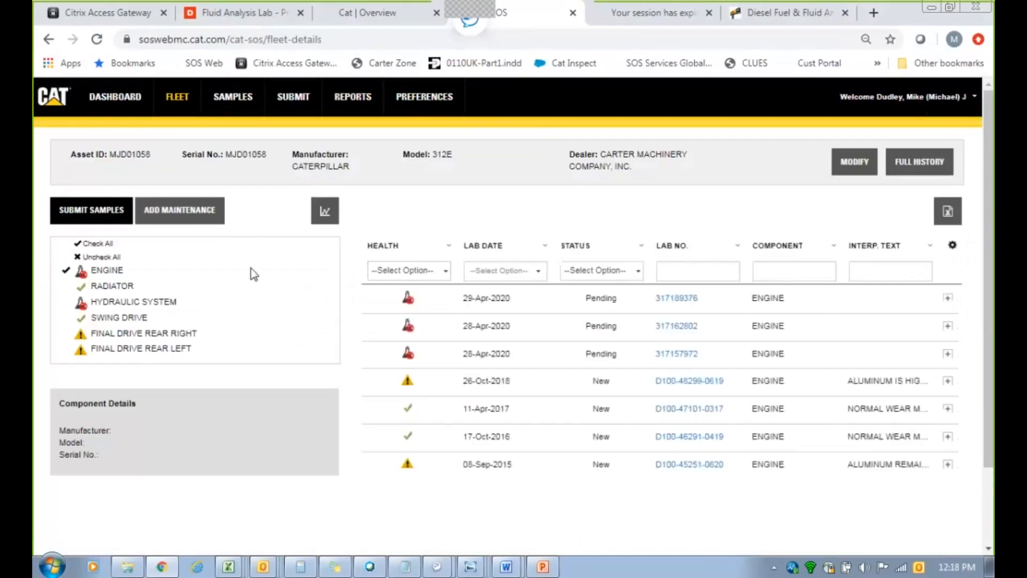
pyautogui.moveTo(521, 351)
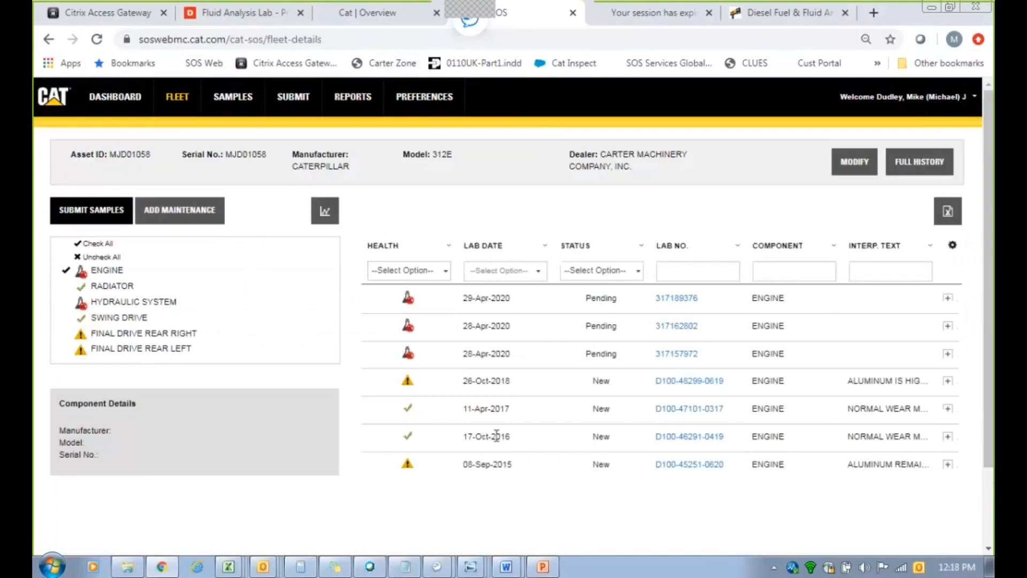
pyautogui.moveTo(83, 288)
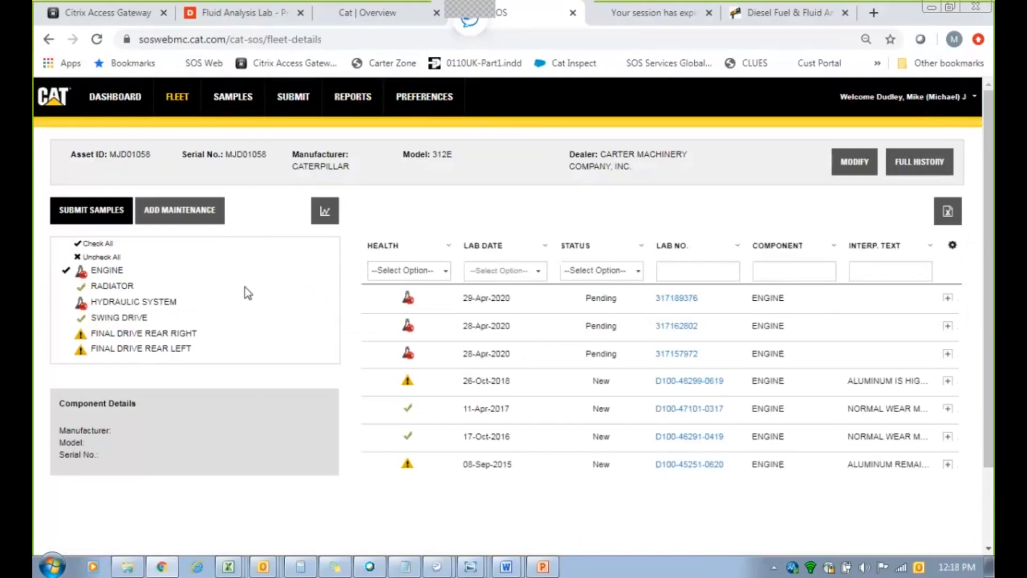
# Dismiss the stray context menu and include Hydraulic System in MJD01058's sample history.
pyautogui.rightClick(370, 352)
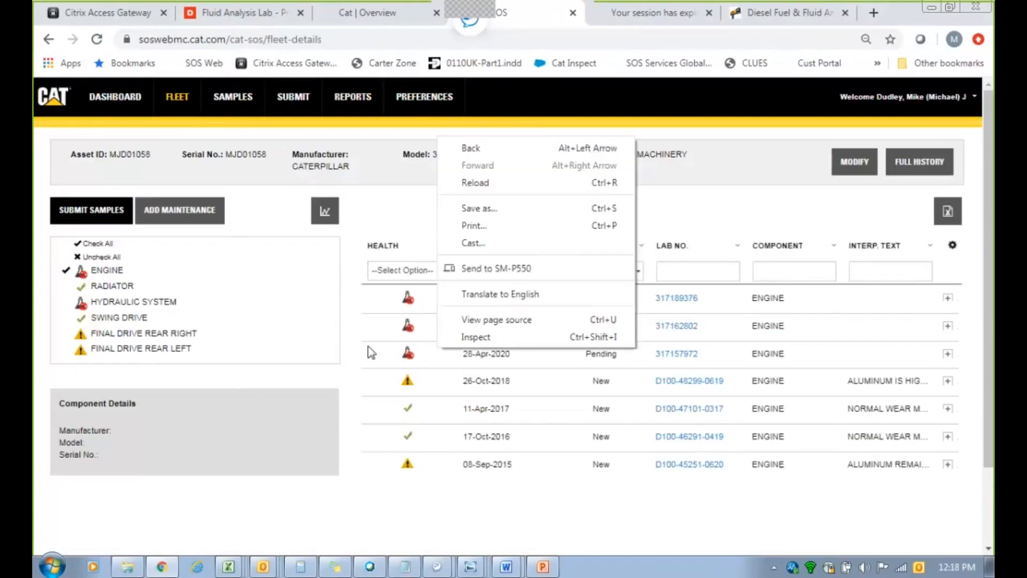
pyautogui.click(490, 383)
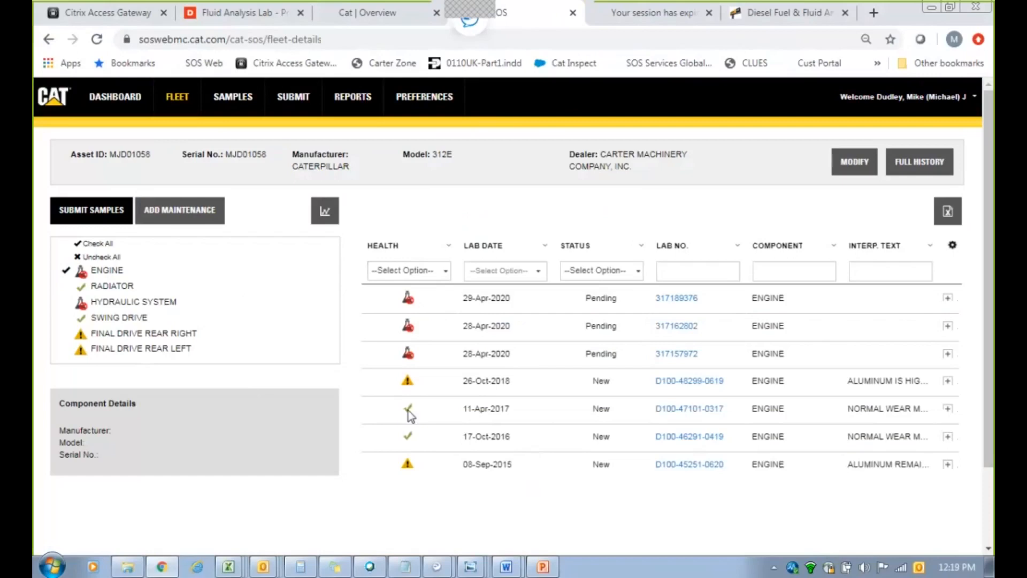
pyautogui.moveTo(409, 387)
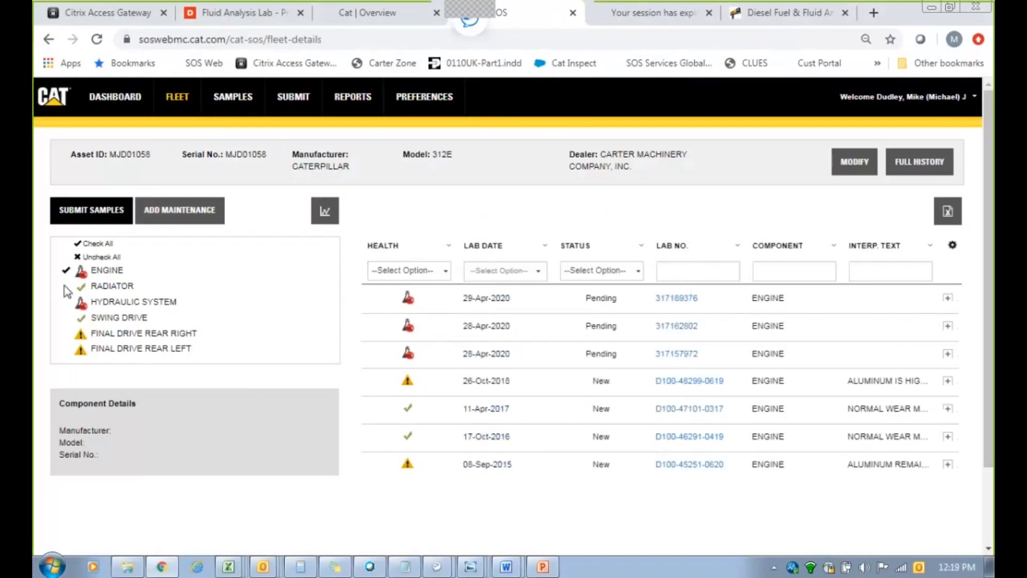
pyautogui.click(65, 302)
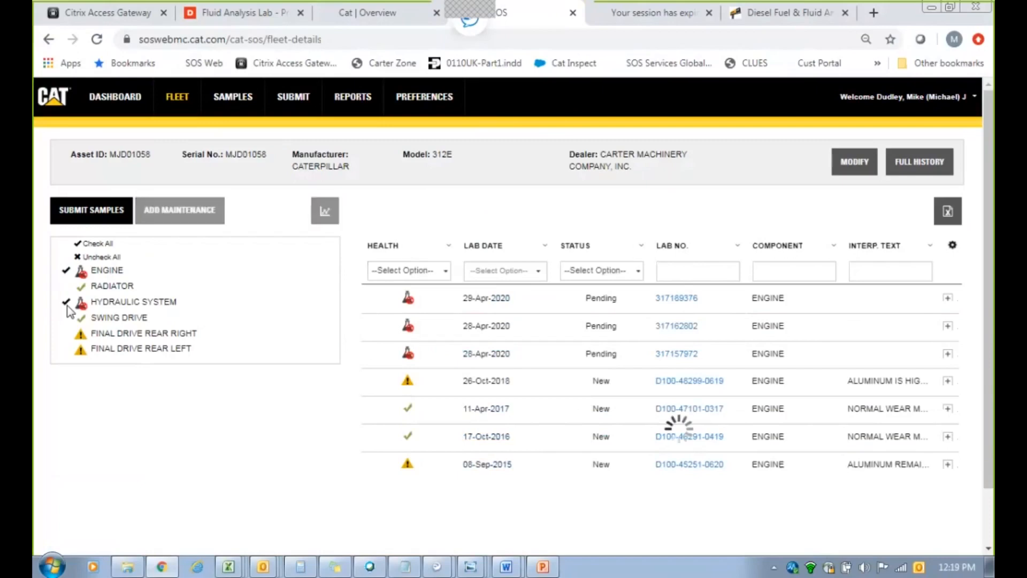
# Adjust the component checklist so engine, radiator and hydraulic system samples show together.
pyautogui.click(67, 270)
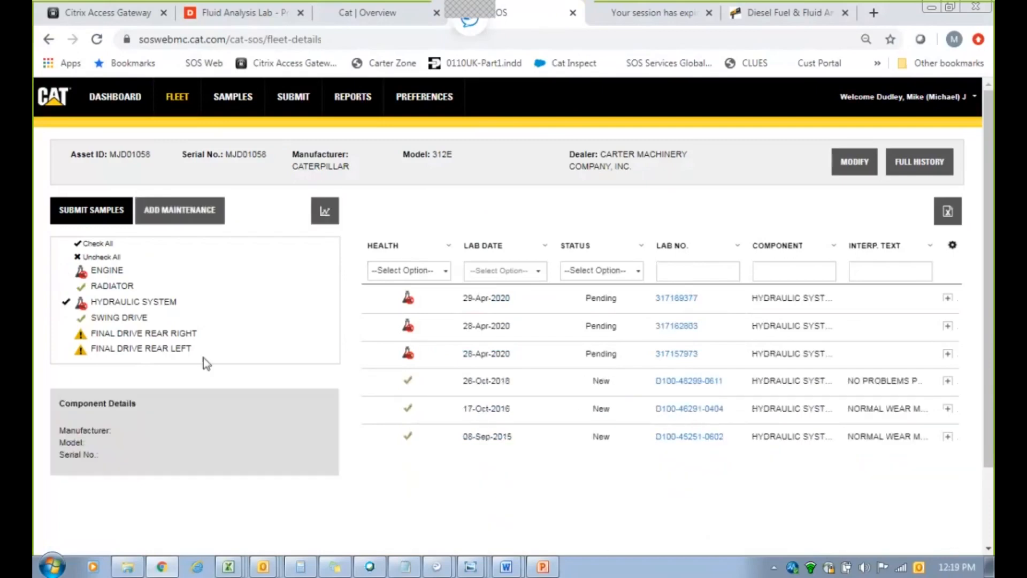
pyautogui.click(77, 270)
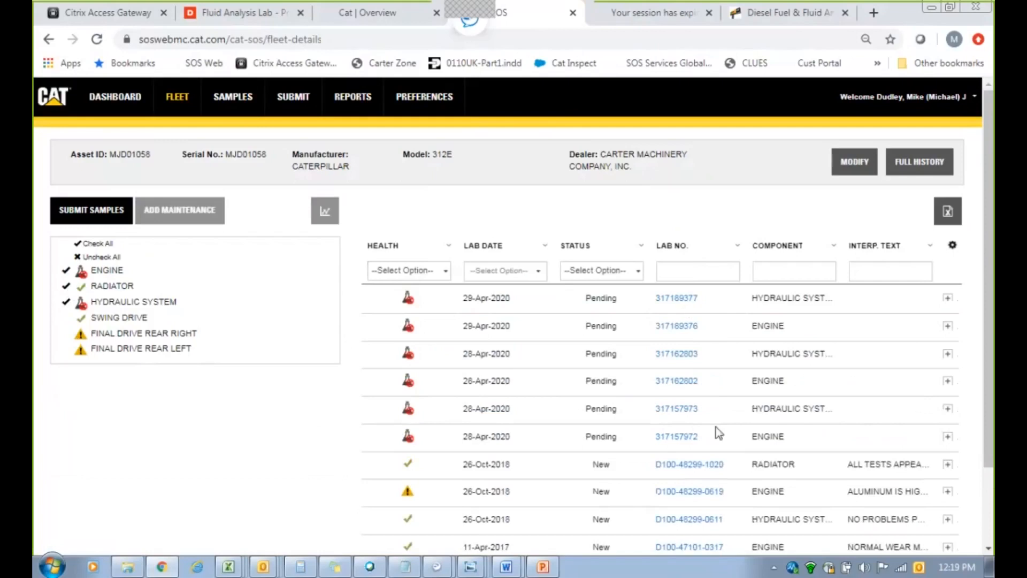
pyautogui.moveTo(349, 255)
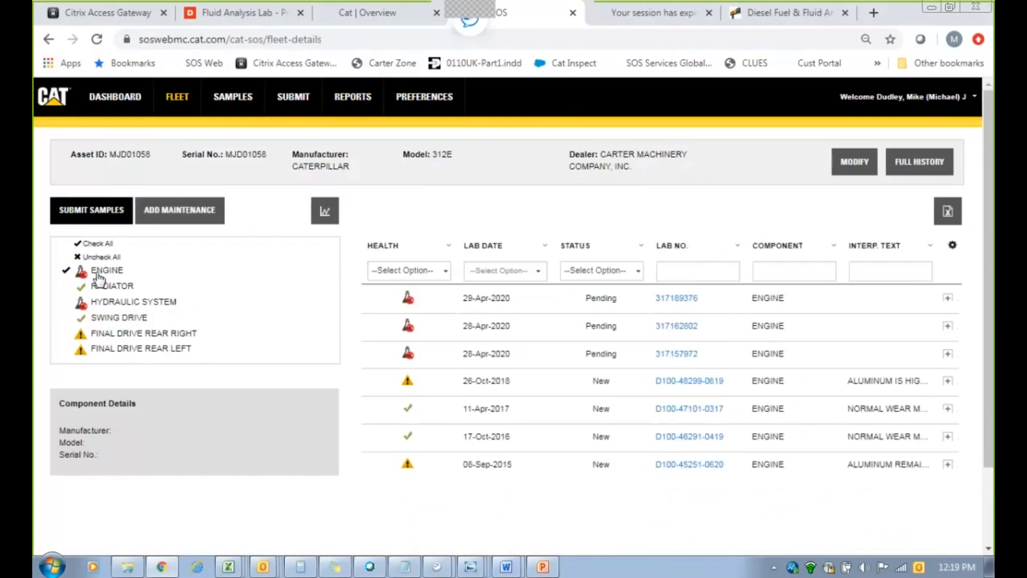
pyautogui.moveTo(696, 385)
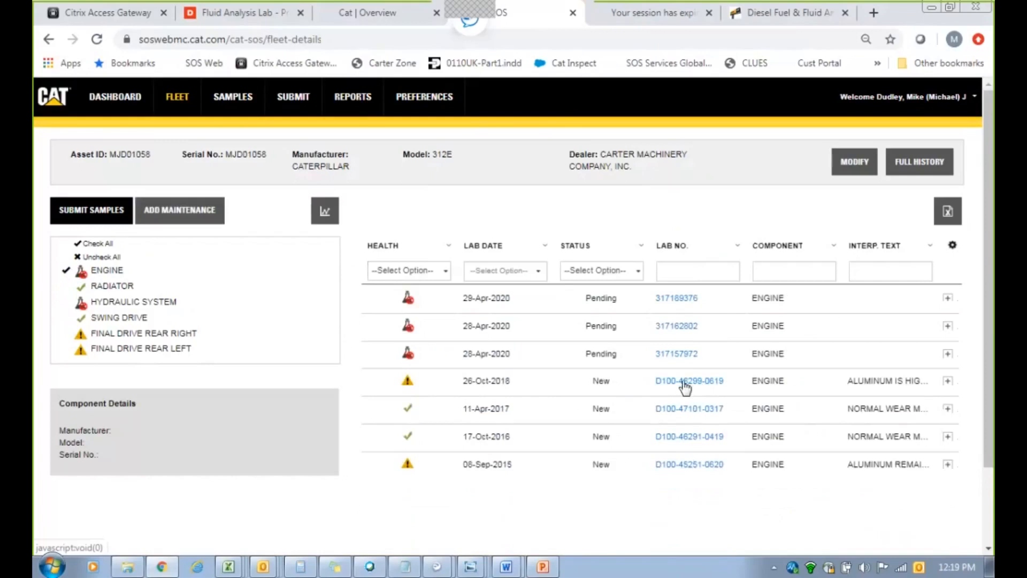
pyautogui.click(687, 380)
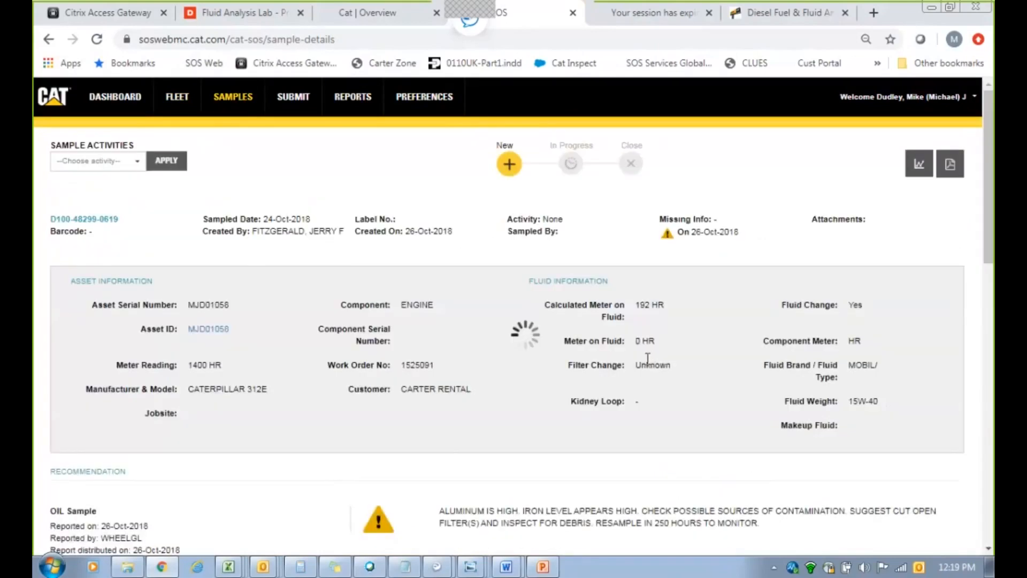
pyautogui.scroll(-3)
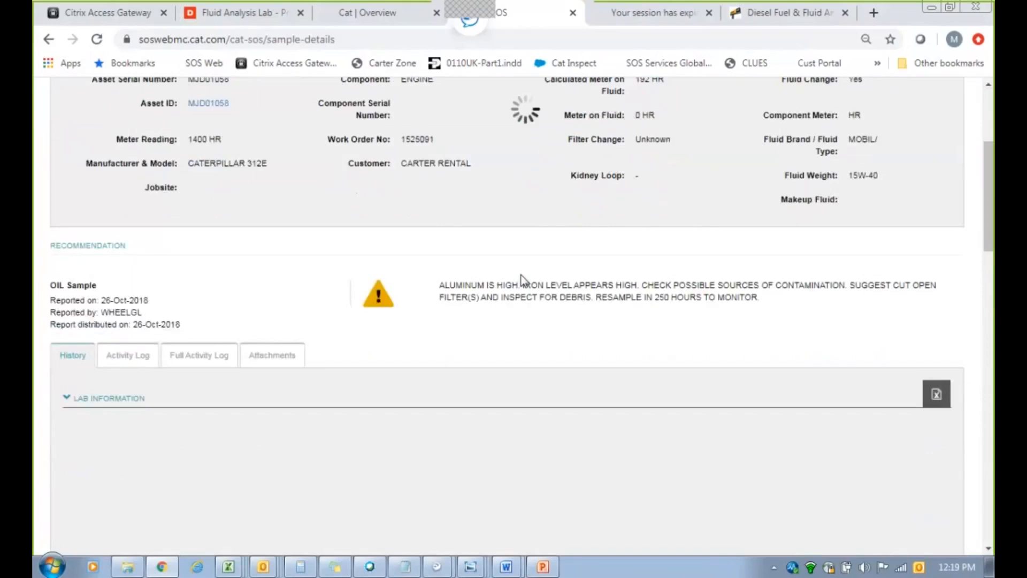
pyautogui.scroll(-3)
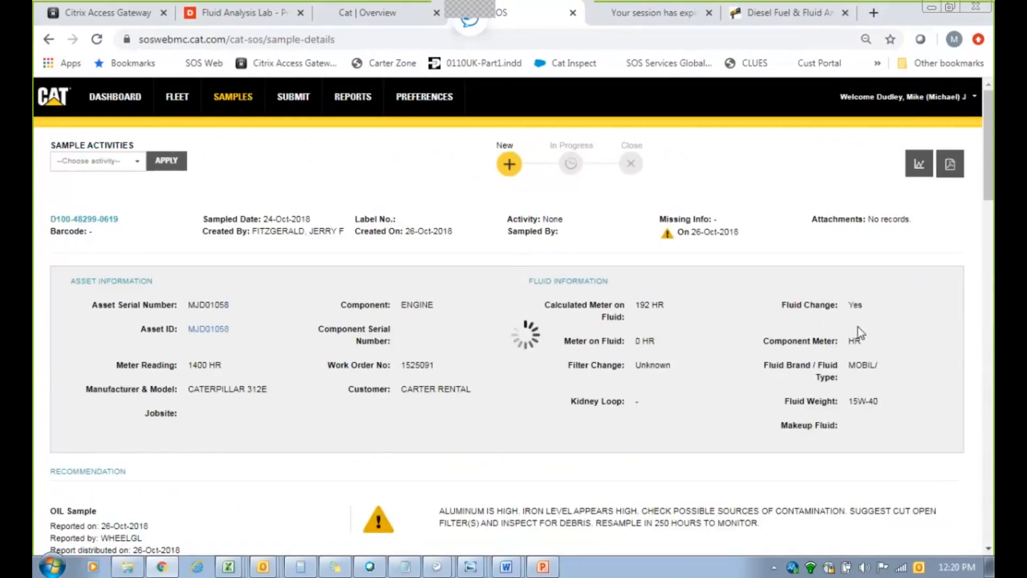
pyautogui.scroll(-3)
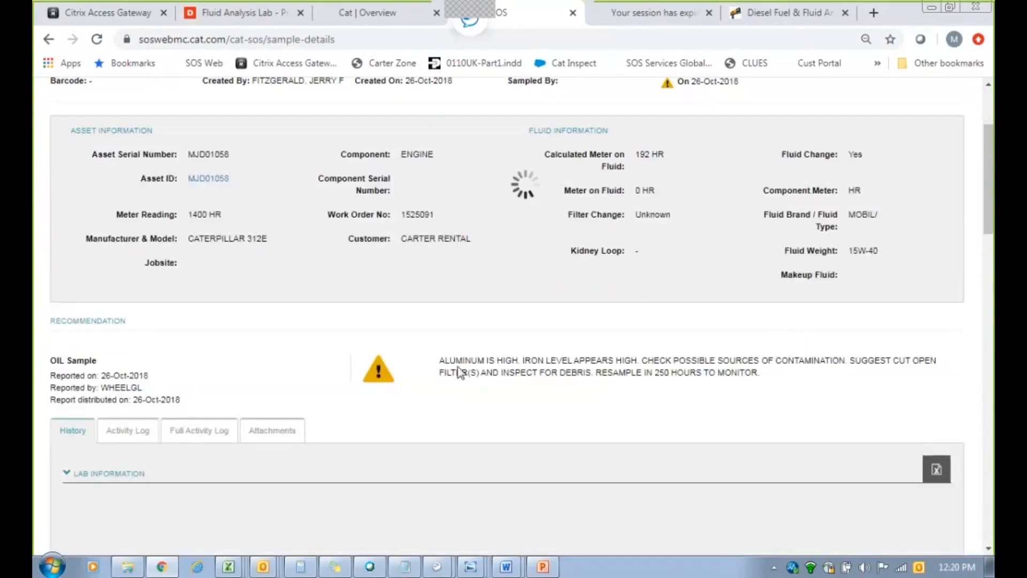
pyautogui.scroll(-3)
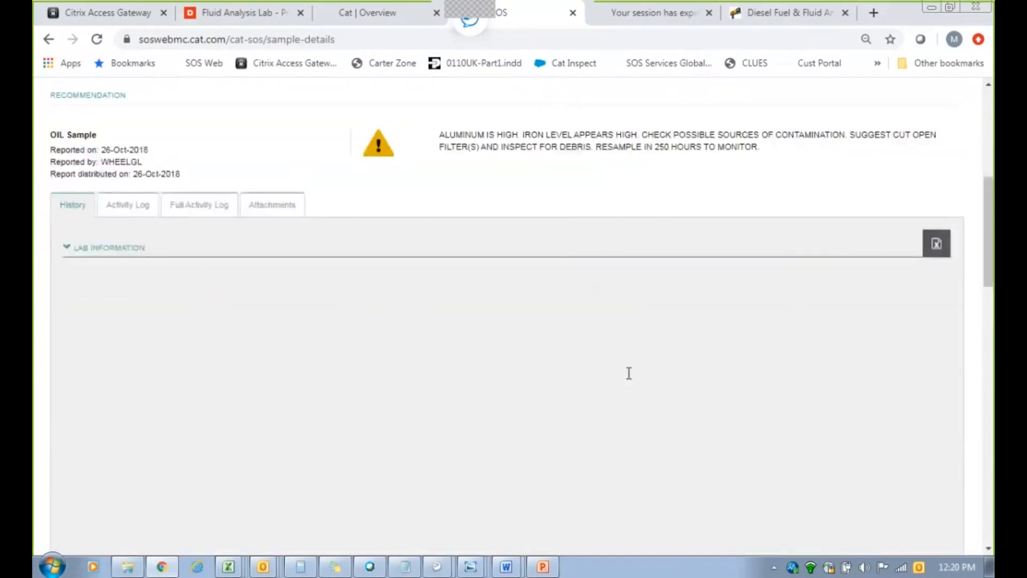
pyautogui.scroll(-3)
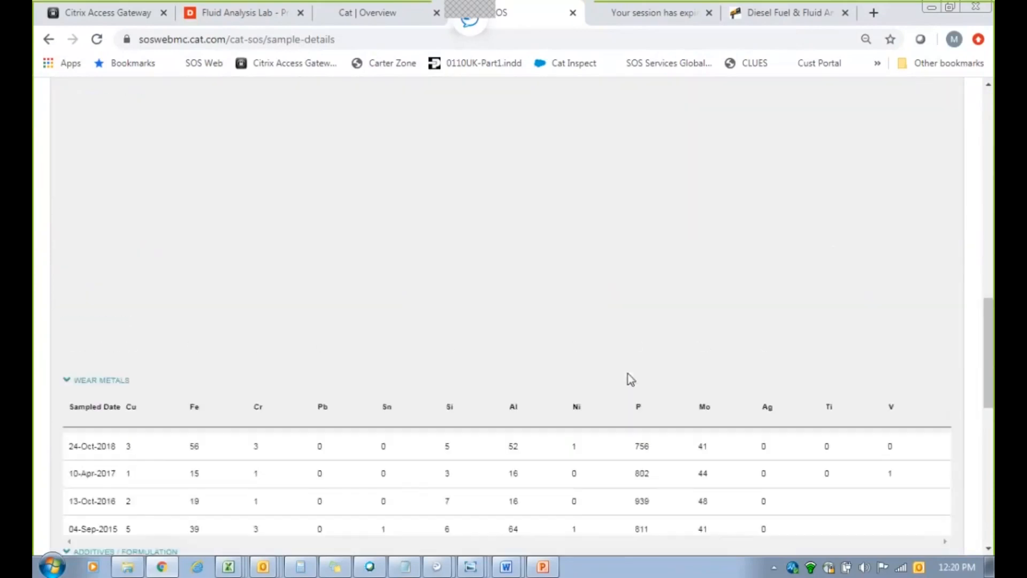
pyautogui.scroll(-3)
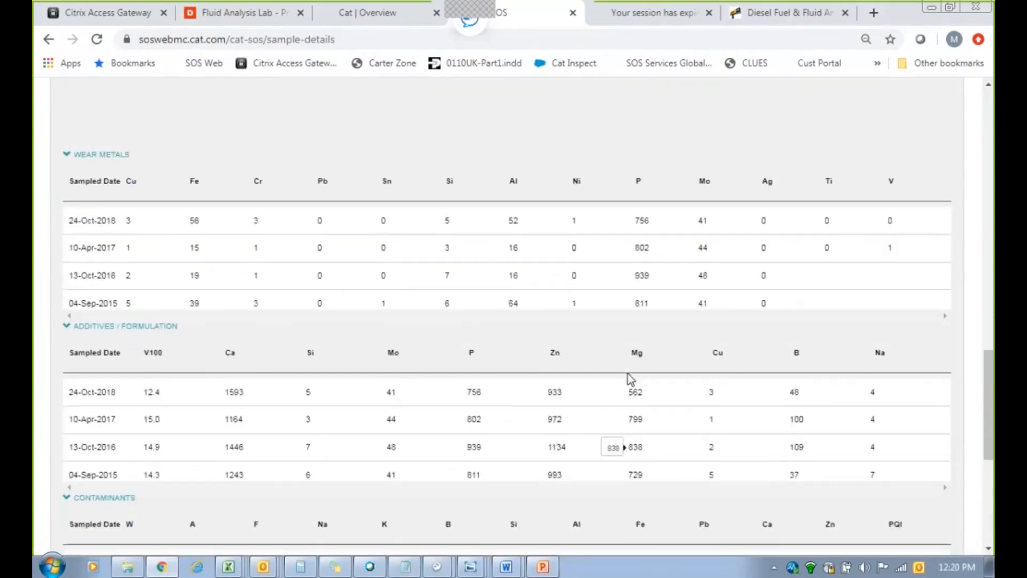
pyautogui.scroll(-3)
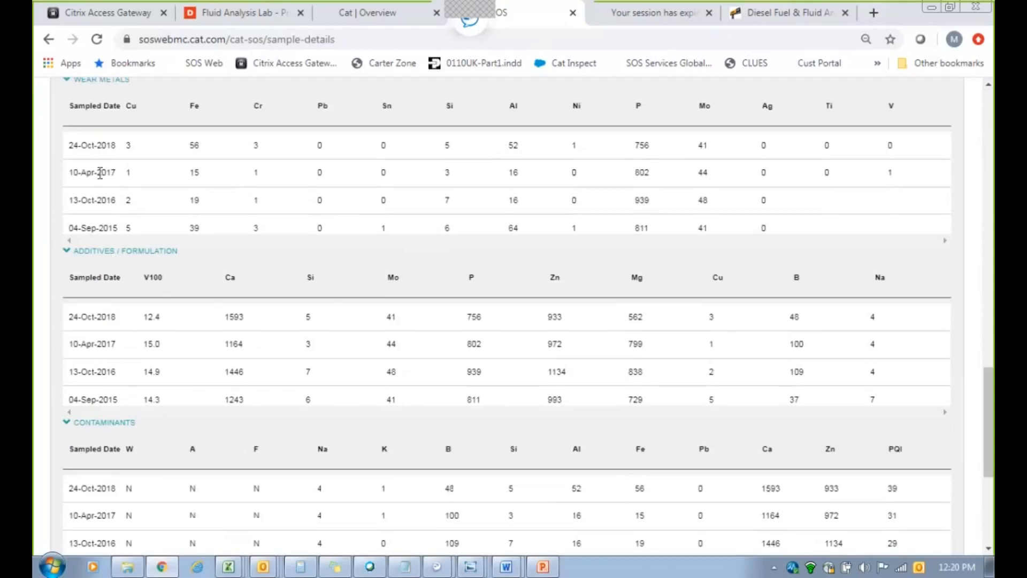
pyautogui.scroll(-3)
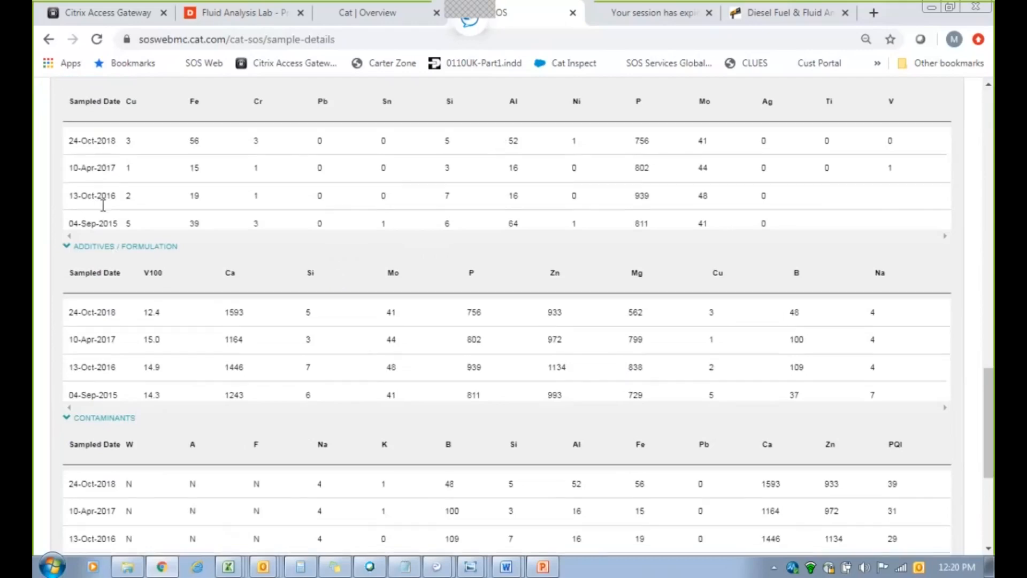
pyautogui.scroll(-3)
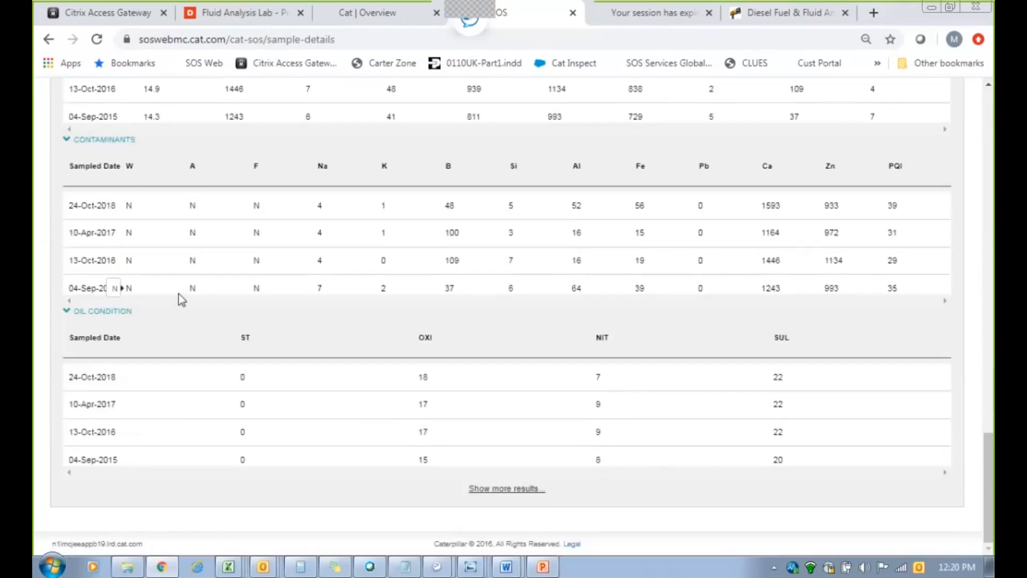
pyautogui.moveTo(245, 337)
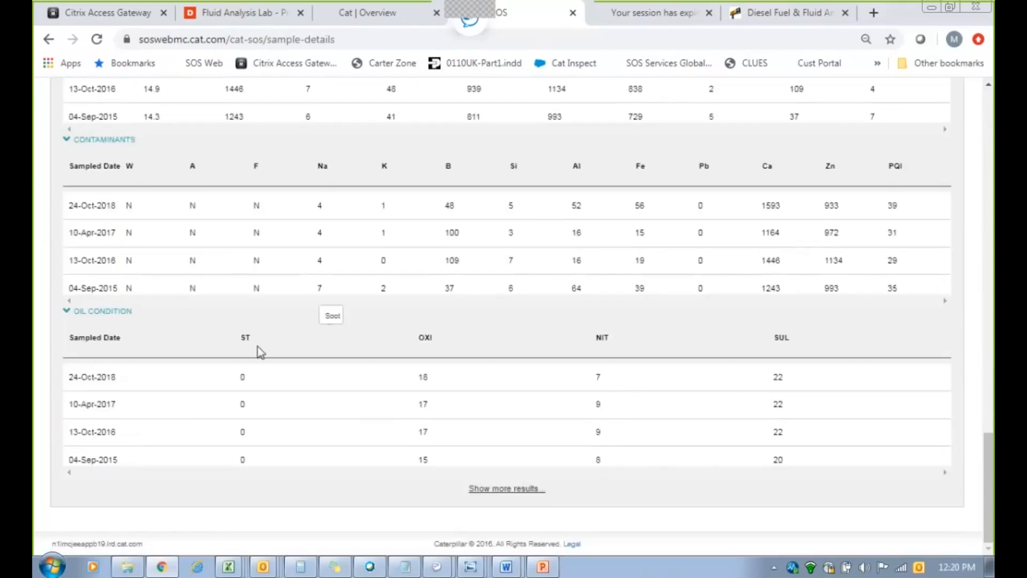
pyautogui.moveTo(343, 347)
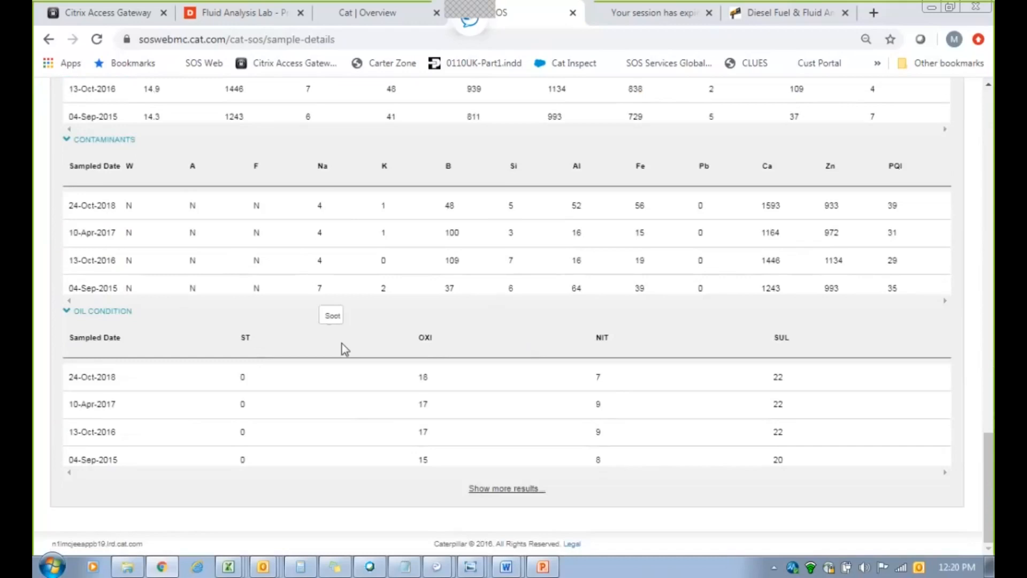
pyautogui.scroll(3)
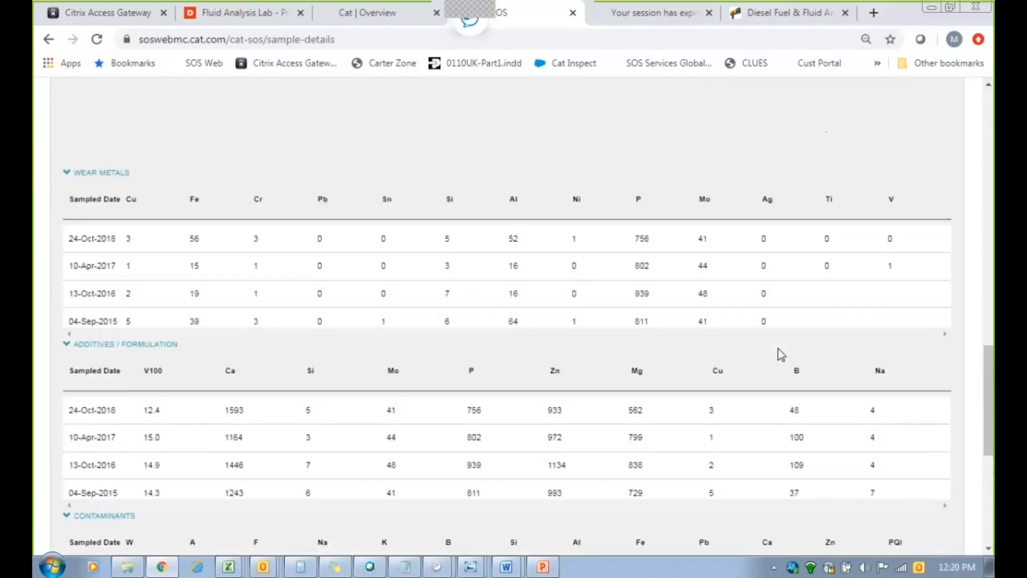
pyautogui.scroll(3)
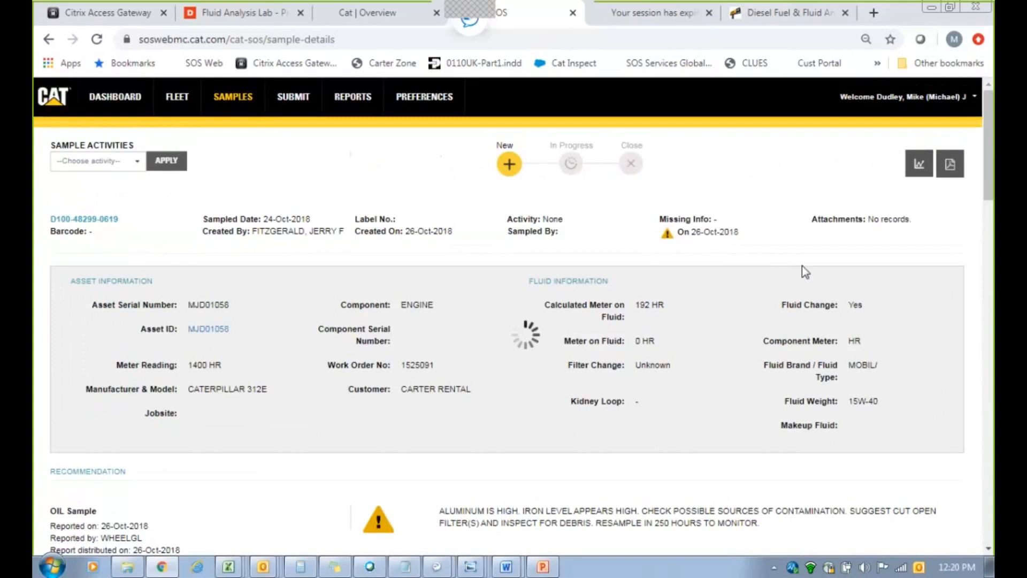
pyautogui.moveTo(906, 215)
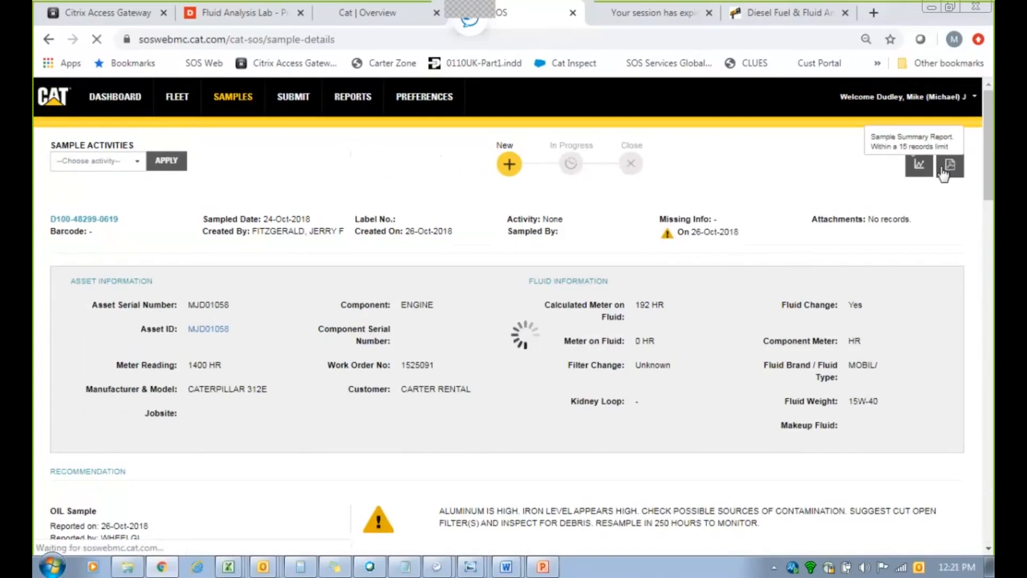
pyautogui.click(949, 166)
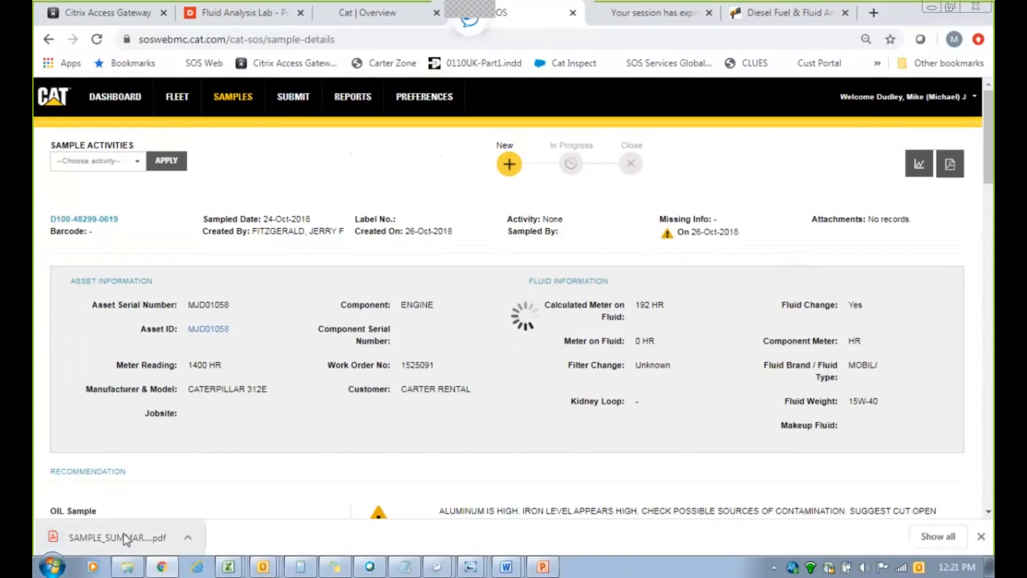
pyautogui.click(118, 537)
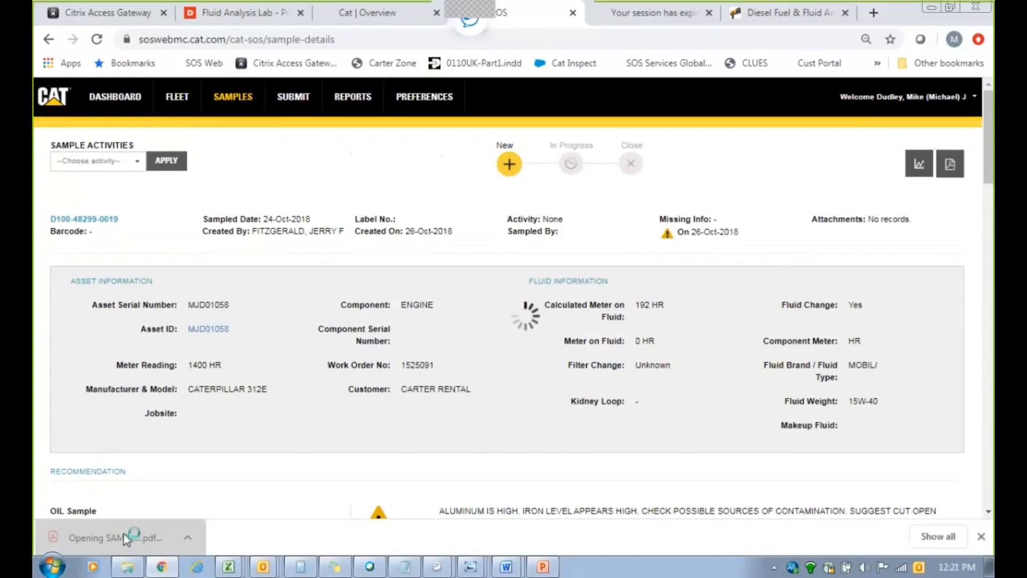
pyautogui.click(114, 537)
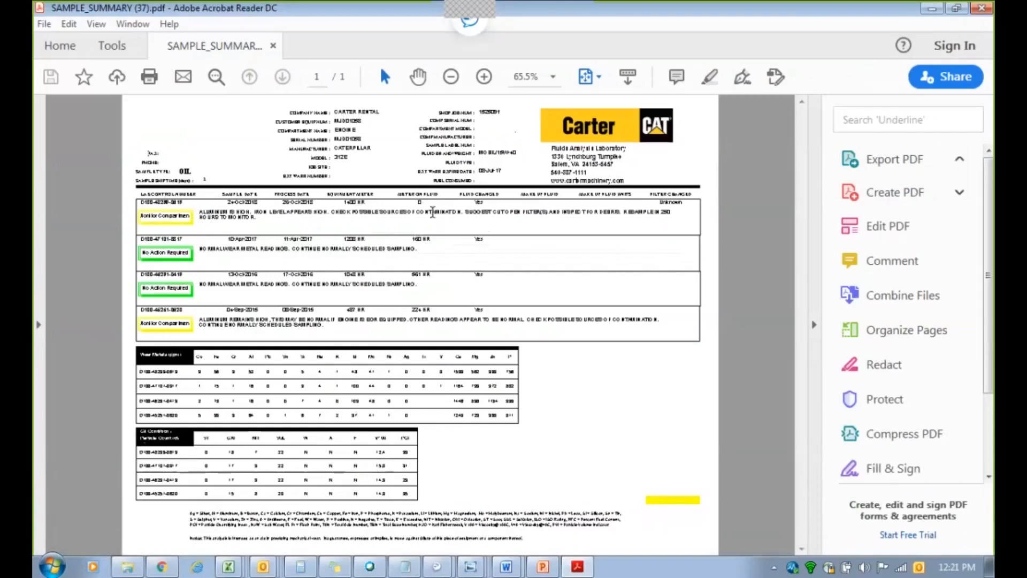
# Expand Export PDF in Acrobat Reader to offer converting the summary to Word.
pyautogui.click(893, 158)
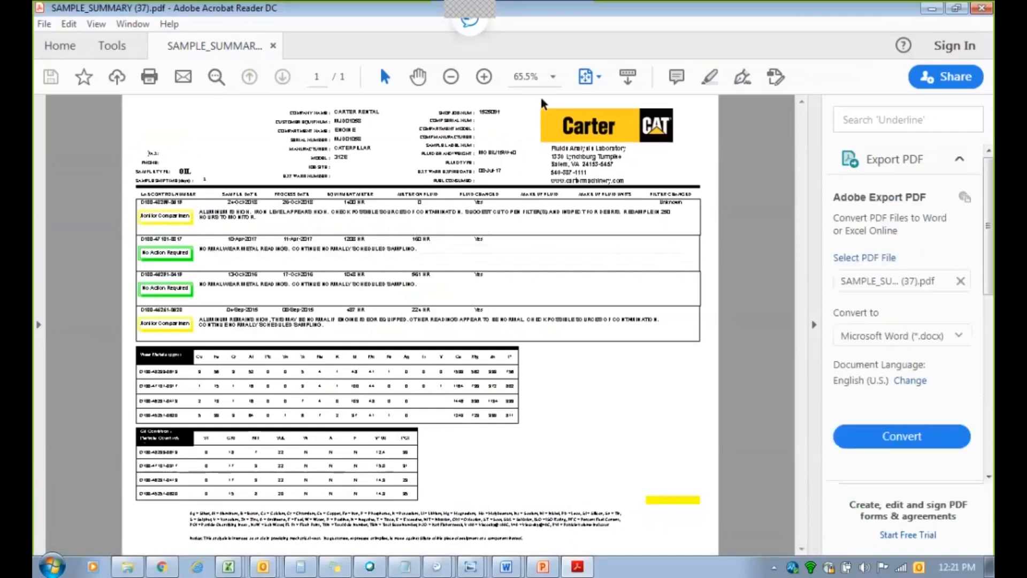
pyautogui.moveTo(570, 104)
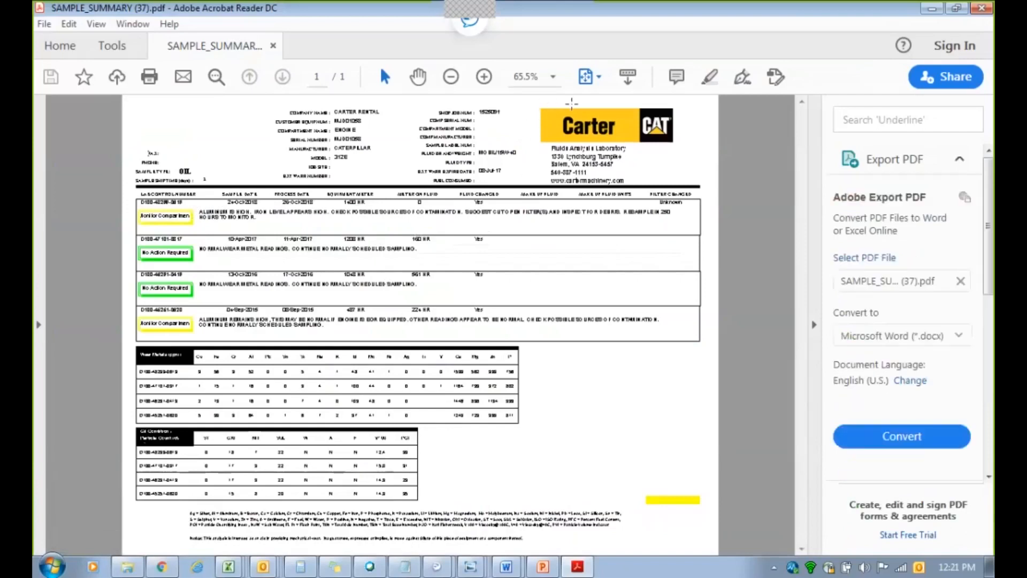
pyautogui.moveTo(632, 108)
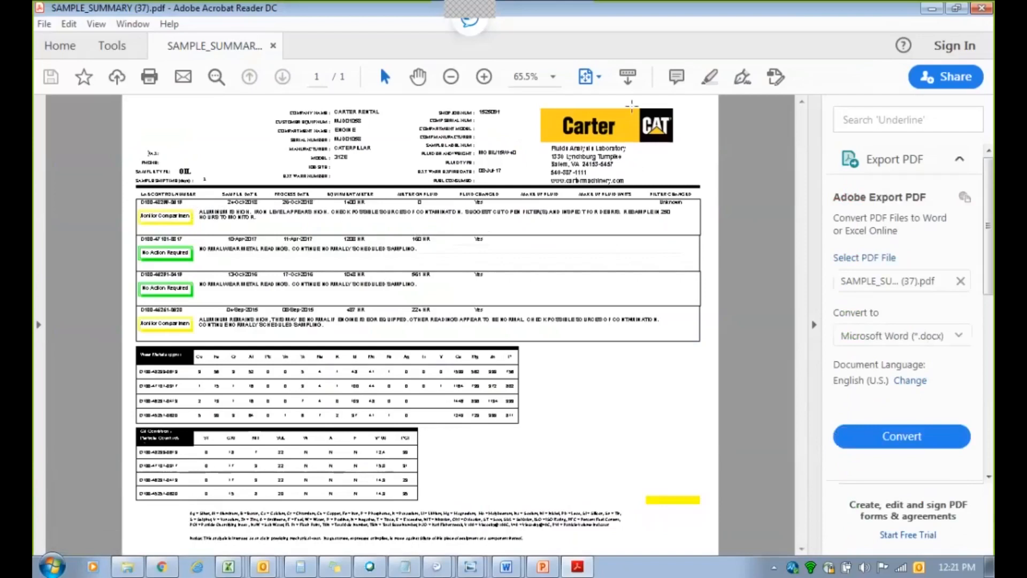
pyautogui.moveTo(906, 37)
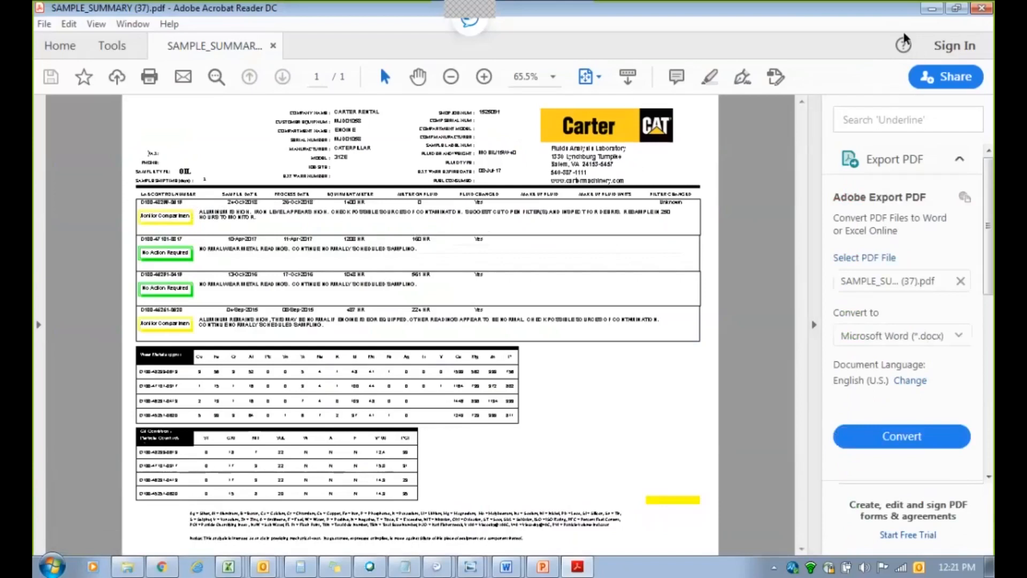
pyautogui.moveTo(930, 8)
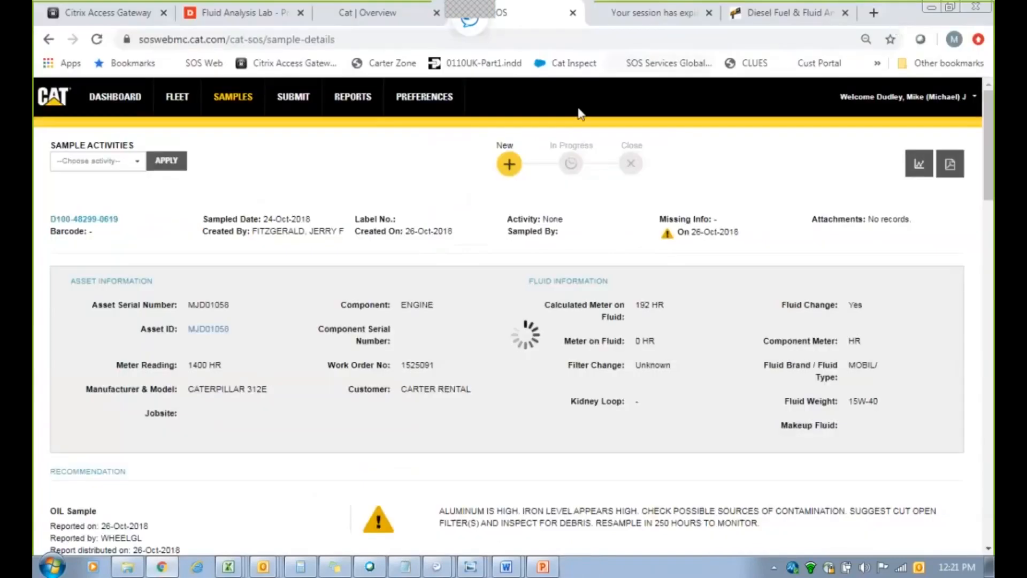
# Navigate back to the Fleet list and open asset MJD01058's details.
pyautogui.click(49, 39)
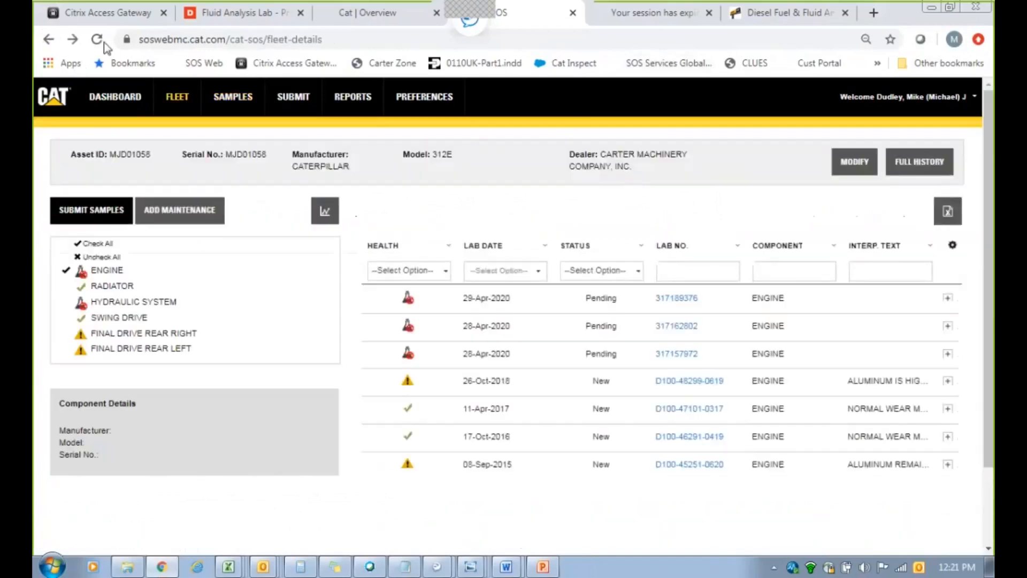
pyautogui.click(96, 40)
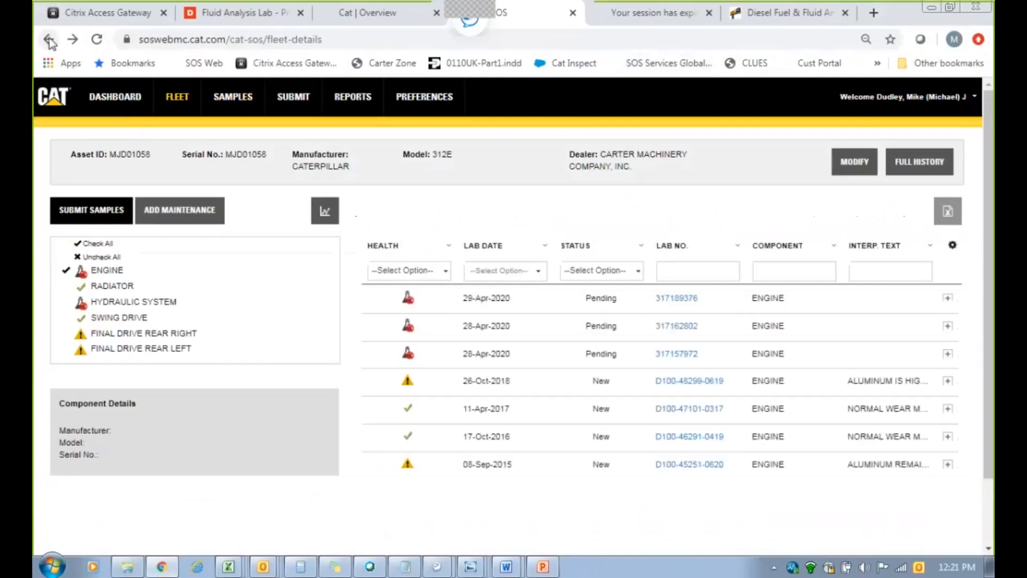
pyautogui.click(50, 40)
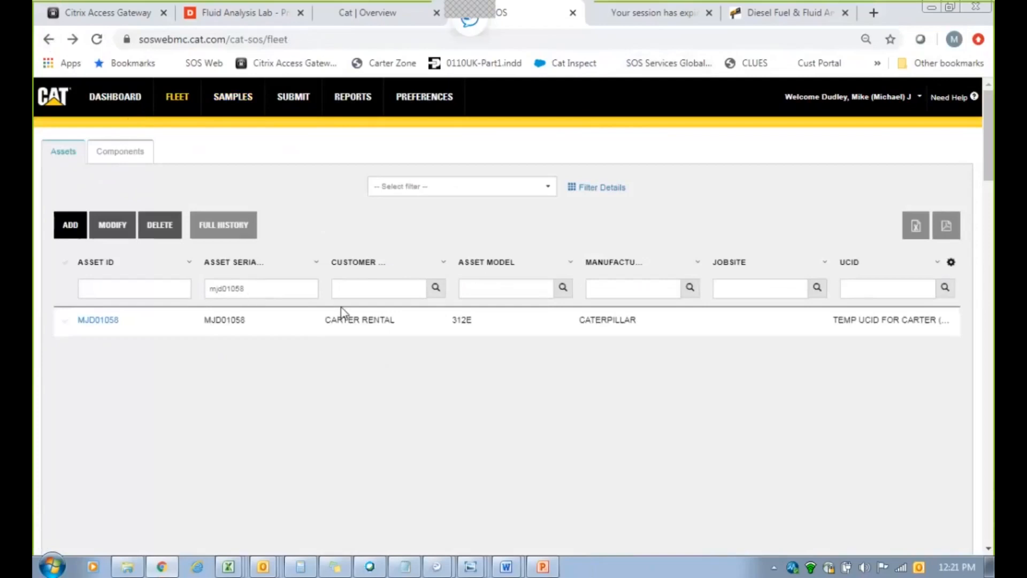
pyautogui.moveTo(342, 309)
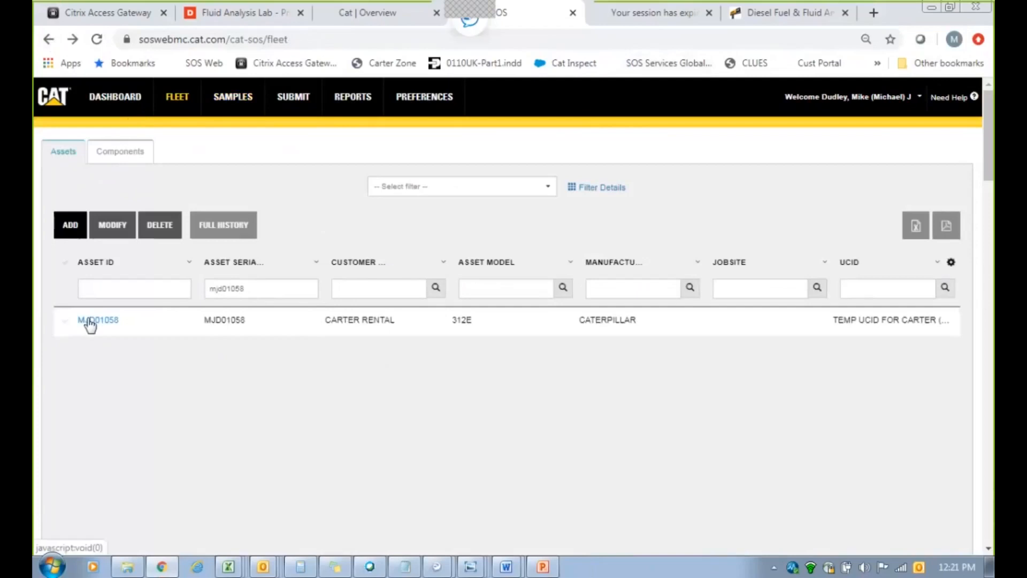
pyautogui.click(98, 320)
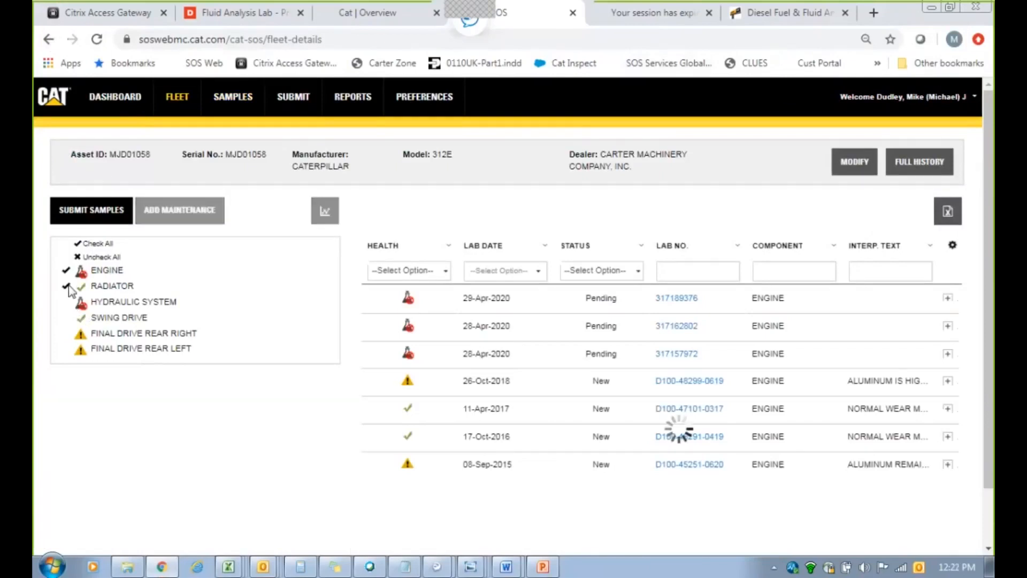
# Check Engine, Radiator and Hydraulic System and launch the Submit Samples wizard.
pyautogui.click(66, 285)
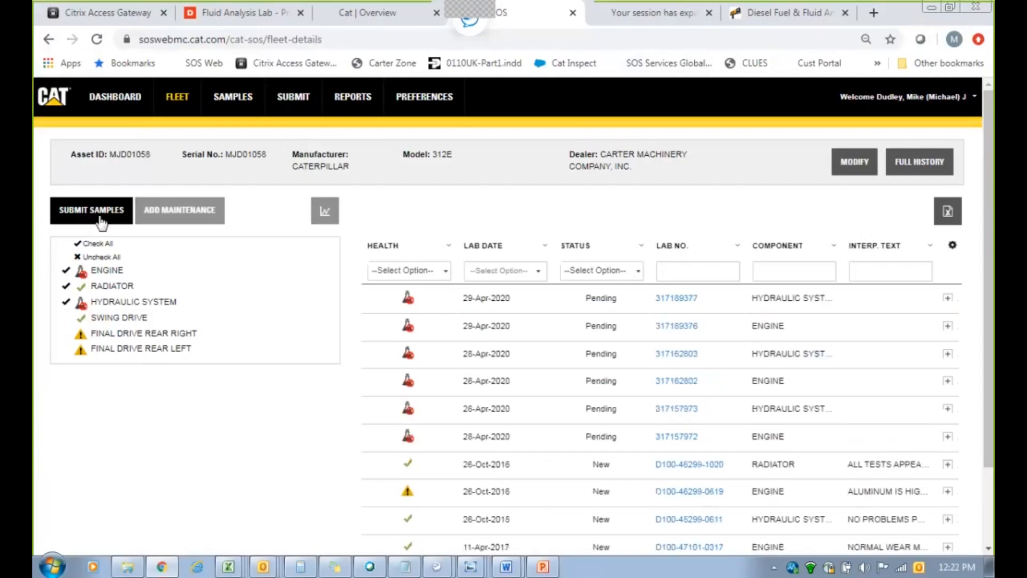
pyautogui.click(90, 210)
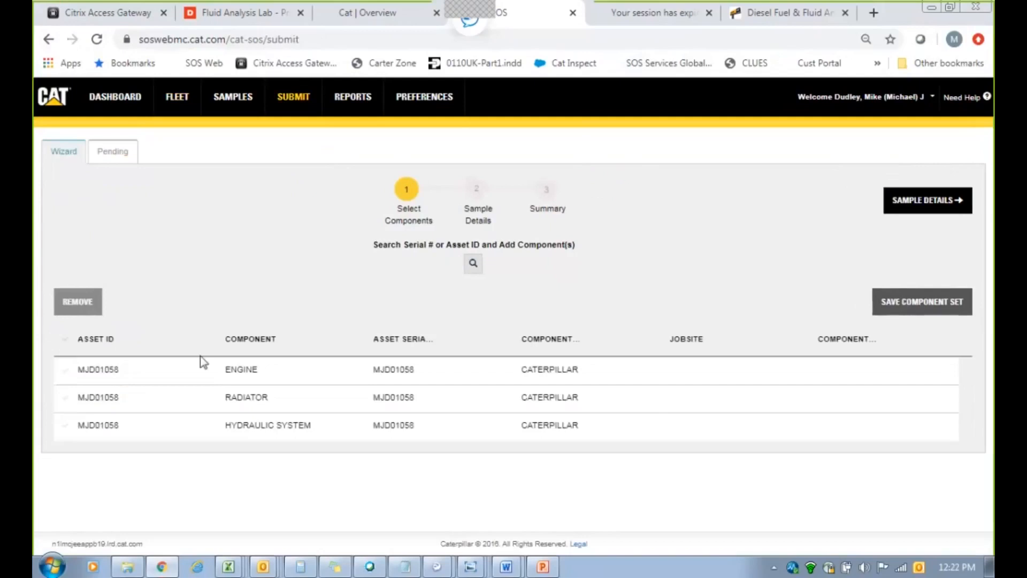
pyautogui.moveTo(311, 361)
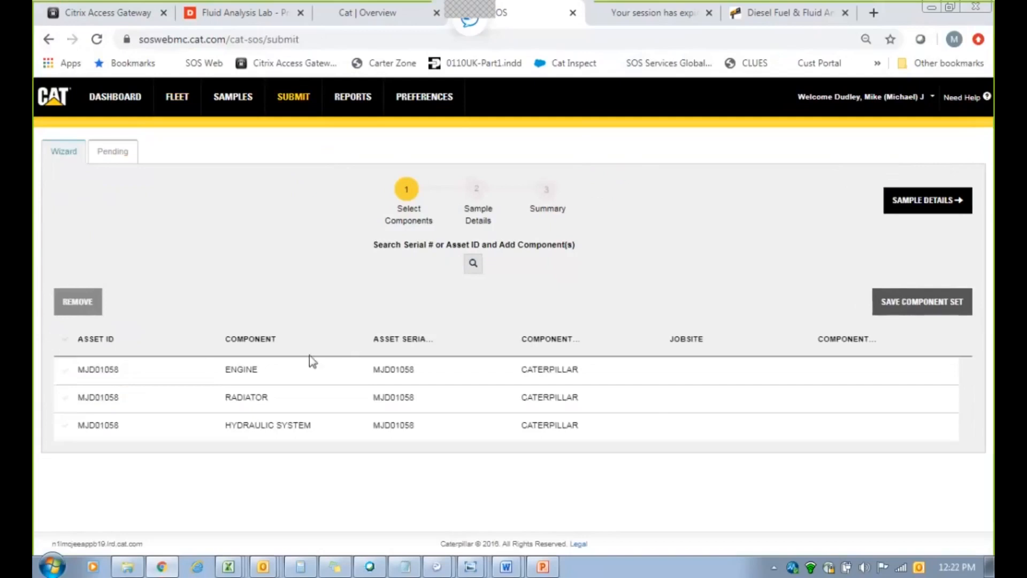
pyautogui.moveTo(273, 324)
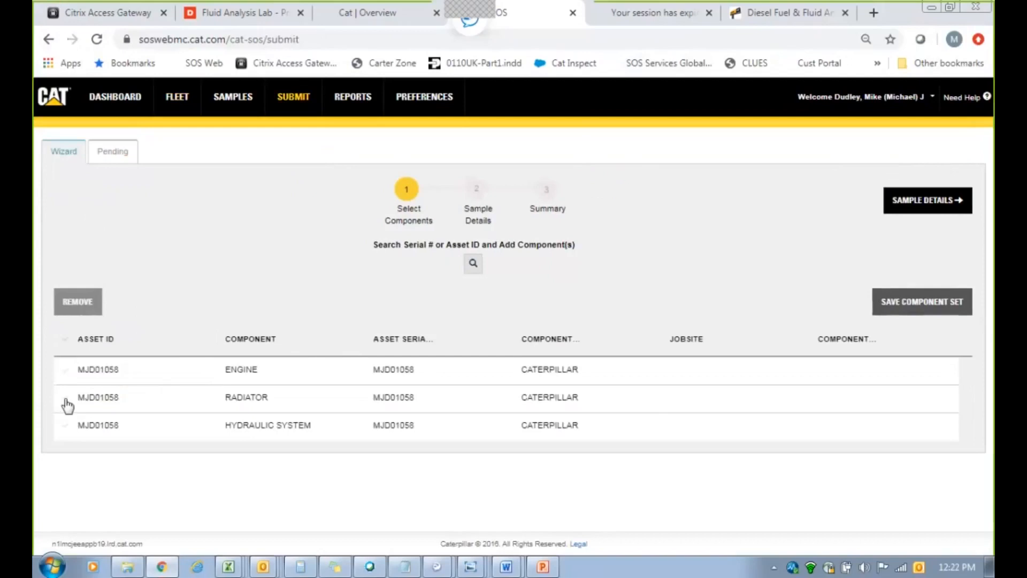
# Remove the Radiator row, then select the remaining engine and hydraulic system rows.
pyautogui.click(77, 301)
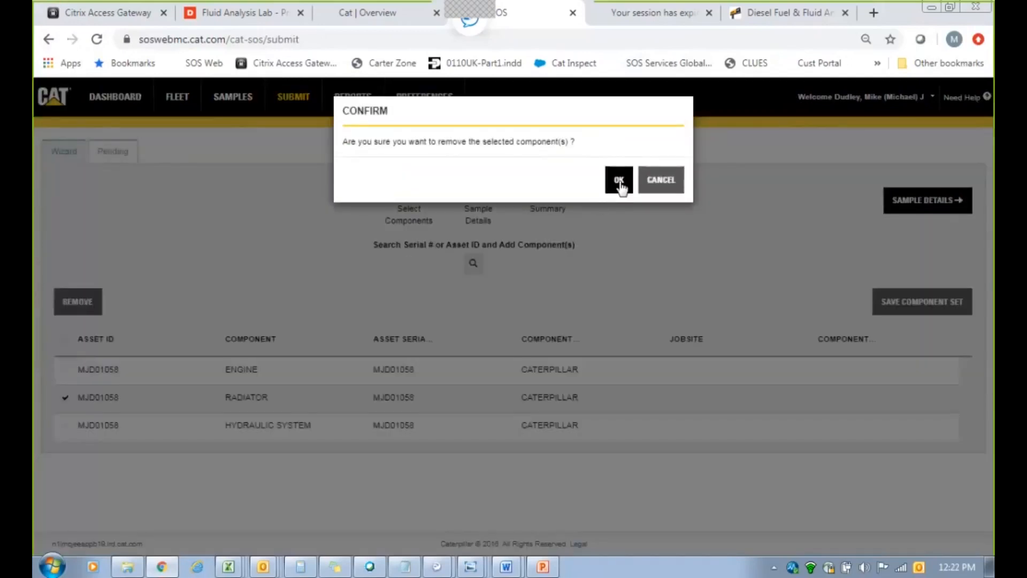
pyautogui.click(617, 180)
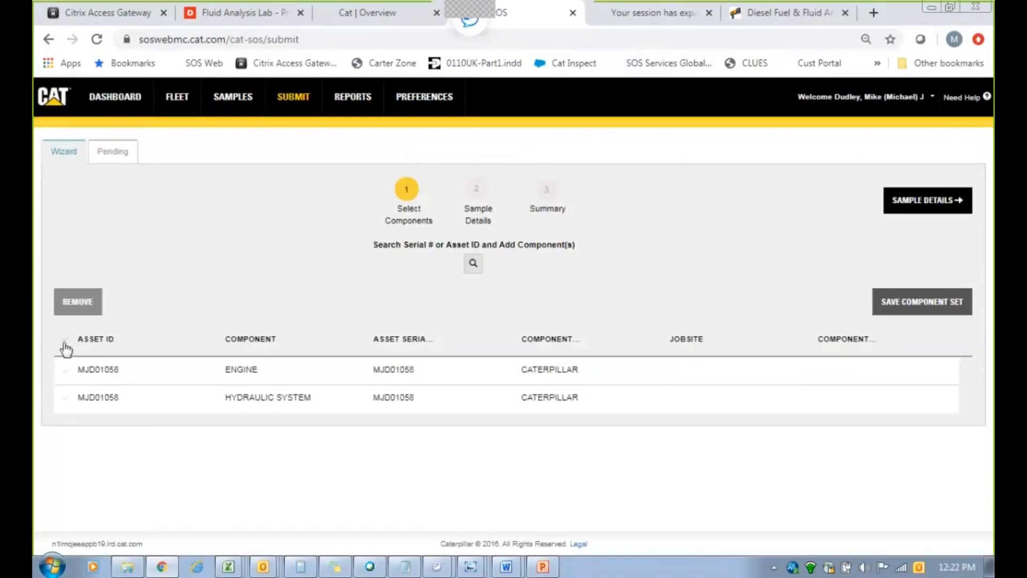
pyautogui.click(65, 340)
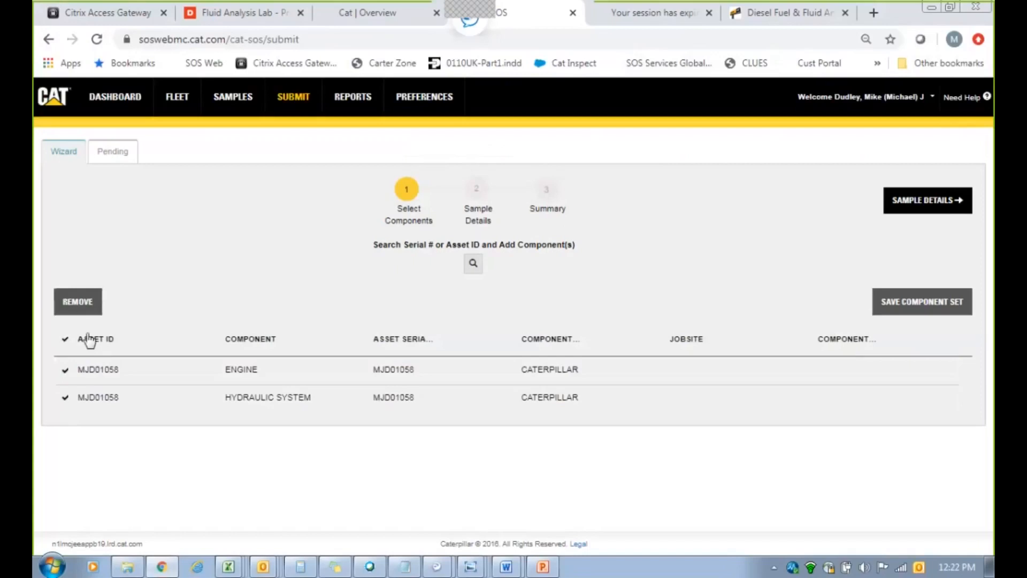
pyautogui.moveTo(101, 344)
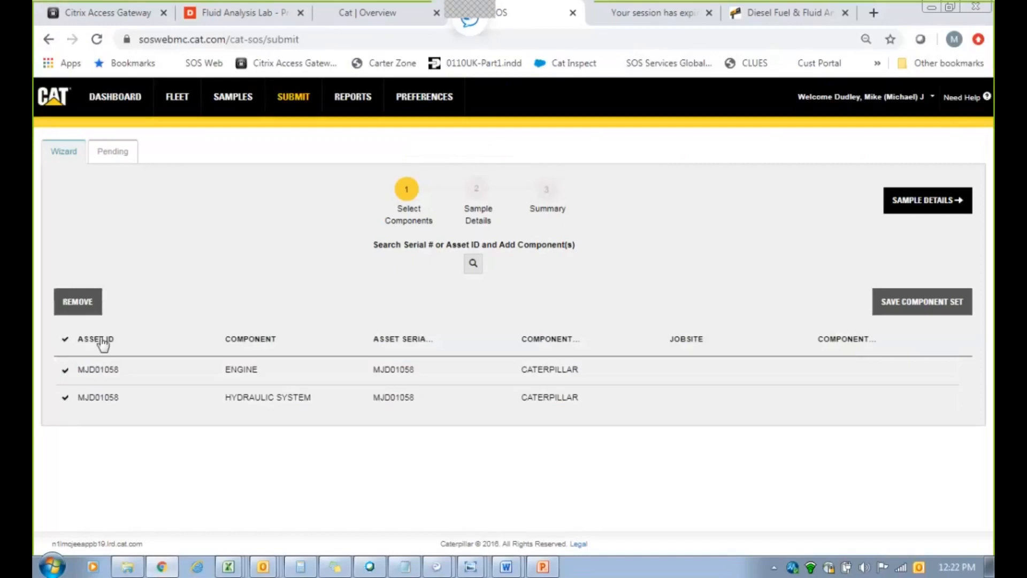
pyautogui.moveTo(275, 386)
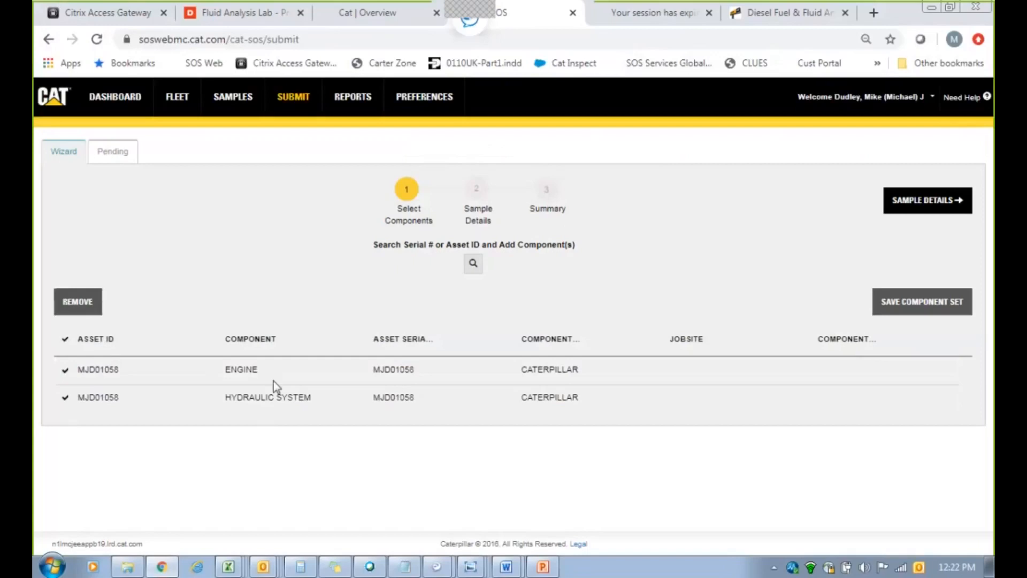
pyautogui.moveTo(287, 378)
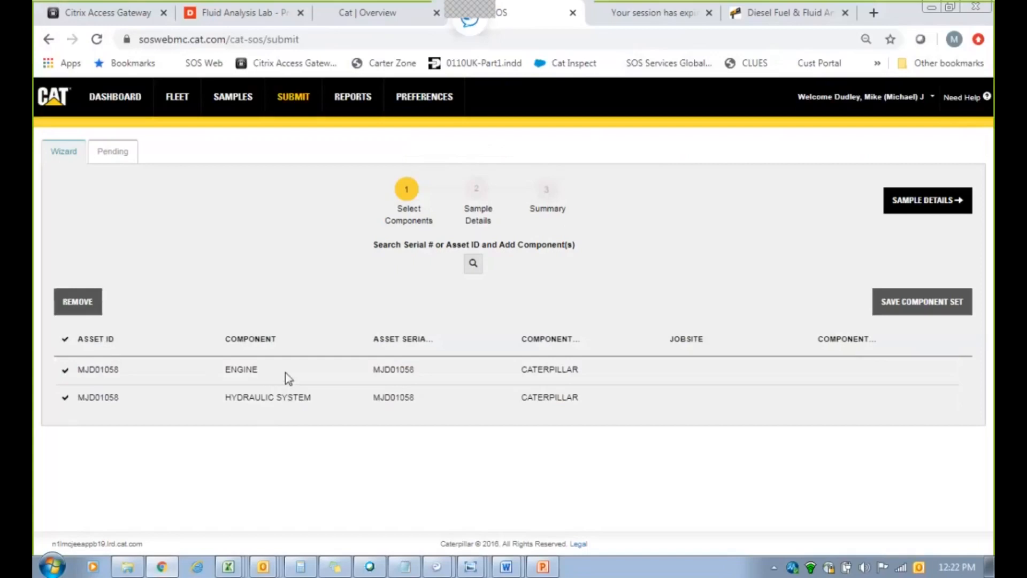
pyautogui.moveTo(322, 382)
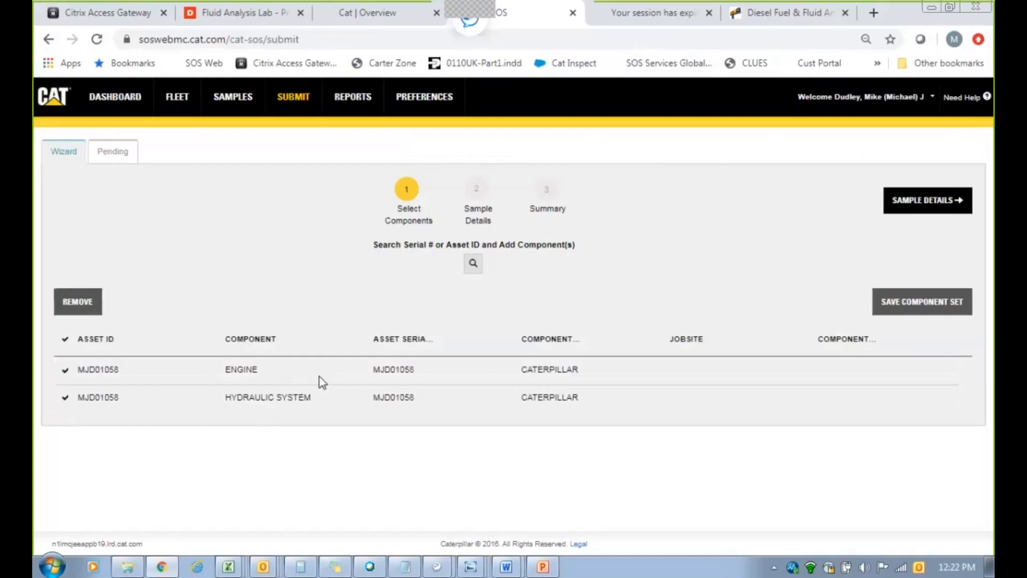
pyautogui.moveTo(302, 348)
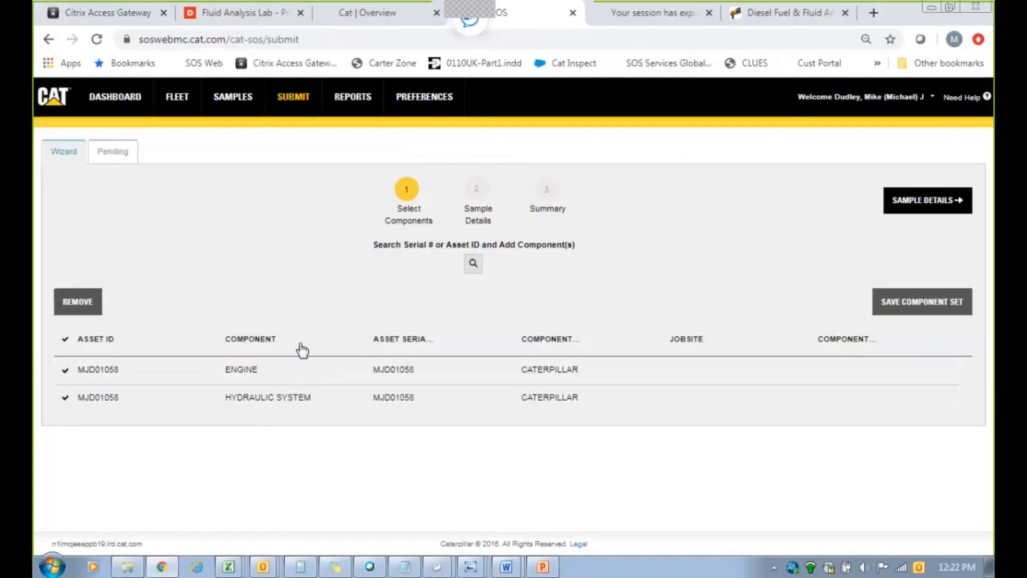
pyautogui.moveTo(466, 300)
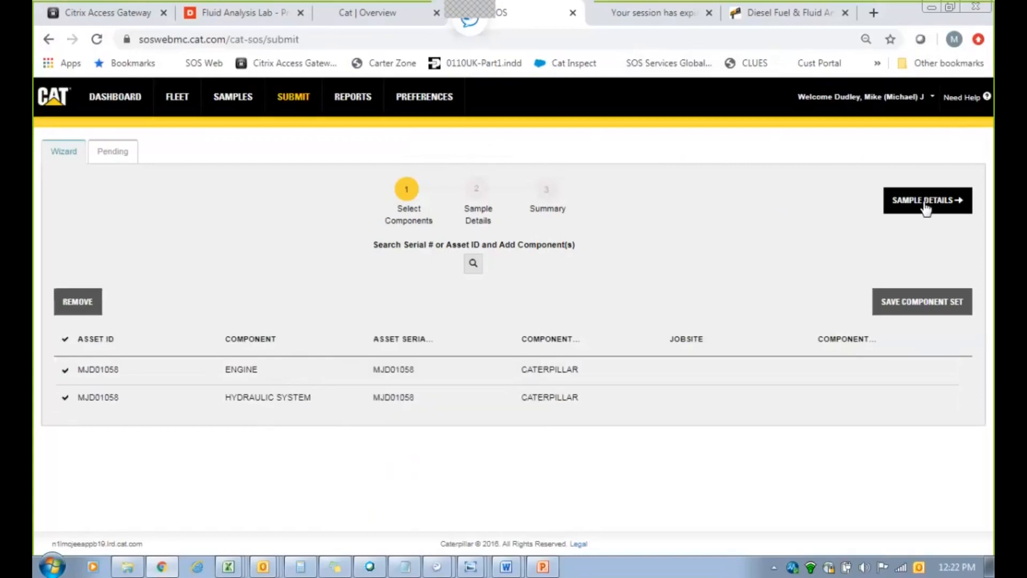
# Advance to Sample Details and confirm the sampled date stays 04/29/2020 in the calendar.
pyautogui.click(927, 200)
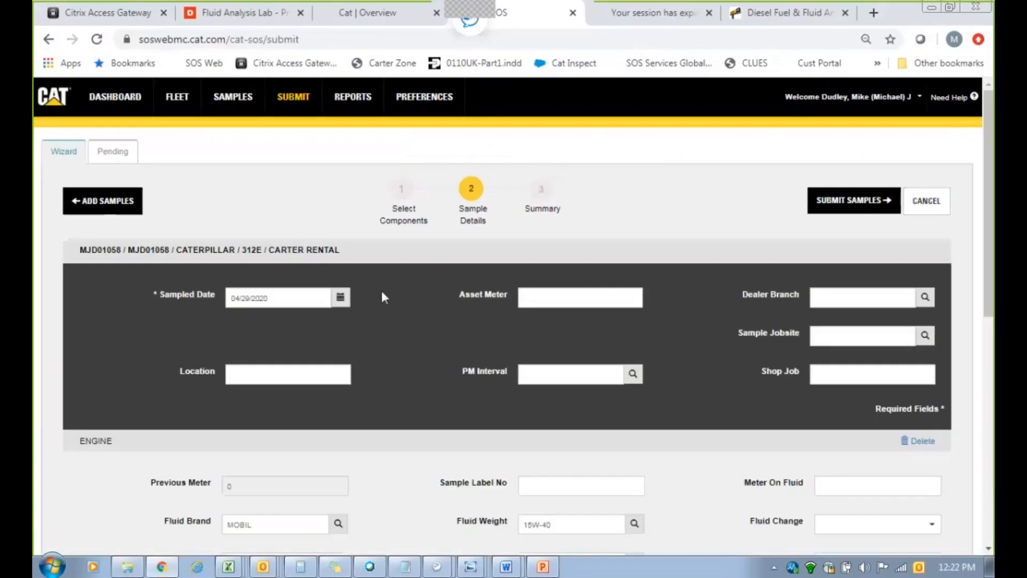
pyautogui.scroll(-3)
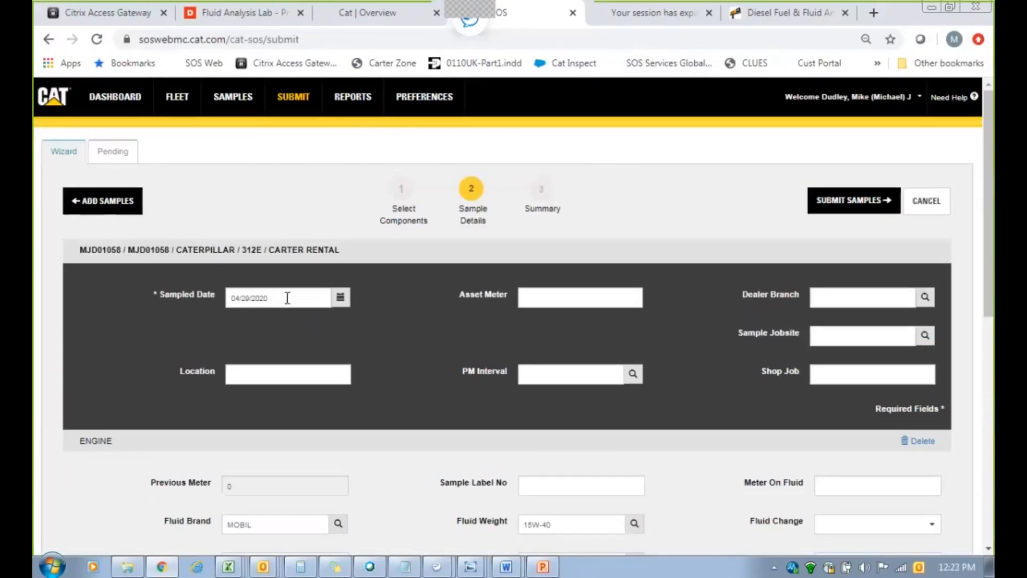
pyautogui.moveTo(327, 278)
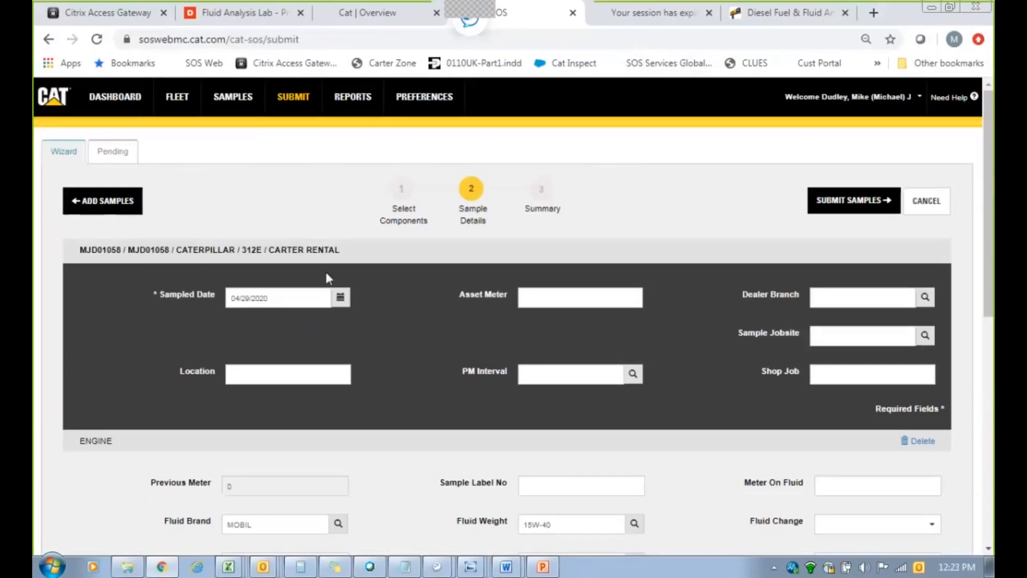
pyautogui.moveTo(347, 317)
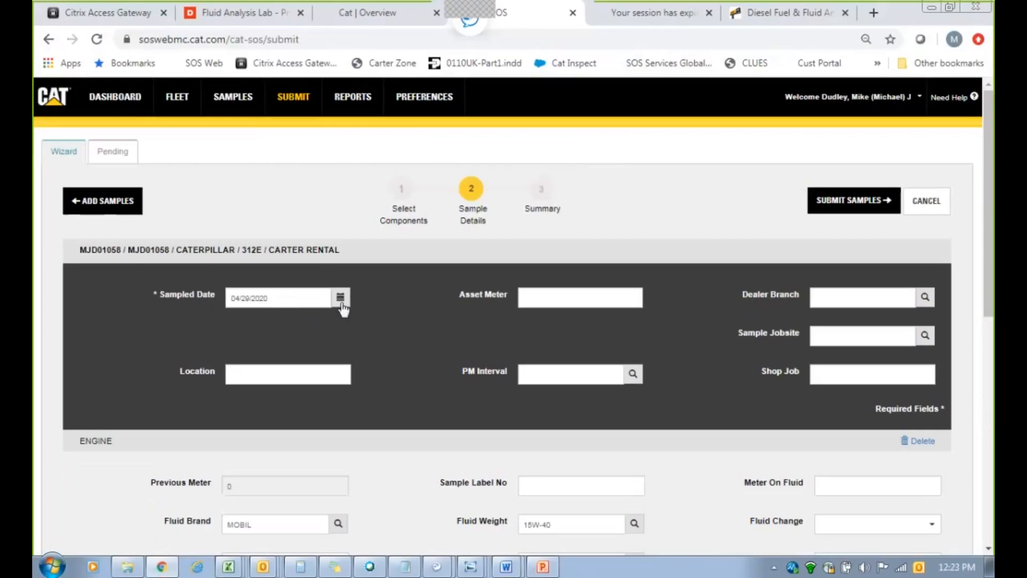
pyautogui.click(341, 296)
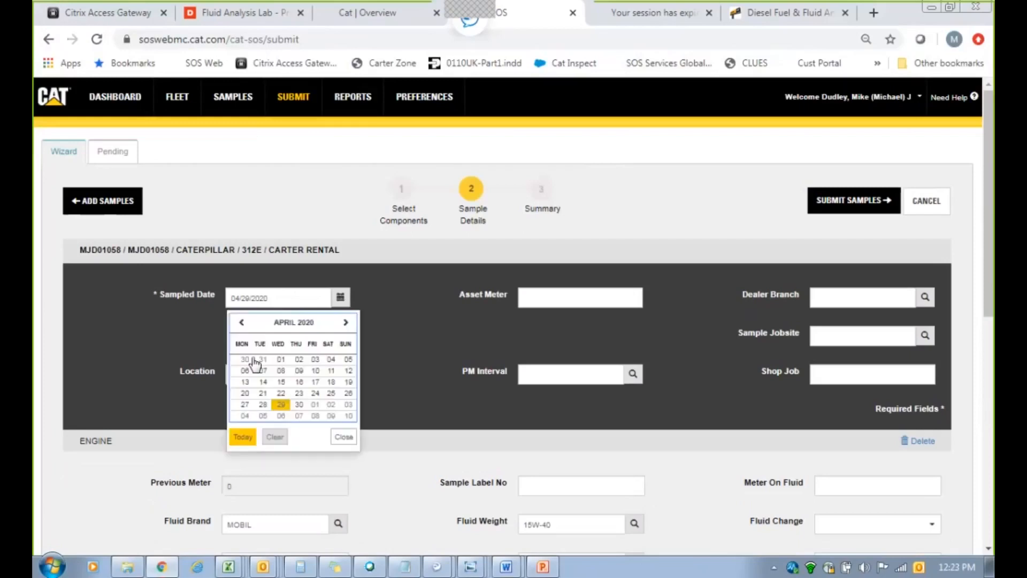
pyautogui.moveTo(370, 371)
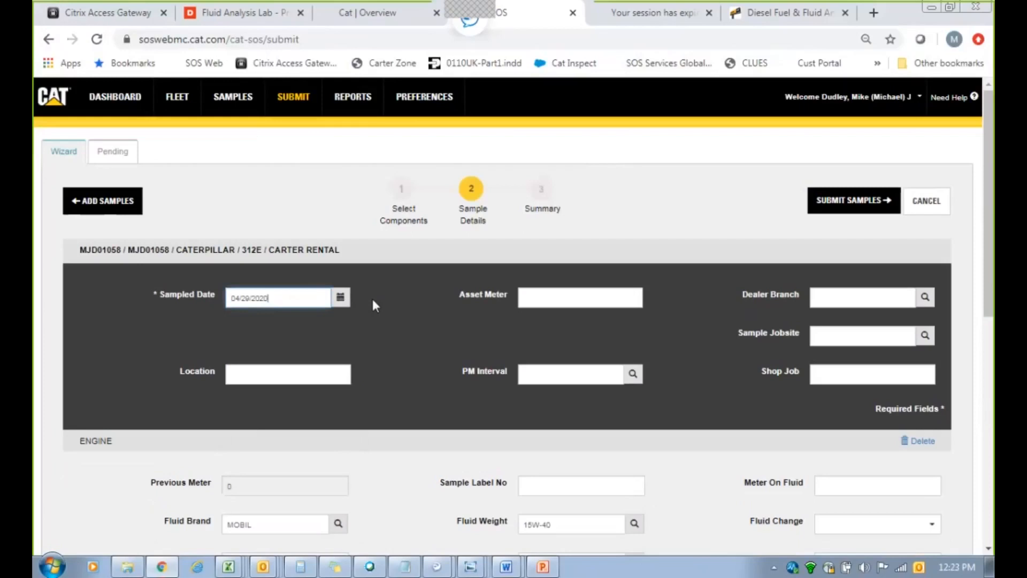
pyautogui.click(580, 296)
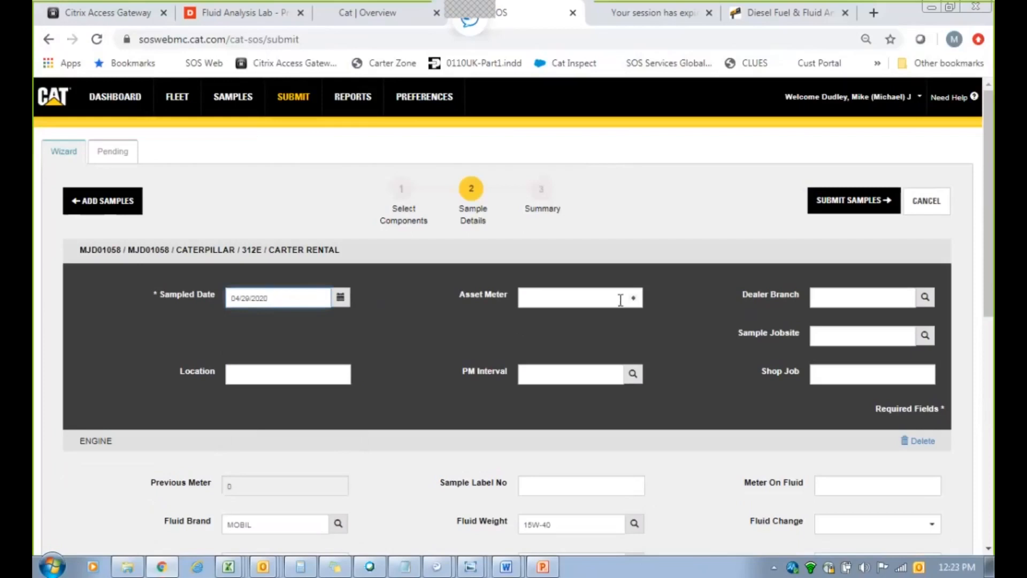
pyautogui.moveTo(608, 288)
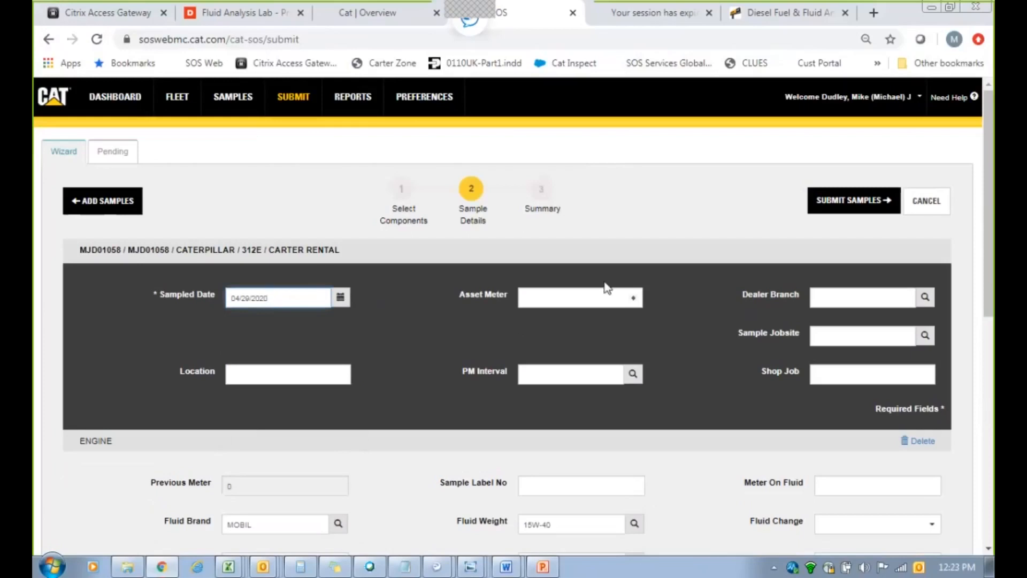
pyautogui.moveTo(601, 281)
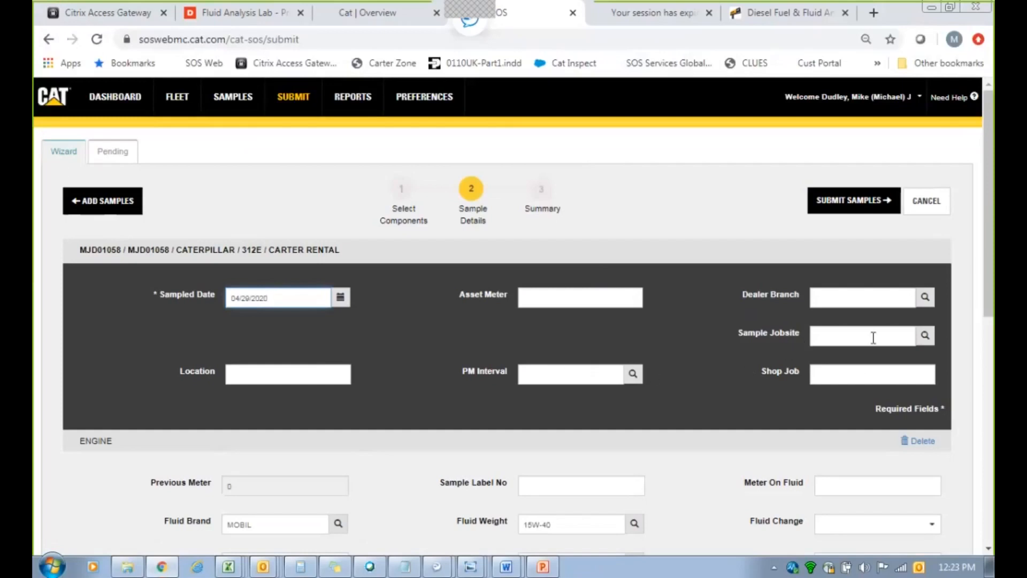
# Scroll through the 312E components showing Mobil 15W-40 engine oil and an empty hydraulic fluid brand.
pyautogui.scroll(-3)
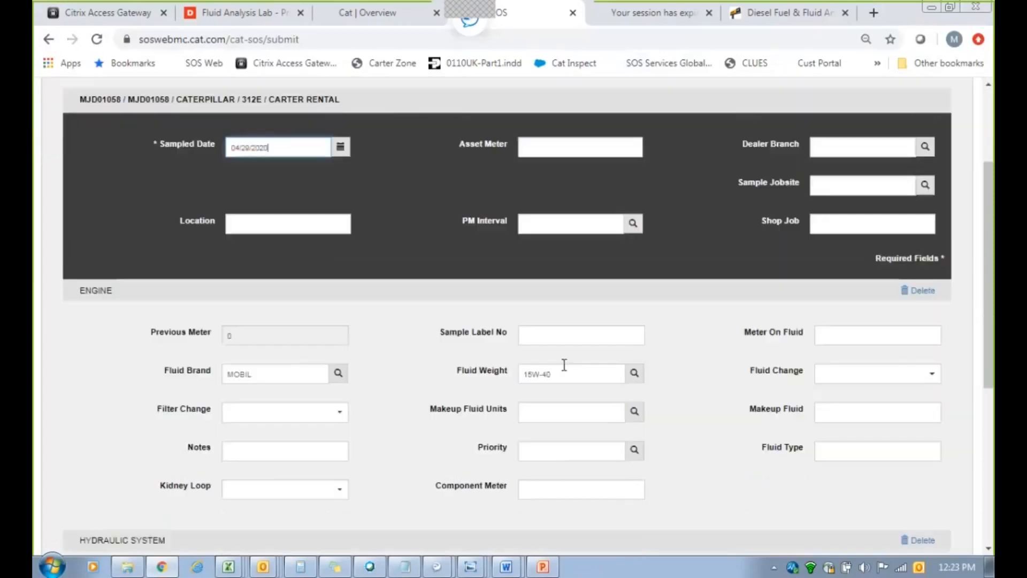
pyautogui.scroll(-3)
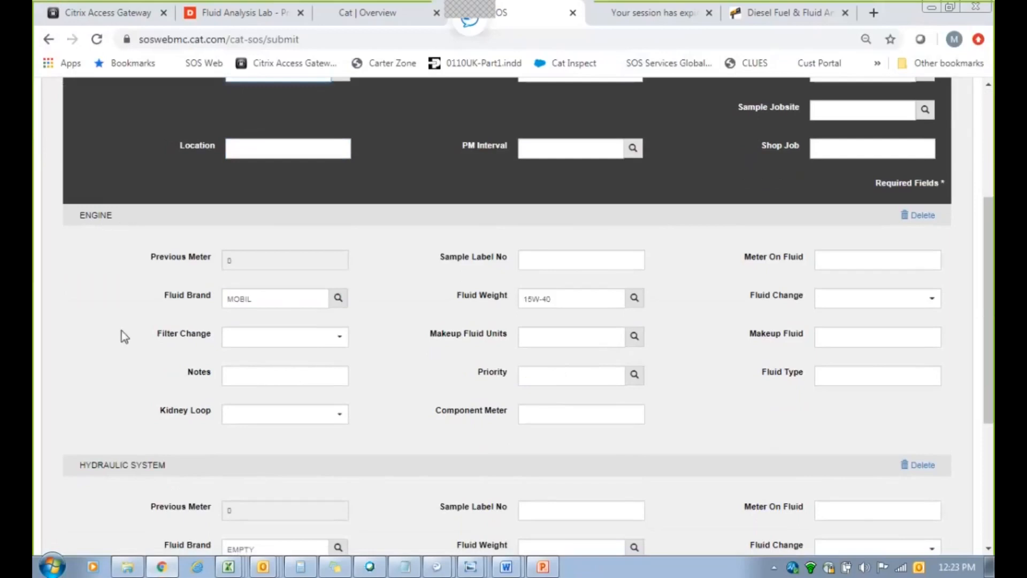
pyautogui.scroll(-3)
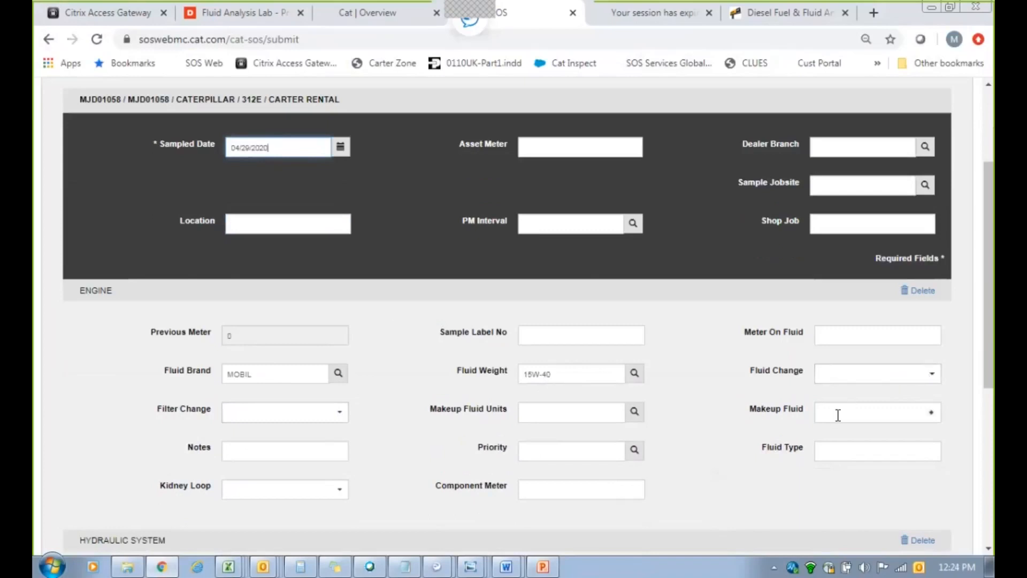
pyautogui.moveTo(670, 385)
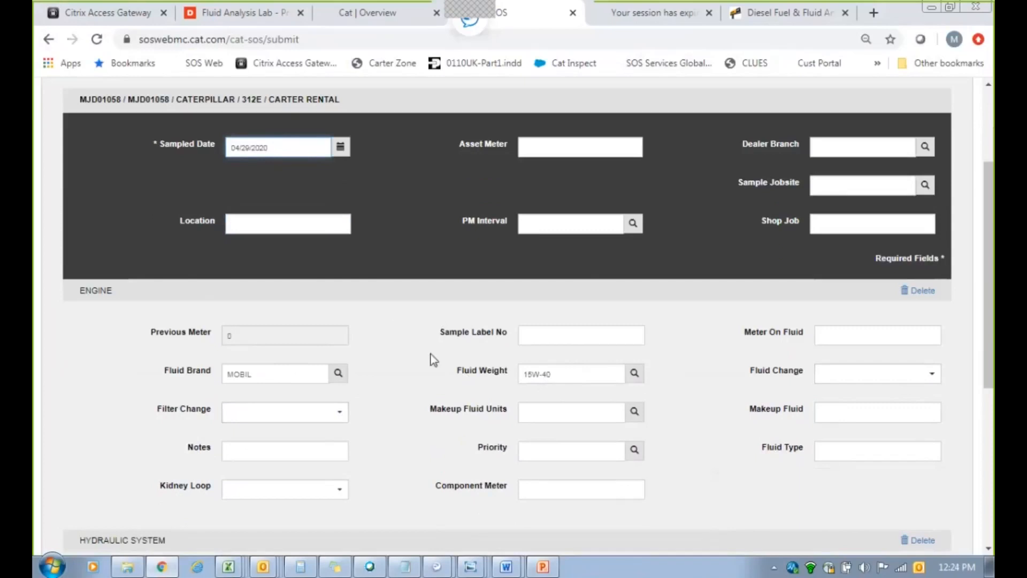
pyautogui.scroll(-3)
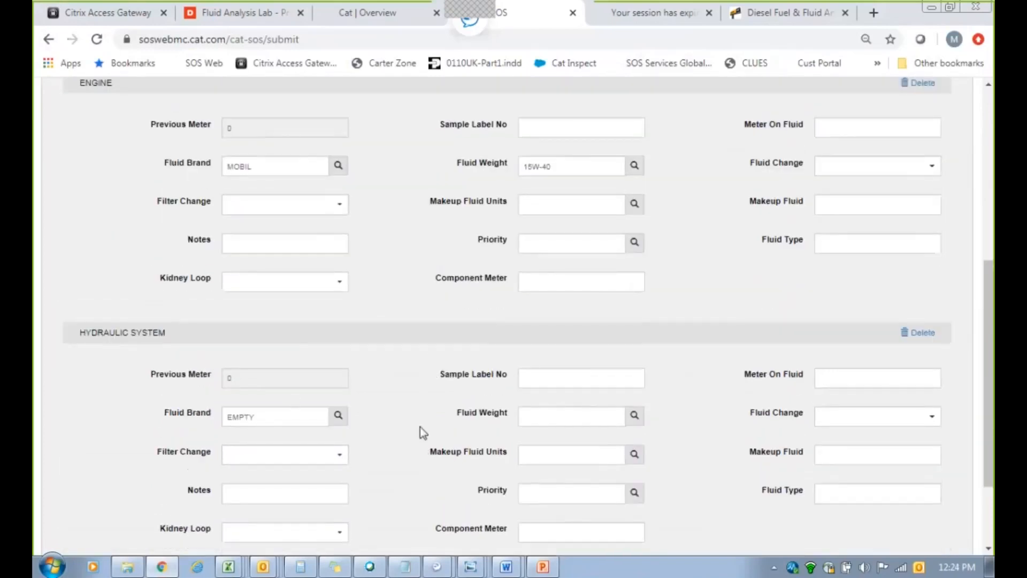
pyautogui.scroll(3)
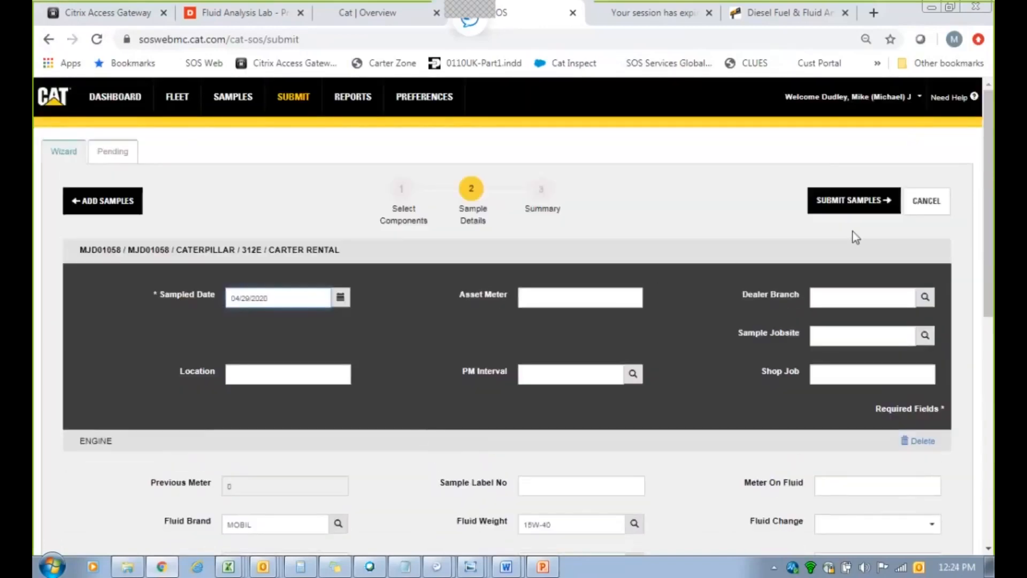
# Submit the sample details and review the Summary of MJD01058's 29-Apr-2020 sample.
pyautogui.click(852, 200)
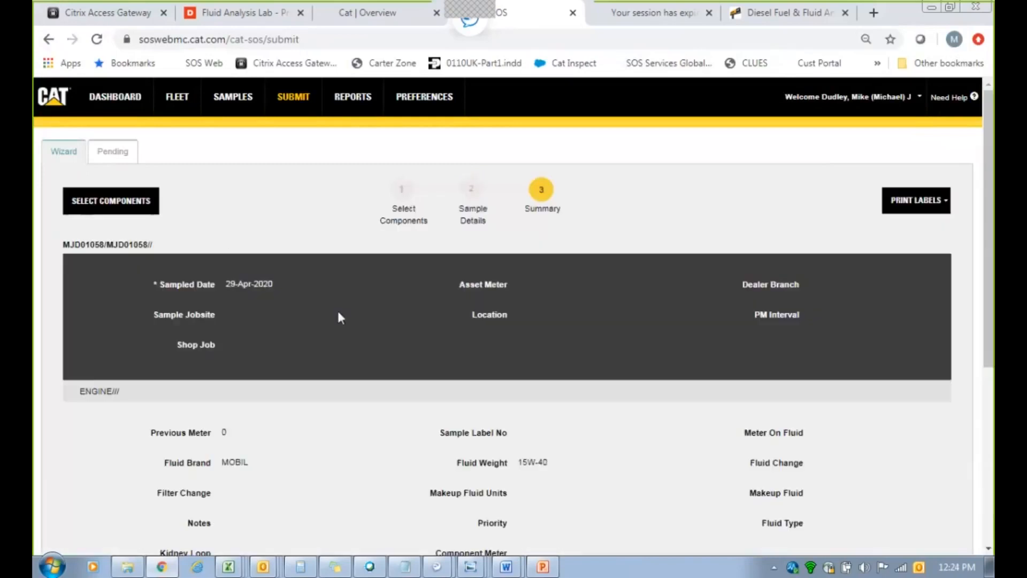
pyautogui.moveTo(346, 301)
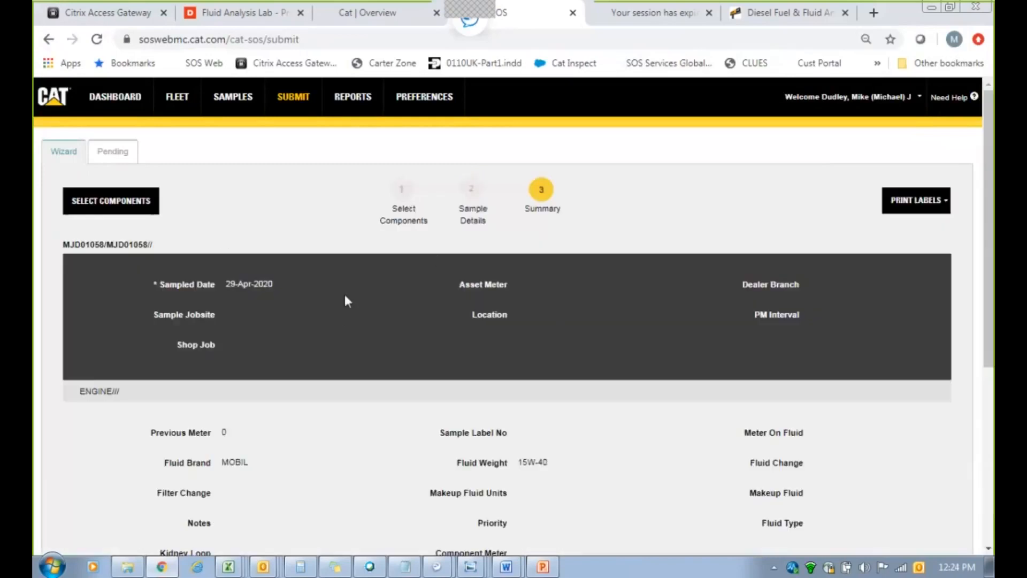
pyautogui.scroll(-3)
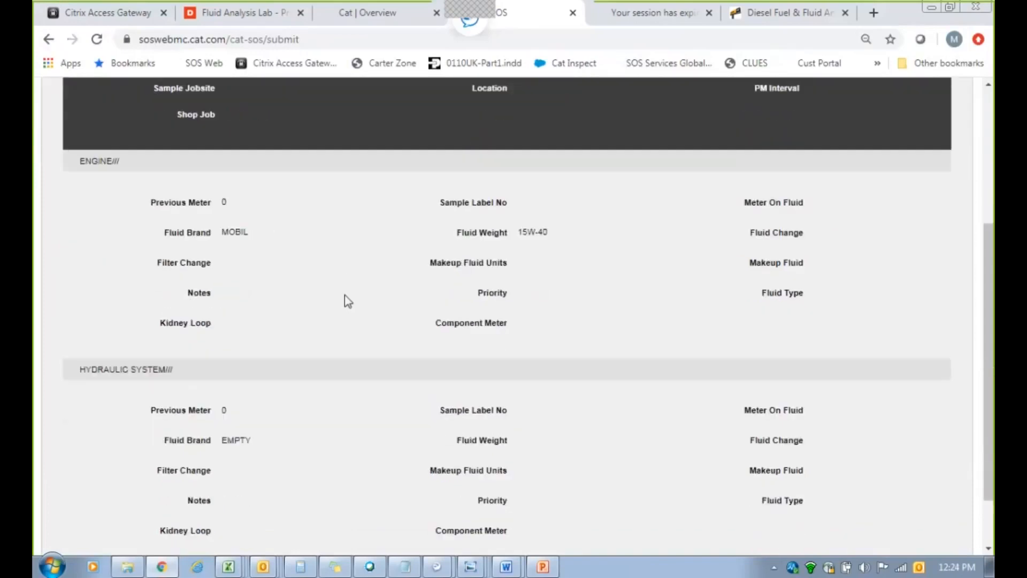
pyautogui.scroll(-3)
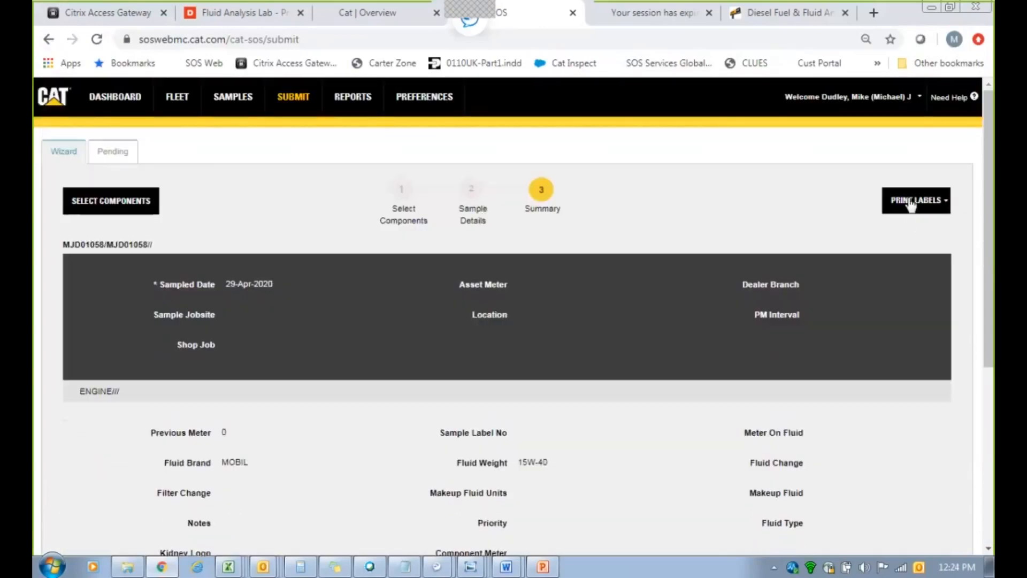
# Show the PRINT LABELS formats, from sheet layouts to a 2x4 roll.
pyautogui.click(915, 200)
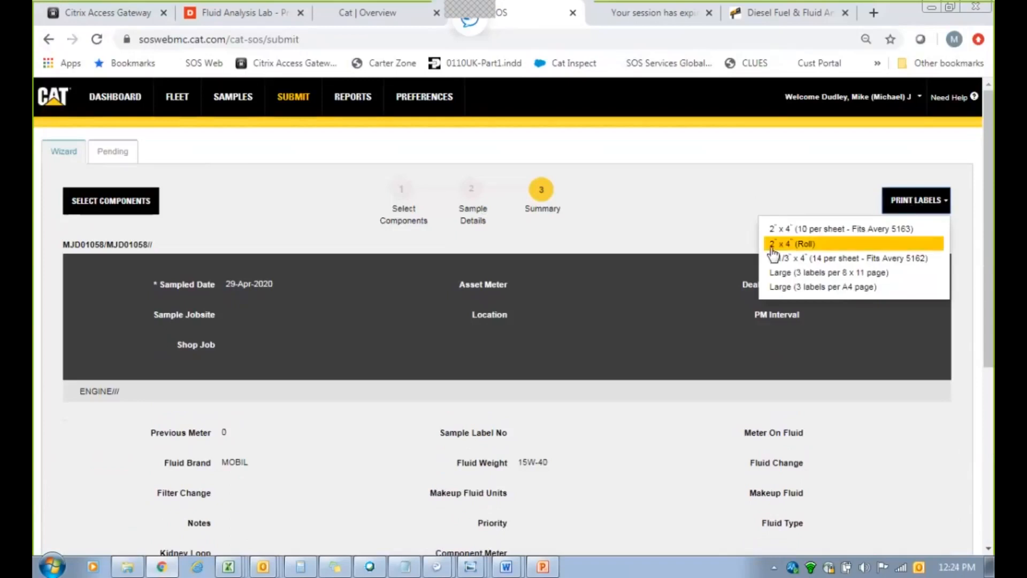
pyautogui.moveTo(842, 247)
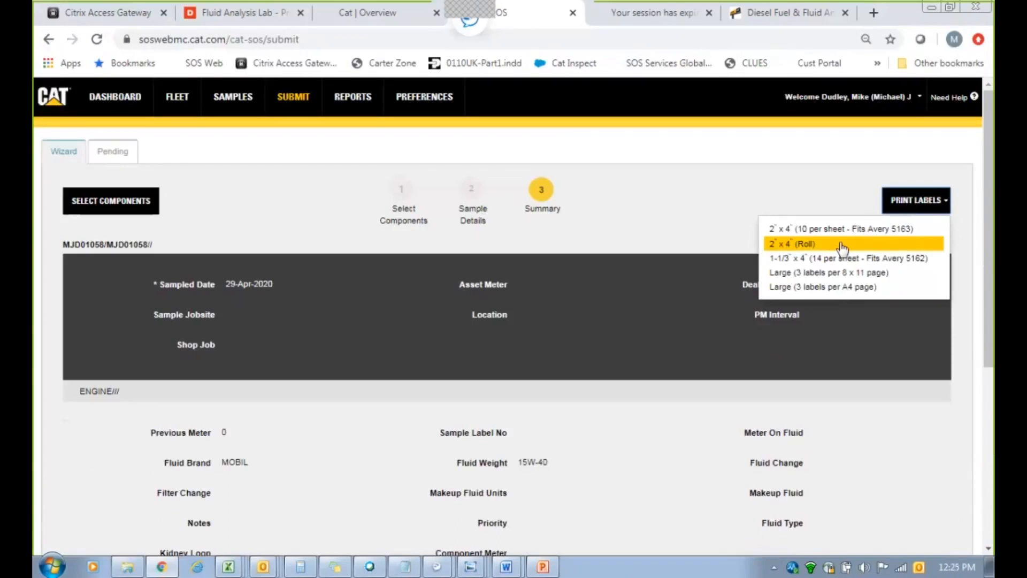
pyautogui.moveTo(824, 231)
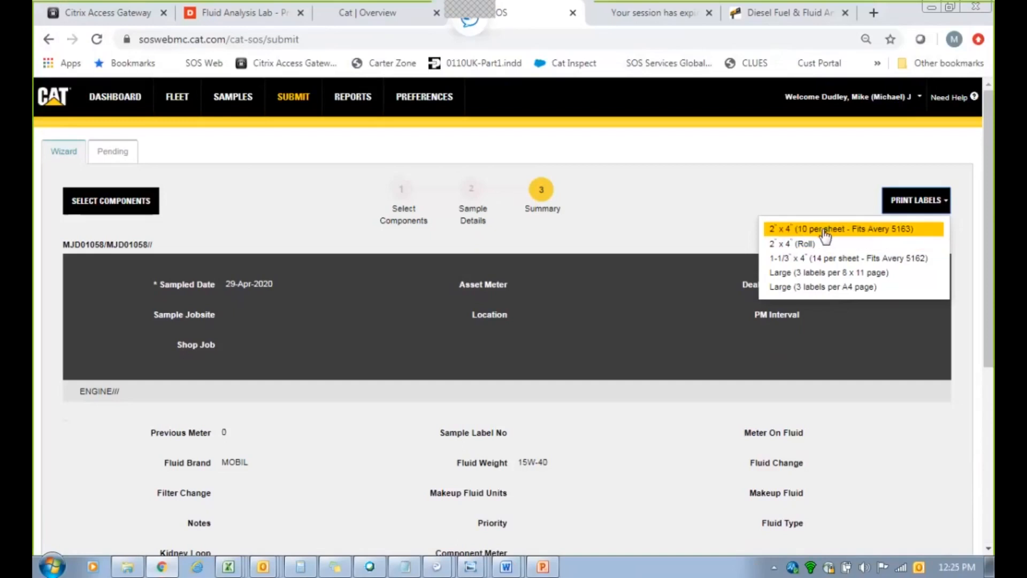
pyautogui.moveTo(830, 236)
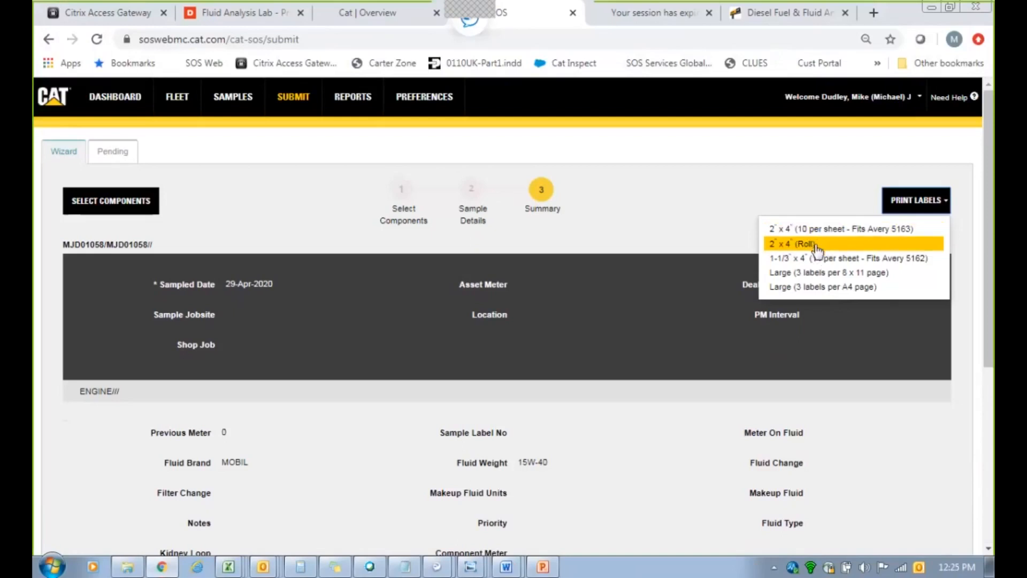
# Switch to the Dozuki Fluid Analysis Lab tab and scroll the oil sample processing guide to its introduction.
pyautogui.click(243, 12)
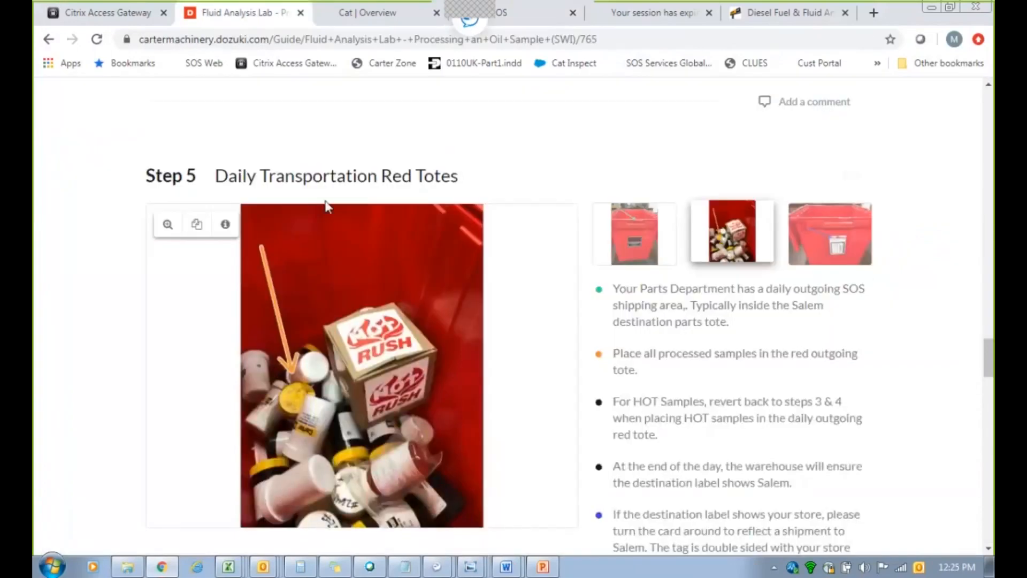
pyautogui.scroll(-3)
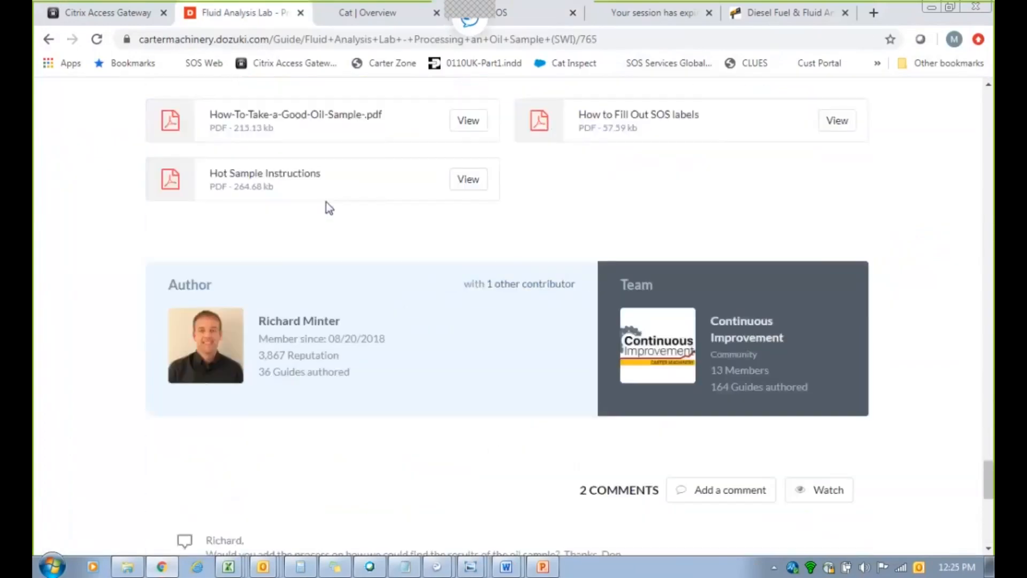
pyautogui.scroll(-3)
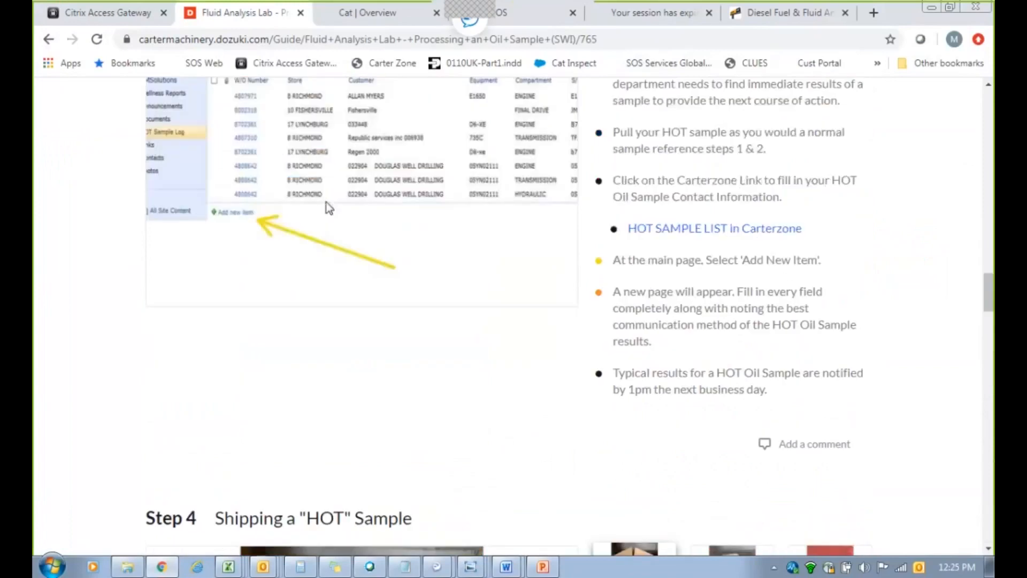
pyautogui.scroll(3)
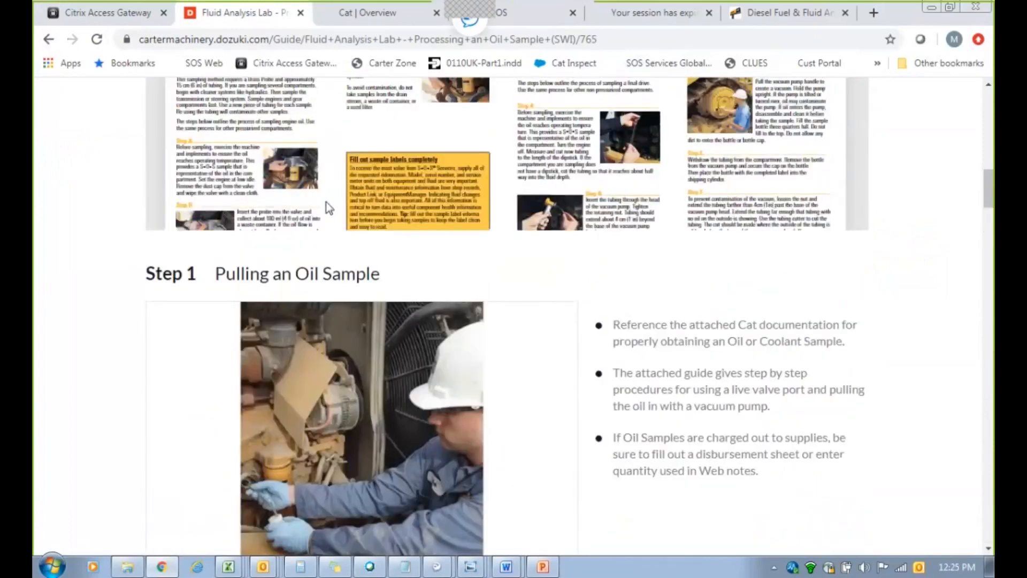
pyautogui.scroll(3)
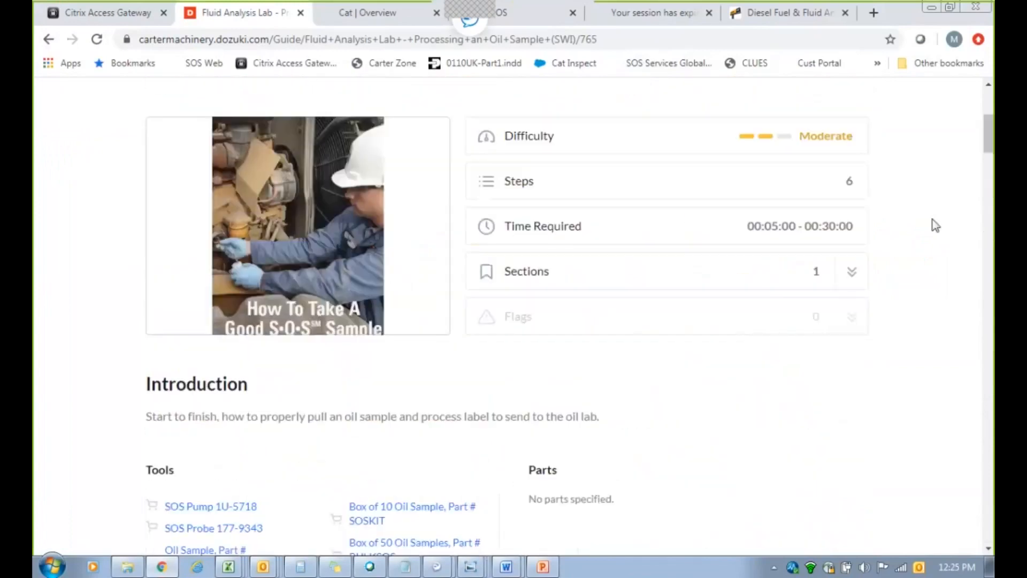
pyautogui.scroll(-3)
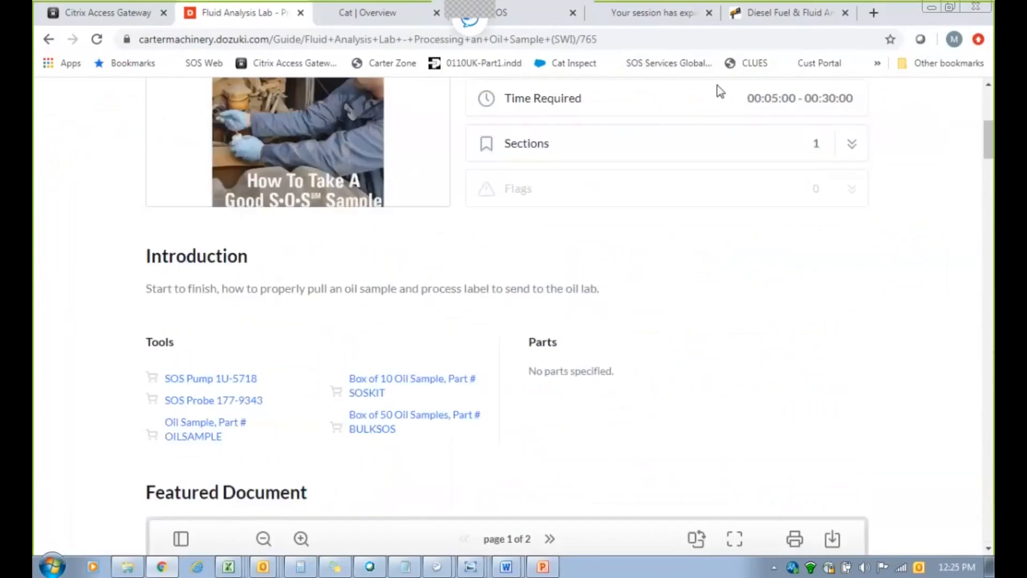
pyautogui.moveTo(786, 13)
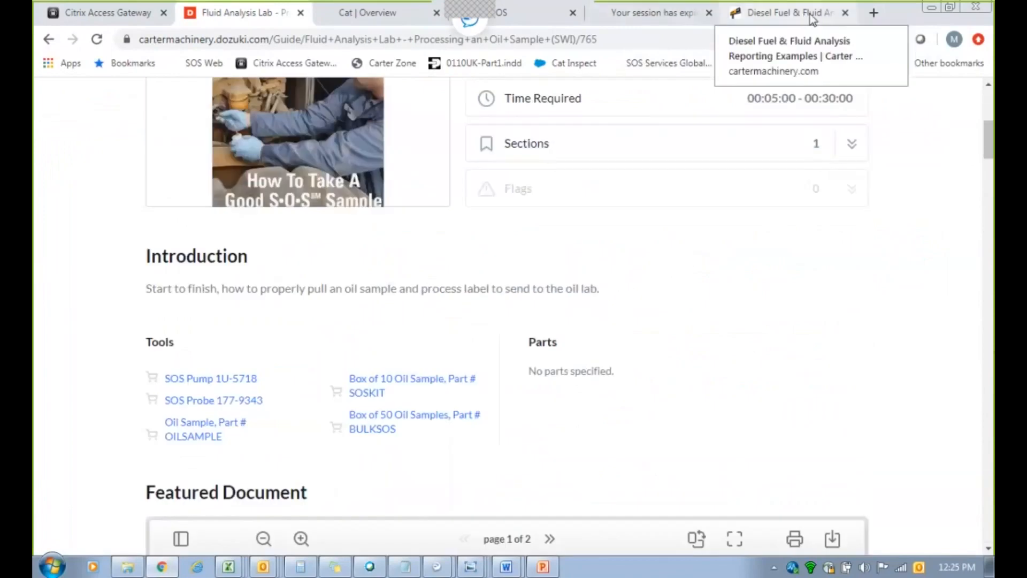
pyautogui.moveTo(562, 257)
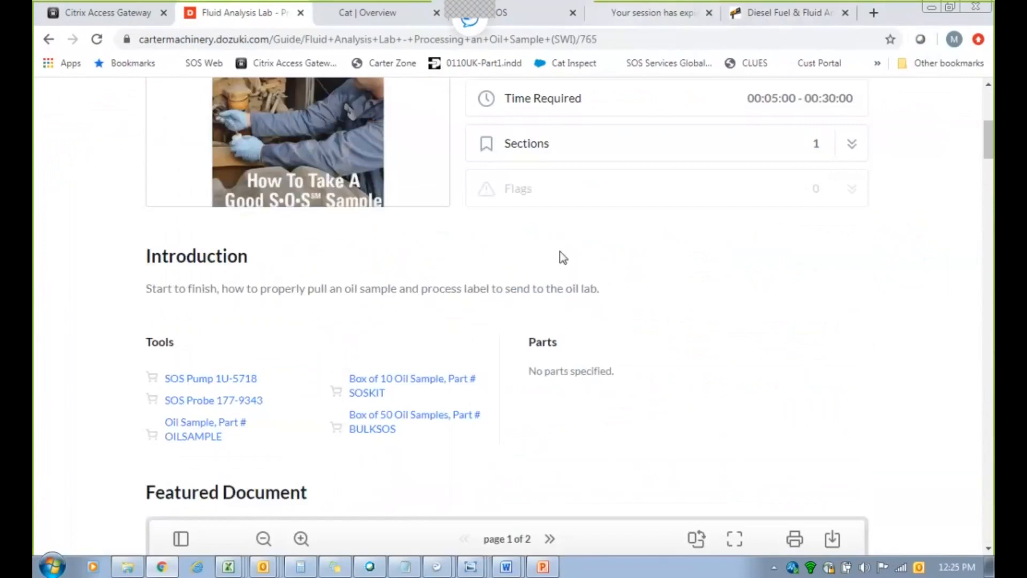
pyautogui.moveTo(162, 565)
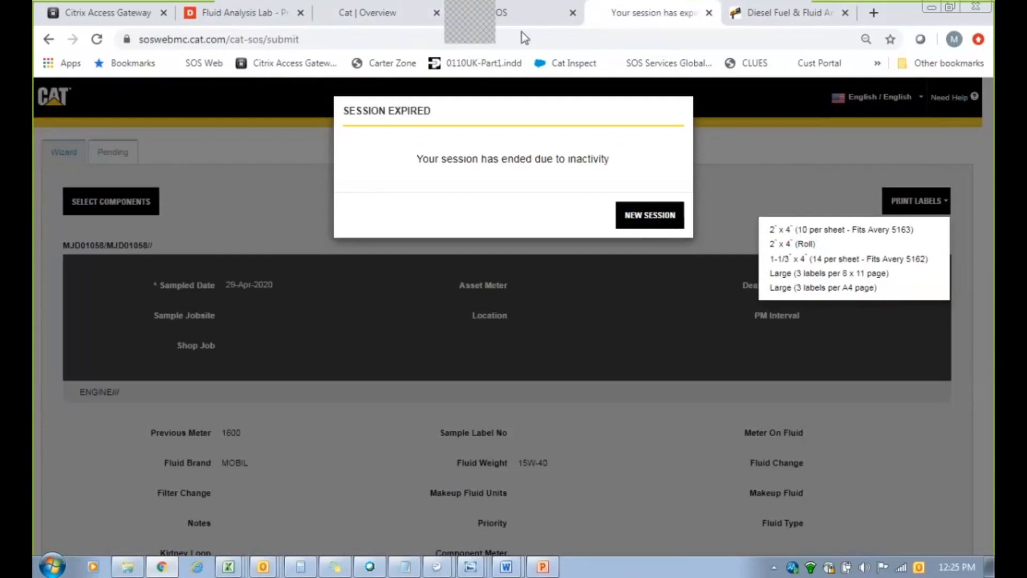
# Leave the expired page, return to the Cat overview and relaunch the S·O·S application.
pyautogui.click(218, 39)
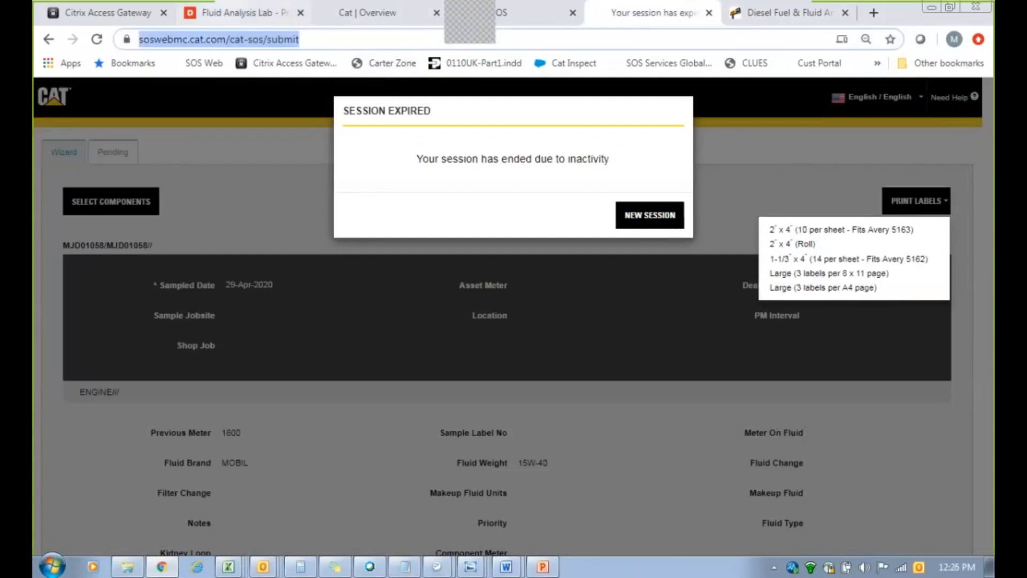
pyautogui.click(243, 13)
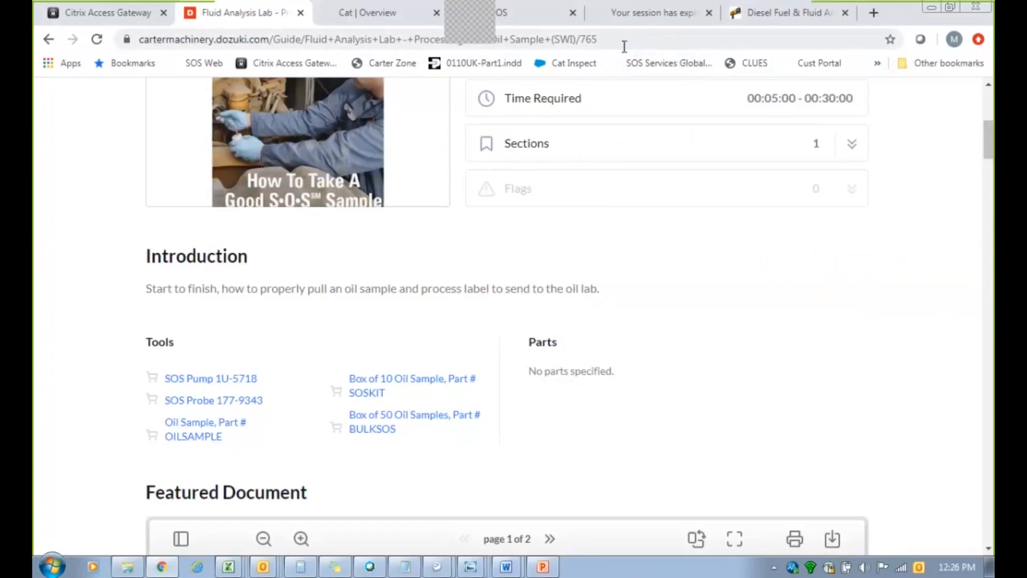
pyautogui.moveTo(149, 108)
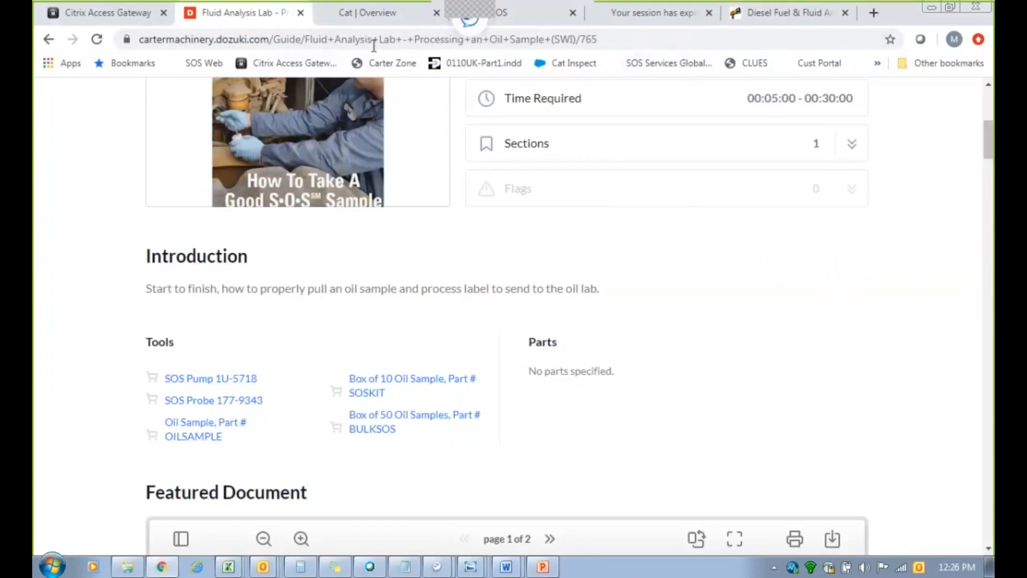
pyautogui.click(367, 13)
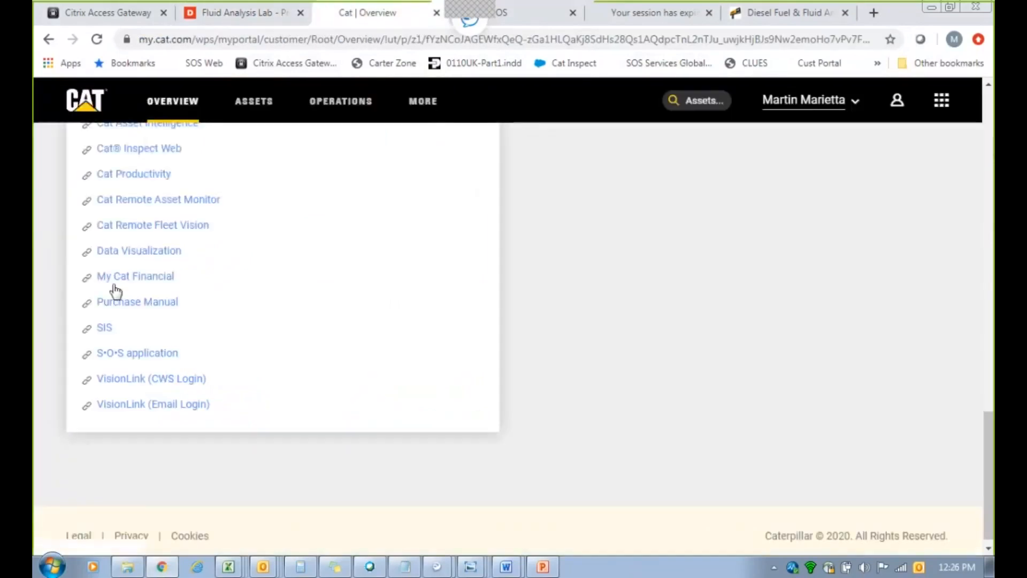
pyautogui.click(137, 352)
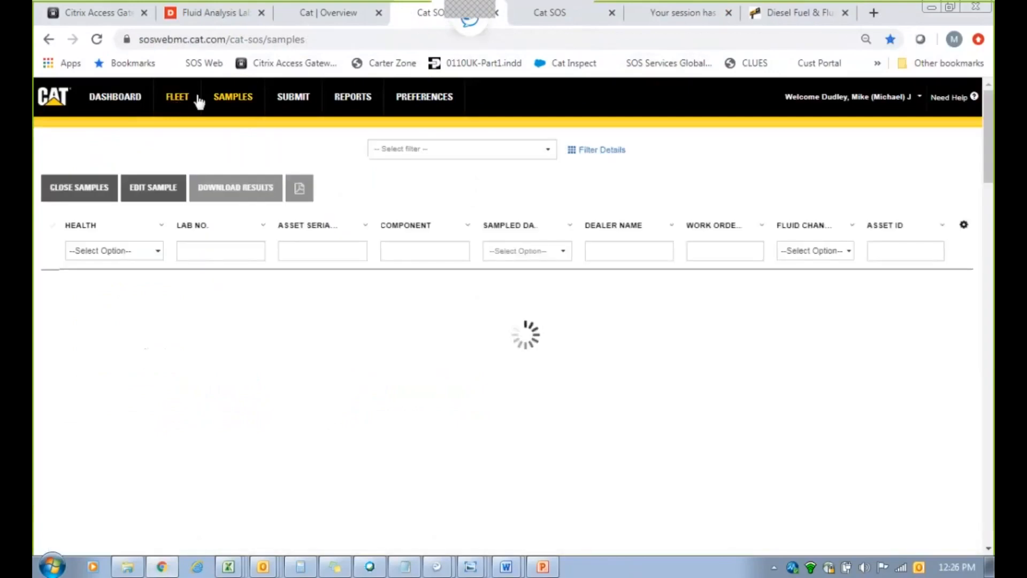
# From the fleet of assets, begin submitting a sample for MJD01058's checked engine.
pyautogui.click(177, 96)
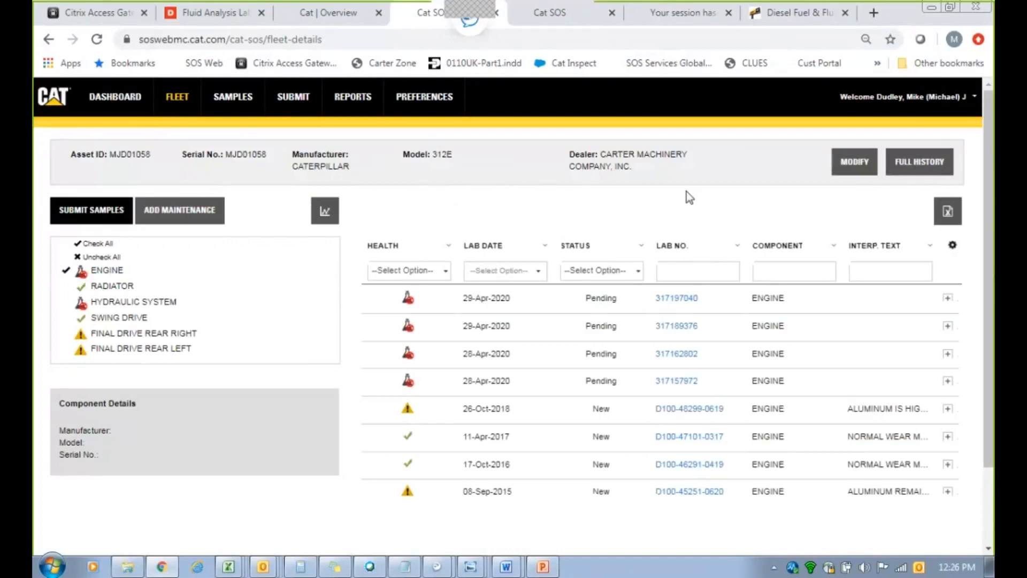
pyautogui.moveTo(78, 229)
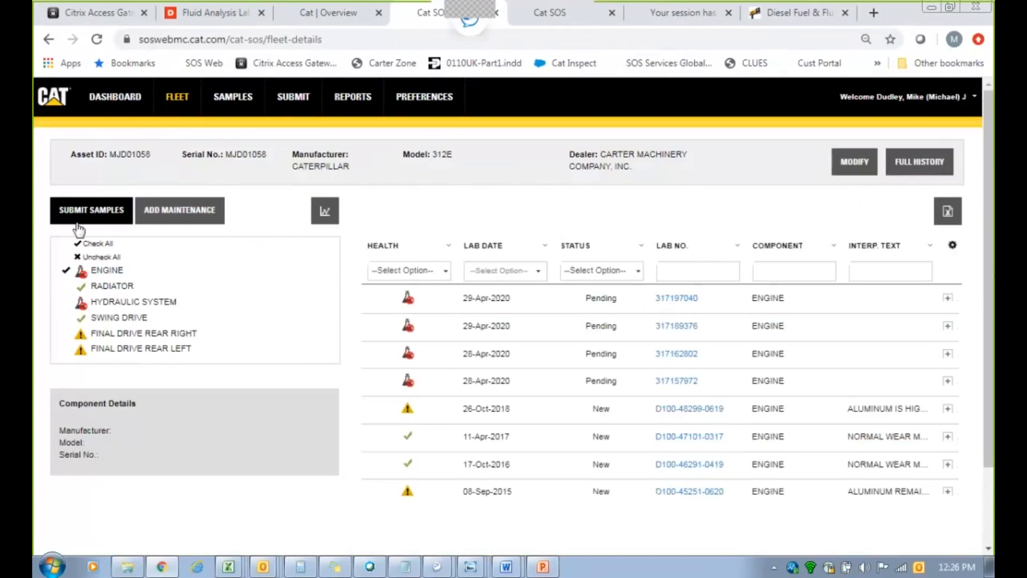
pyautogui.click(90, 211)
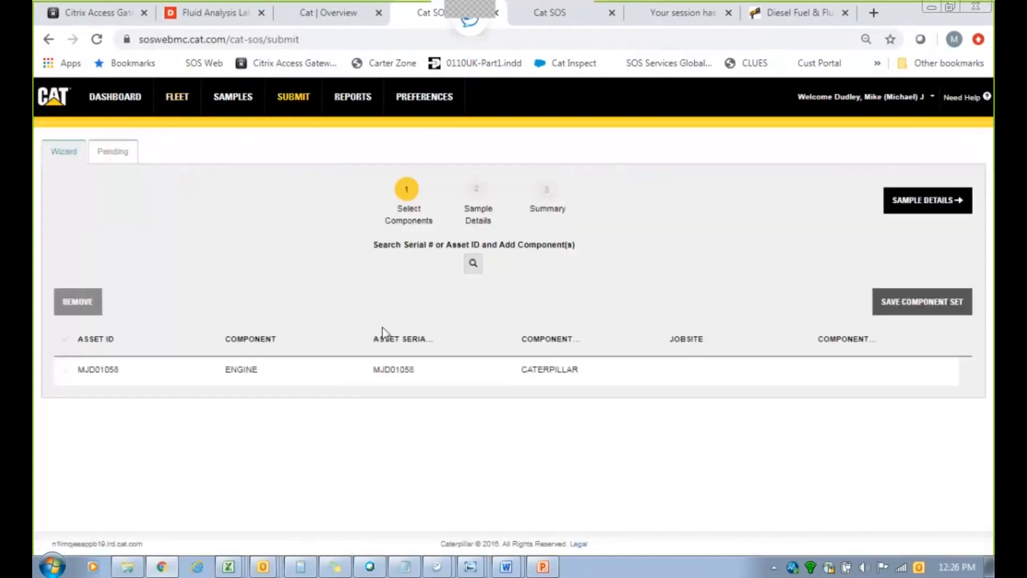
# Dismiss the Webex popup, select the MJD01058 engine row and submit its sample.
pyautogui.click(161, 566)
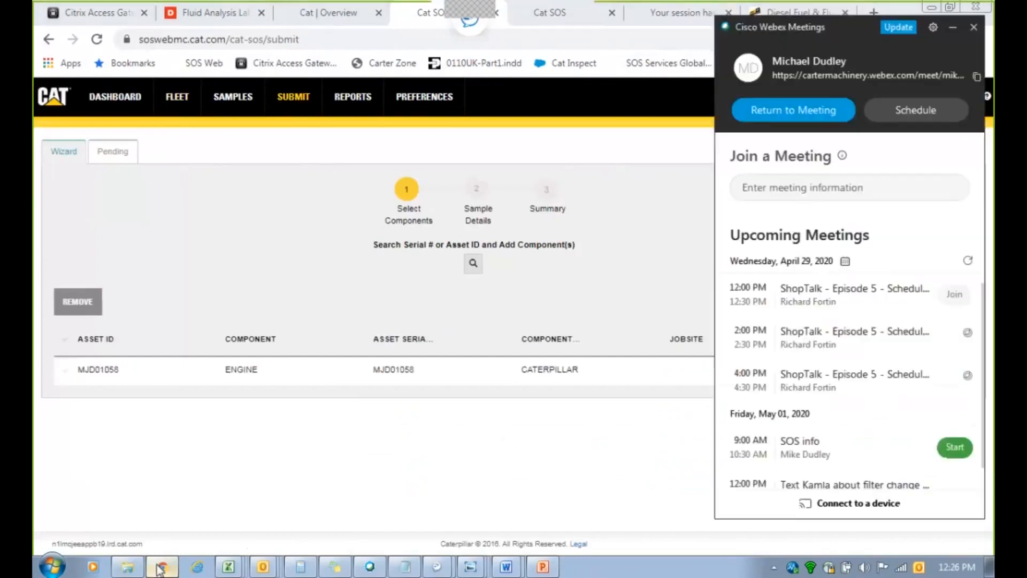
pyautogui.click(973, 26)
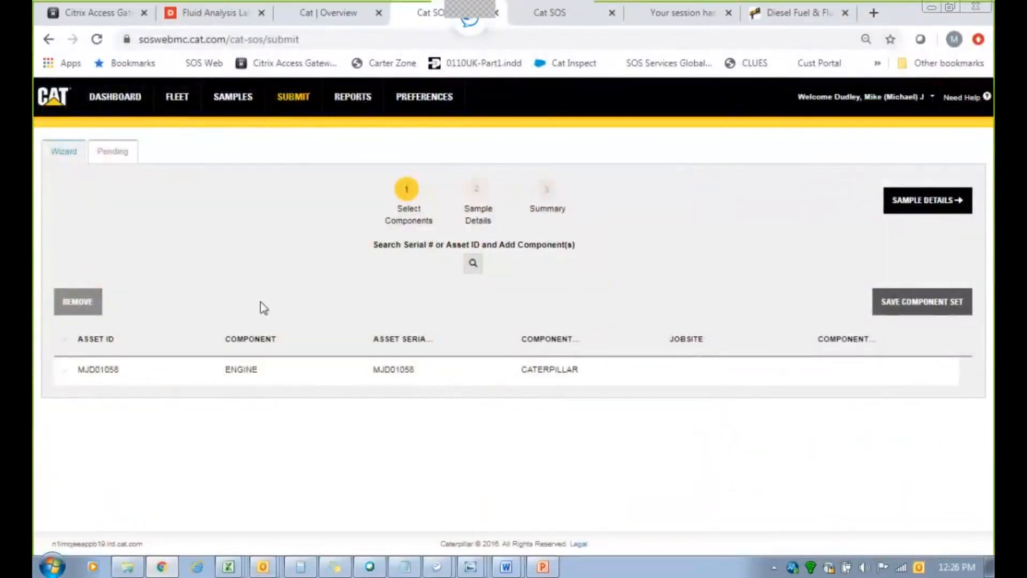
pyautogui.click(64, 369)
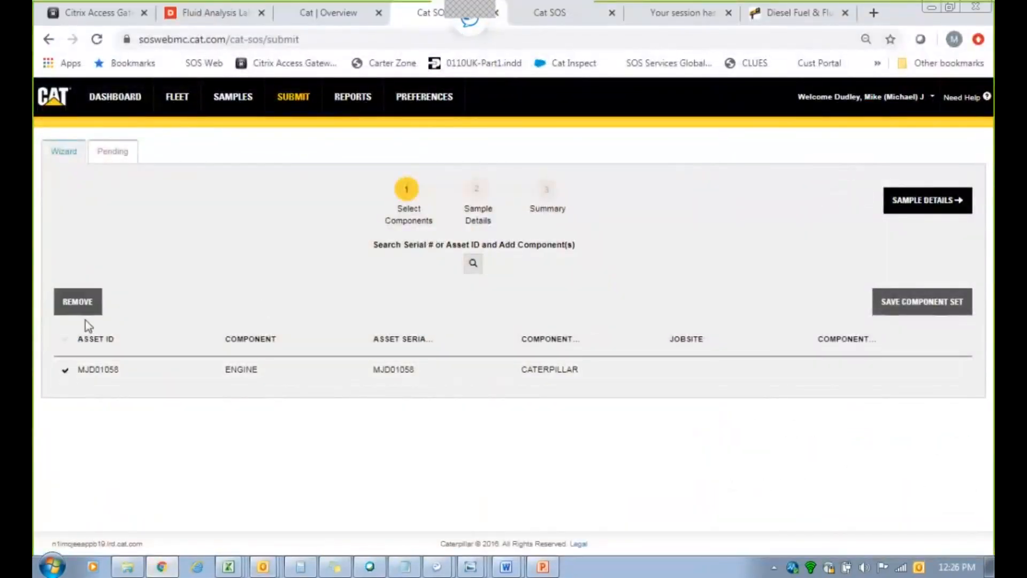
pyautogui.click(927, 200)
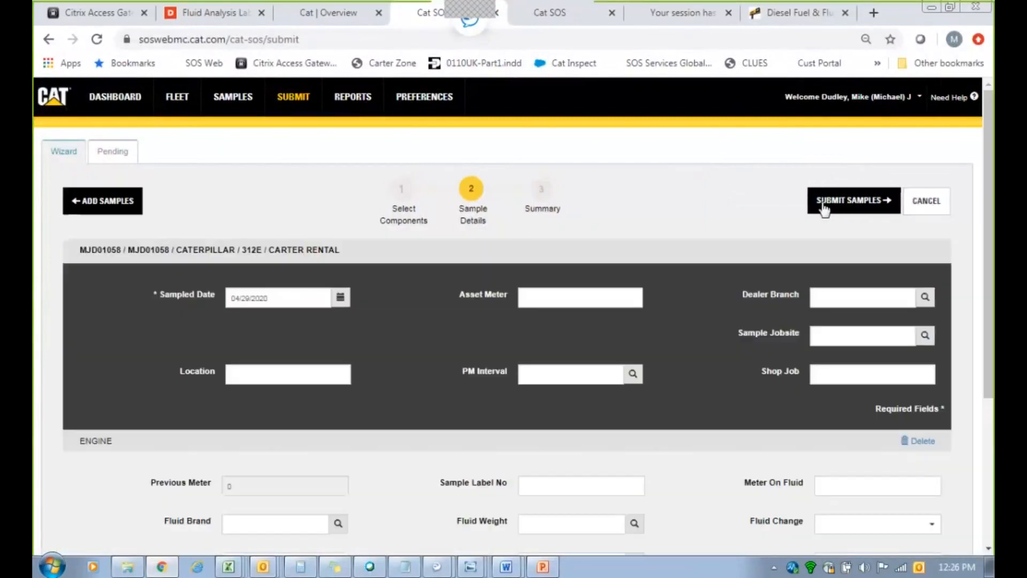
pyautogui.click(851, 201)
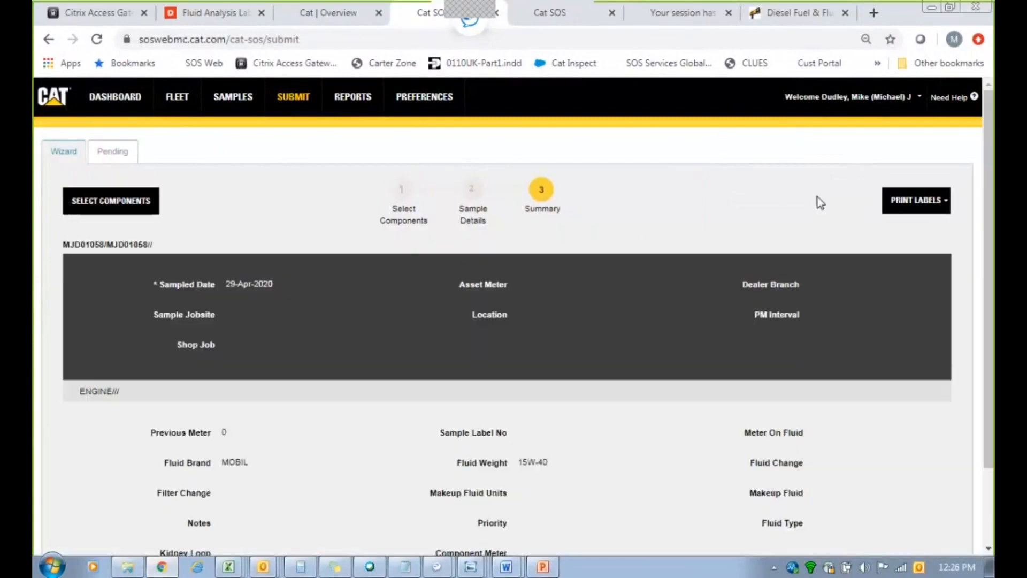
# Download the labels as a 2 x 4 inch roll PDF and view it in Acrobat Reader.
pyautogui.click(916, 200)
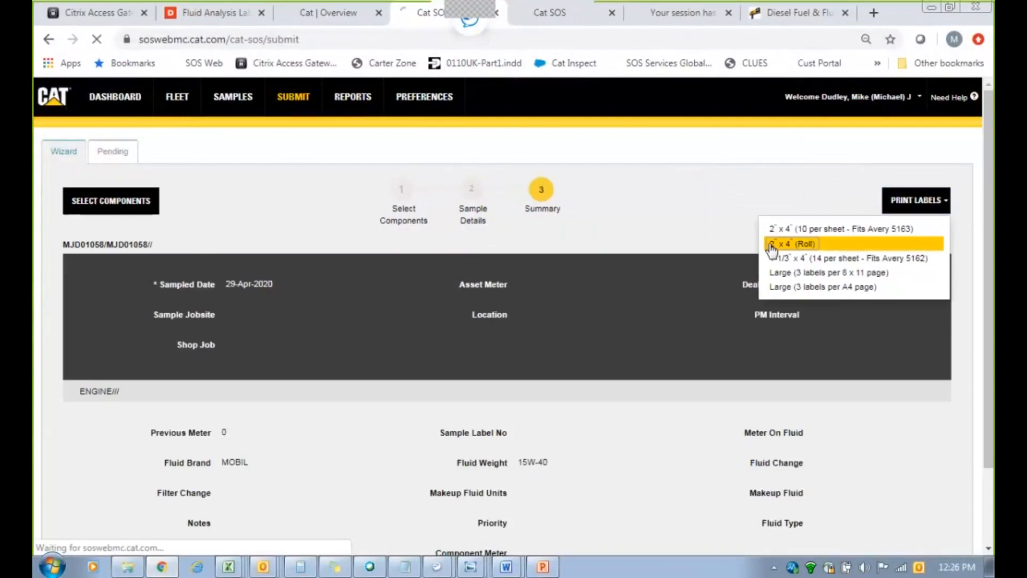
pyautogui.click(792, 243)
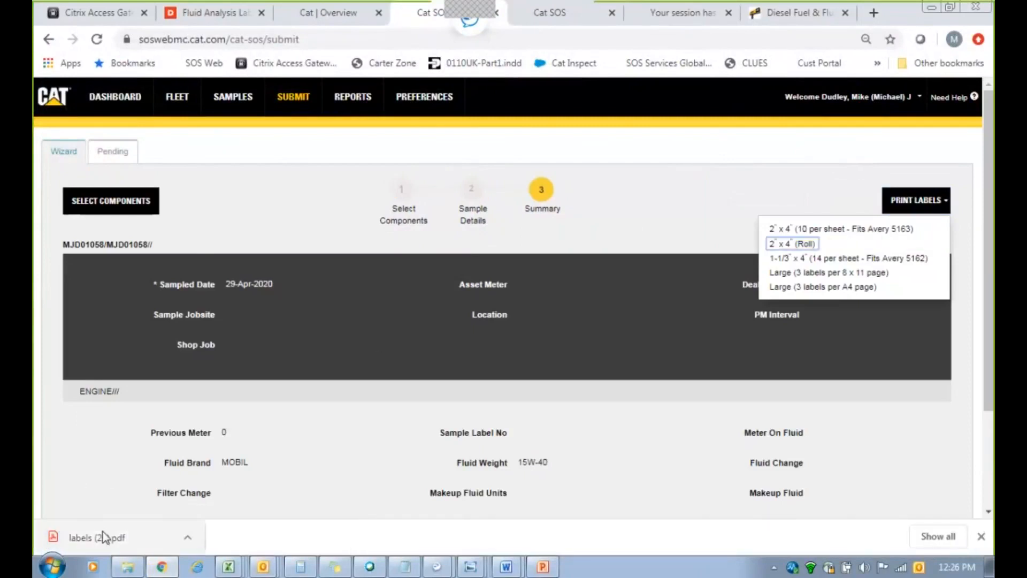
pyautogui.click(96, 537)
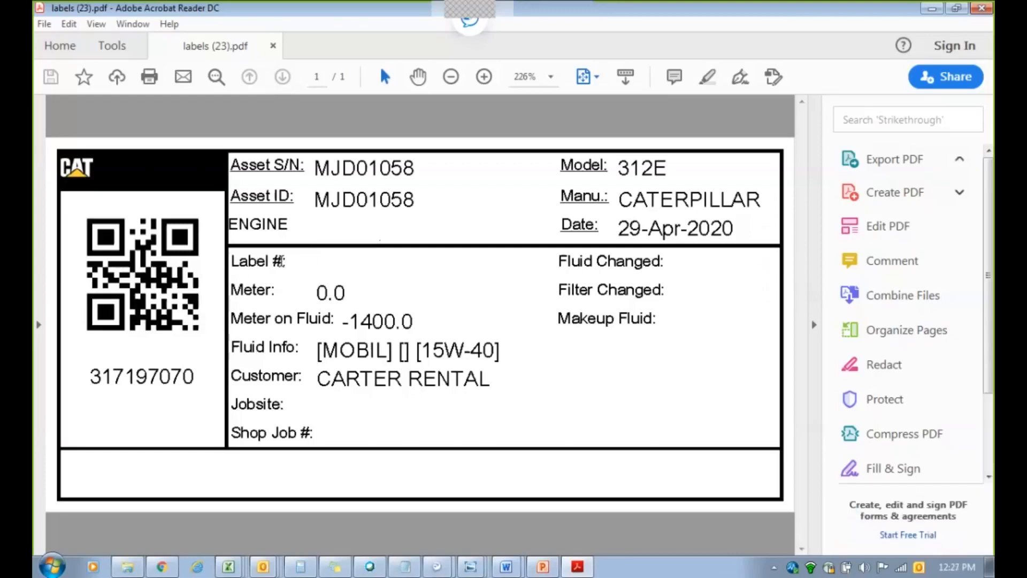
pyautogui.moveTo(512, 255)
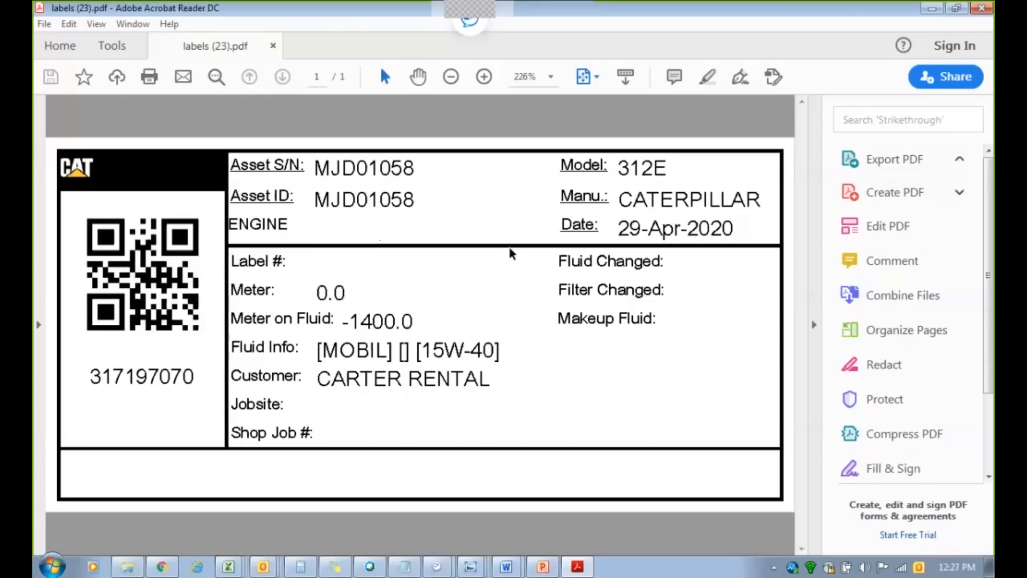
# Expand Export PDF in Acrobat's tools pane while reviewing the MJD01058 engine label.
pyautogui.click(894, 158)
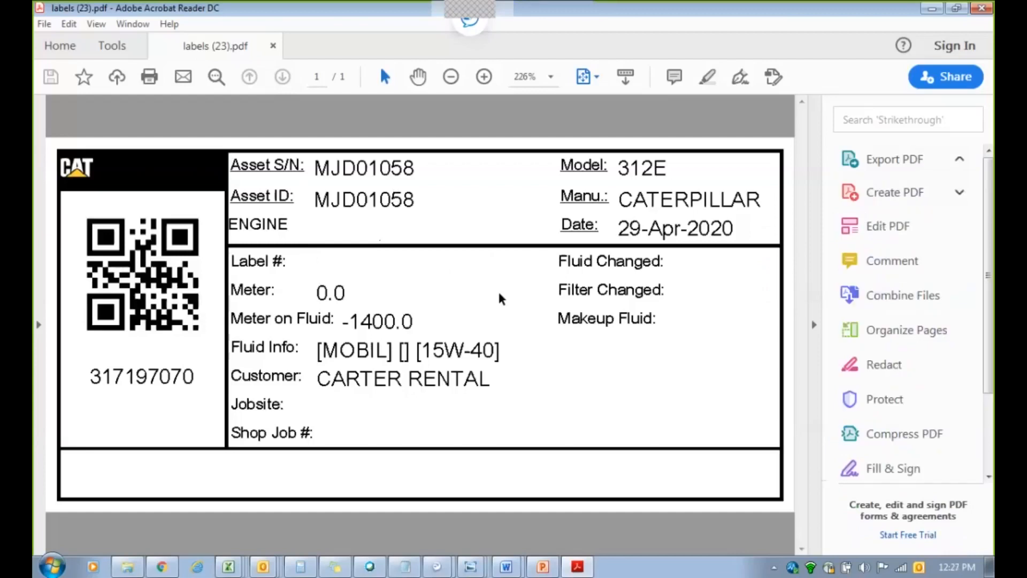
pyautogui.click(895, 159)
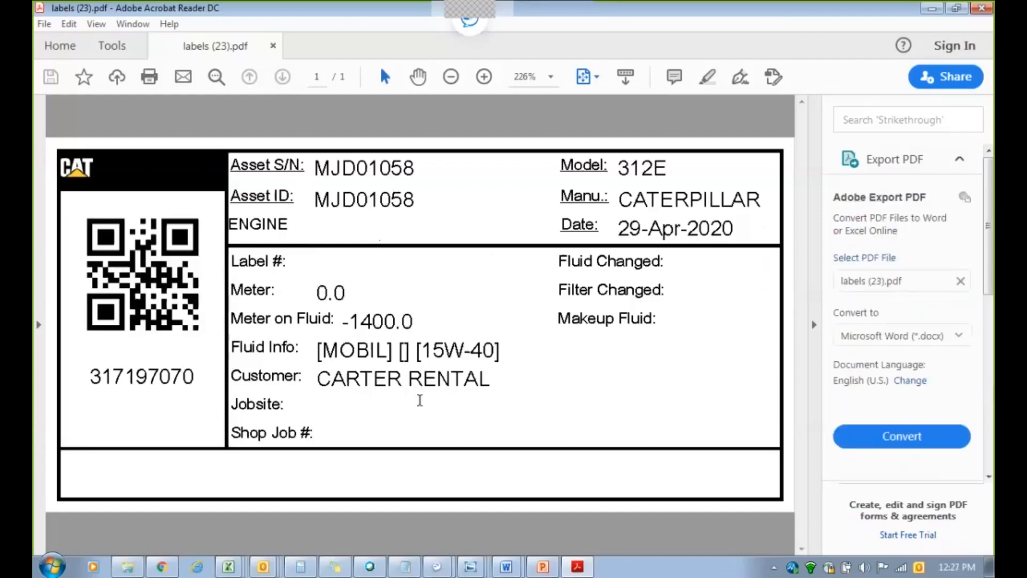
pyautogui.moveTo(139, 200)
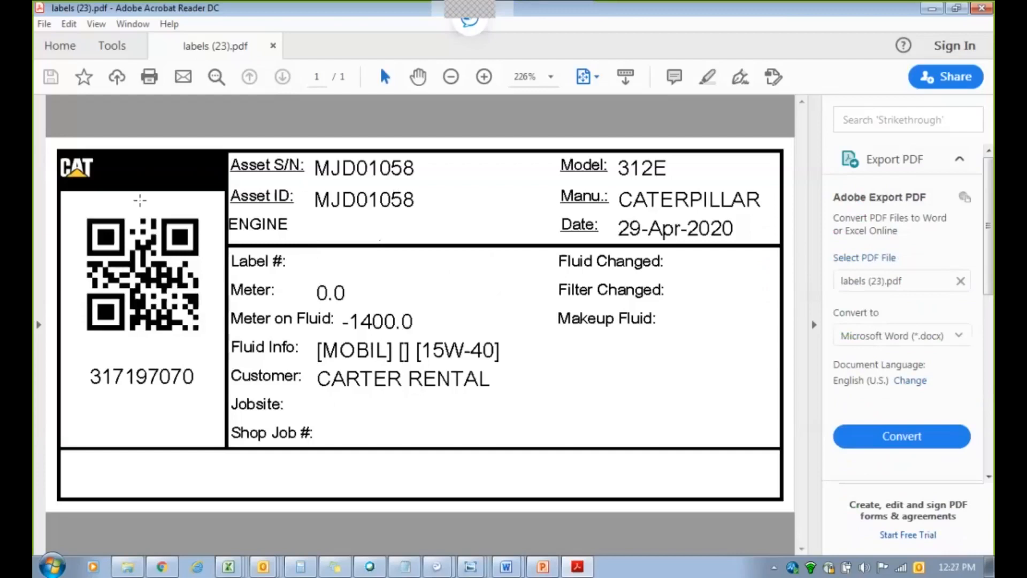
pyautogui.moveTo(170, 197)
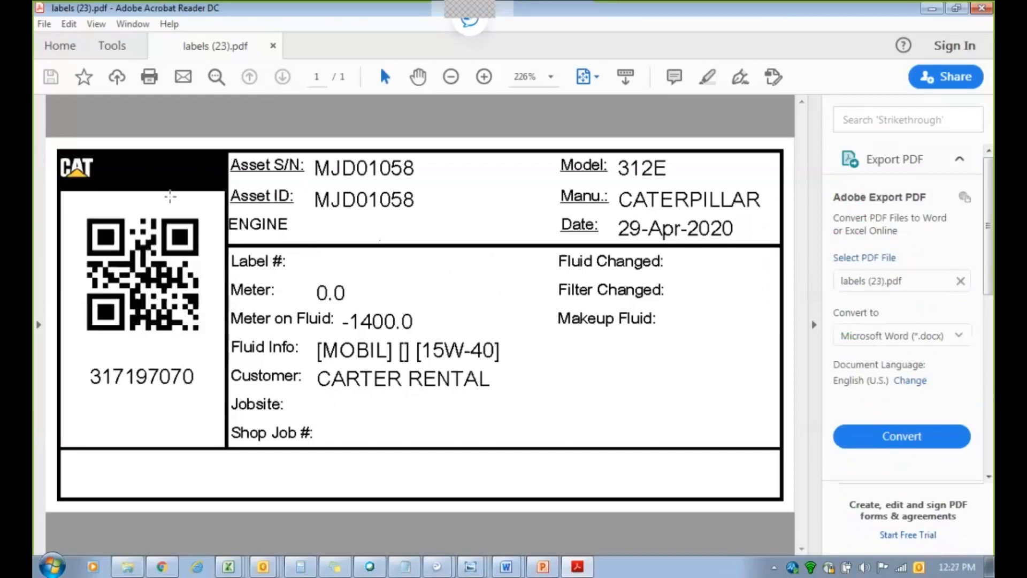
pyautogui.moveTo(482, 339)
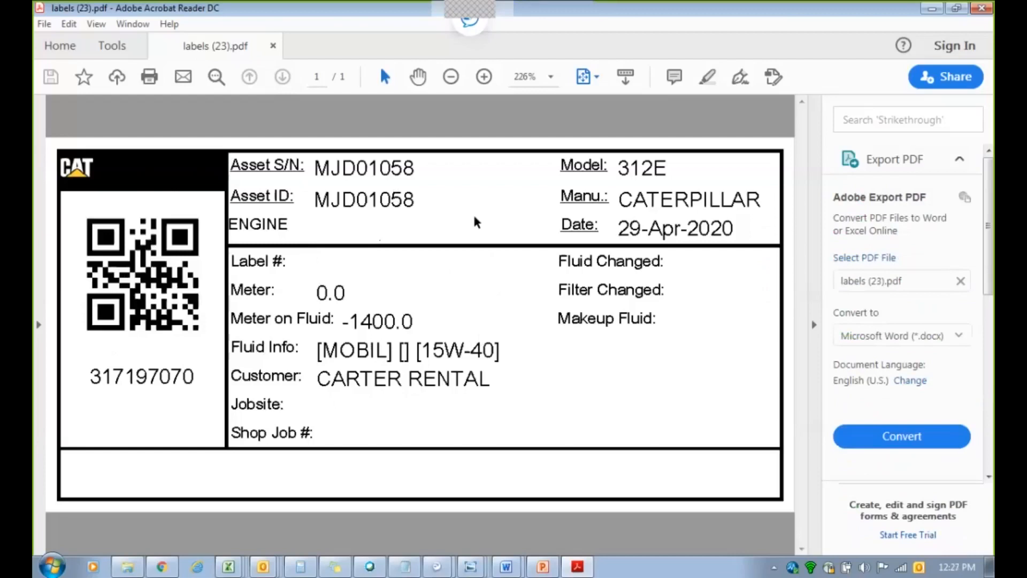
pyautogui.moveTo(437, 180)
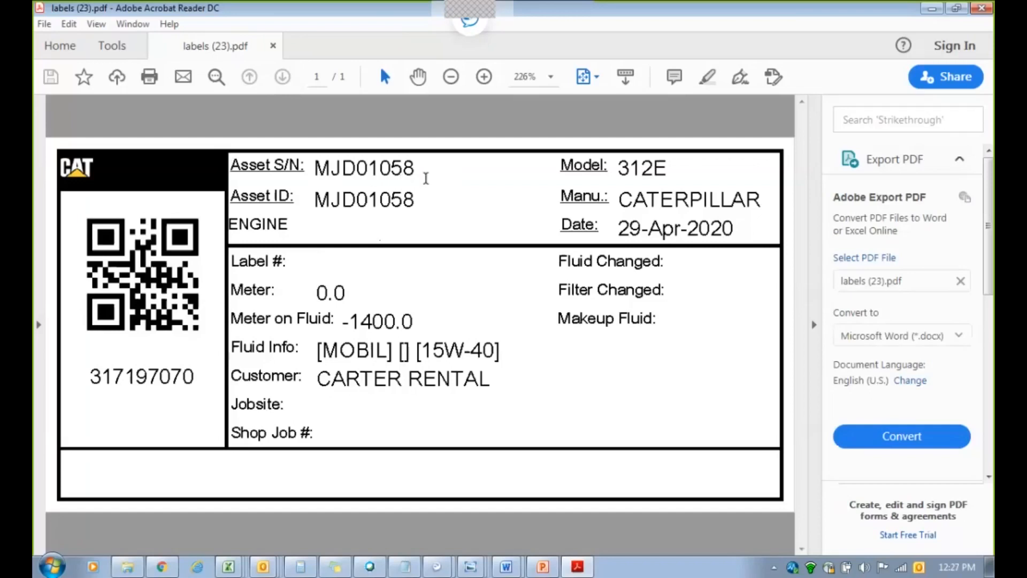
pyautogui.moveTo(439, 183)
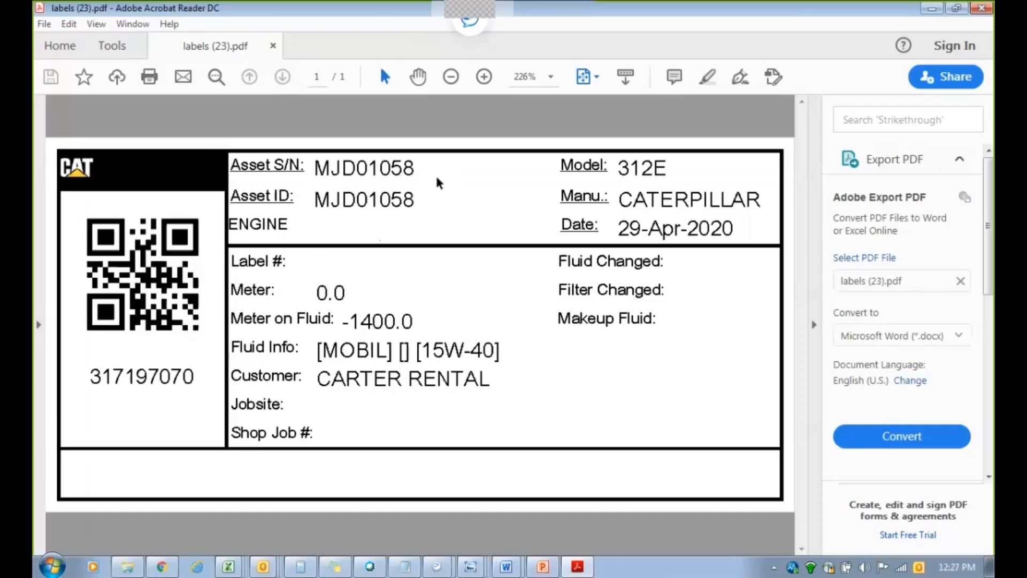
pyautogui.moveTo(476, 182)
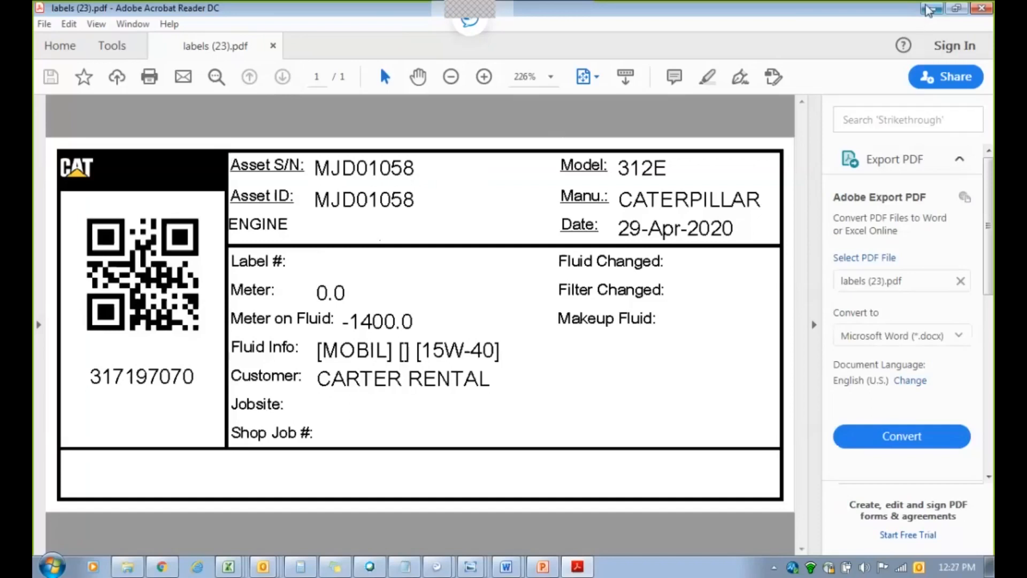
pyautogui.moveTo(930, 9)
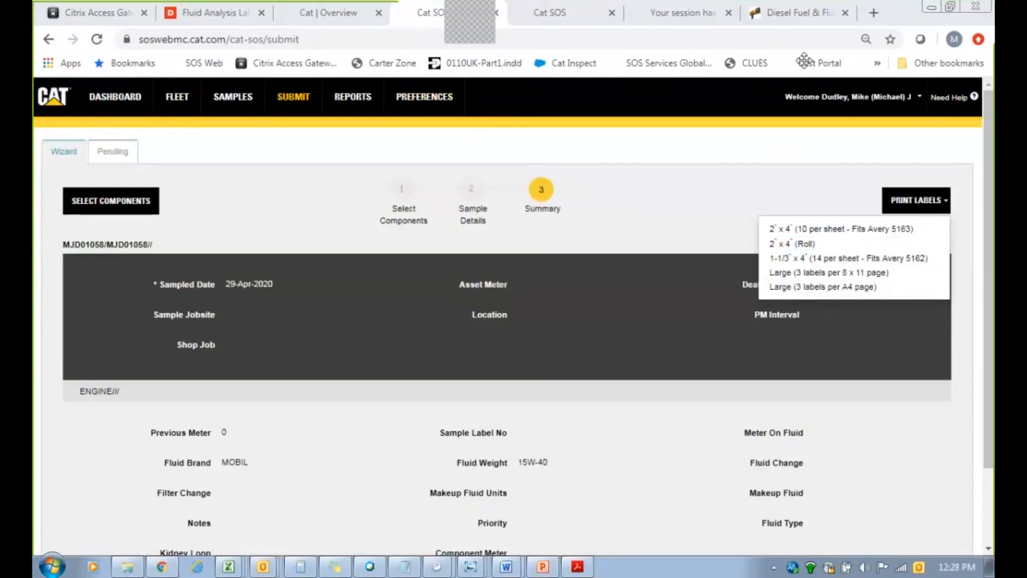
pyautogui.moveTo(364, 47)
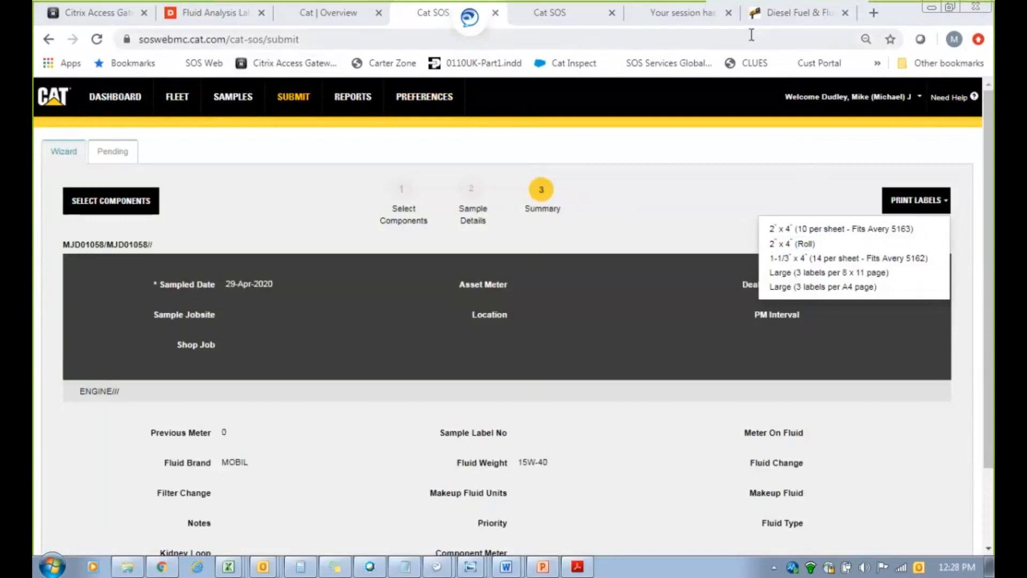
pyautogui.moveTo(553, 44)
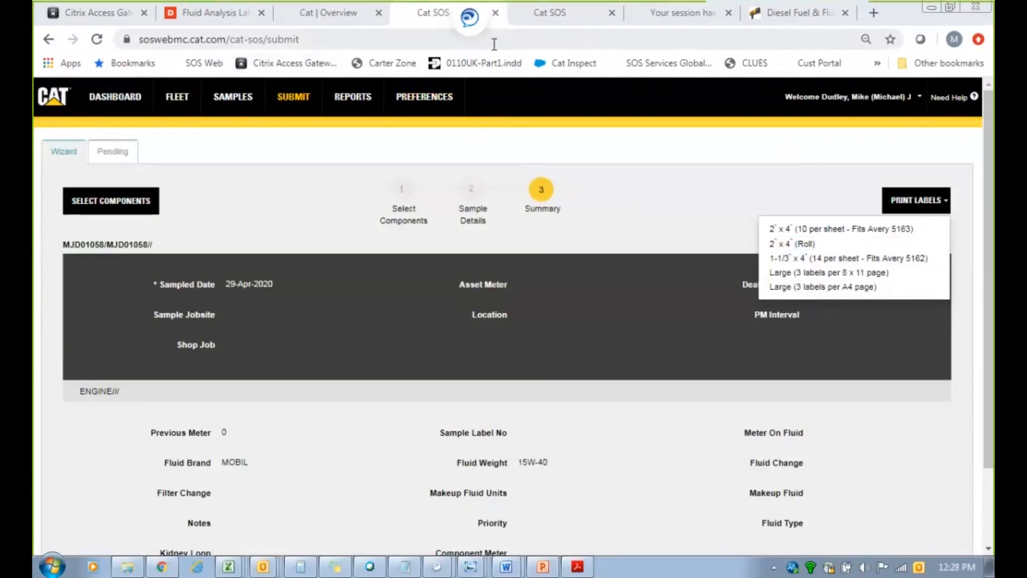
pyautogui.moveTo(917, 162)
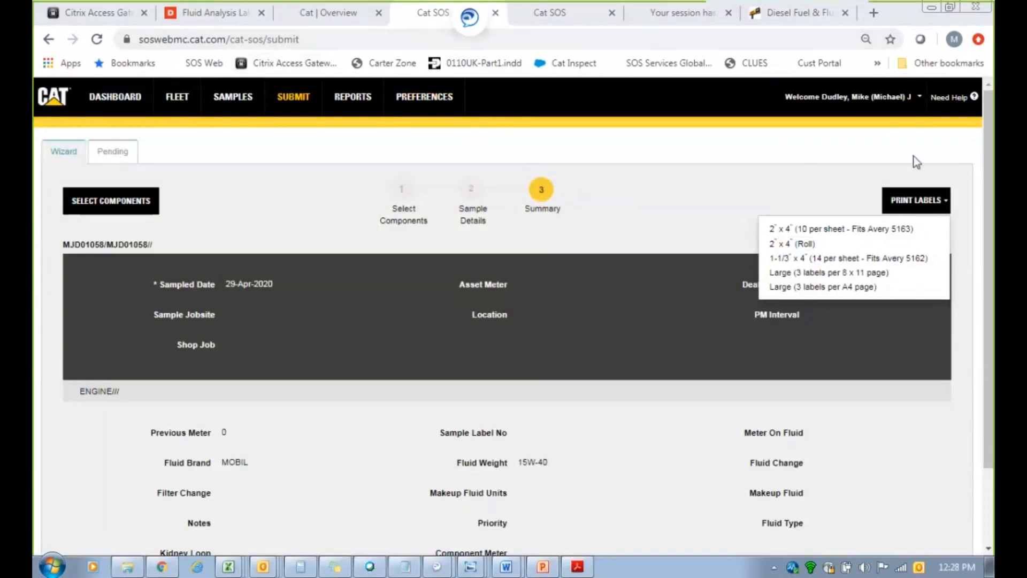